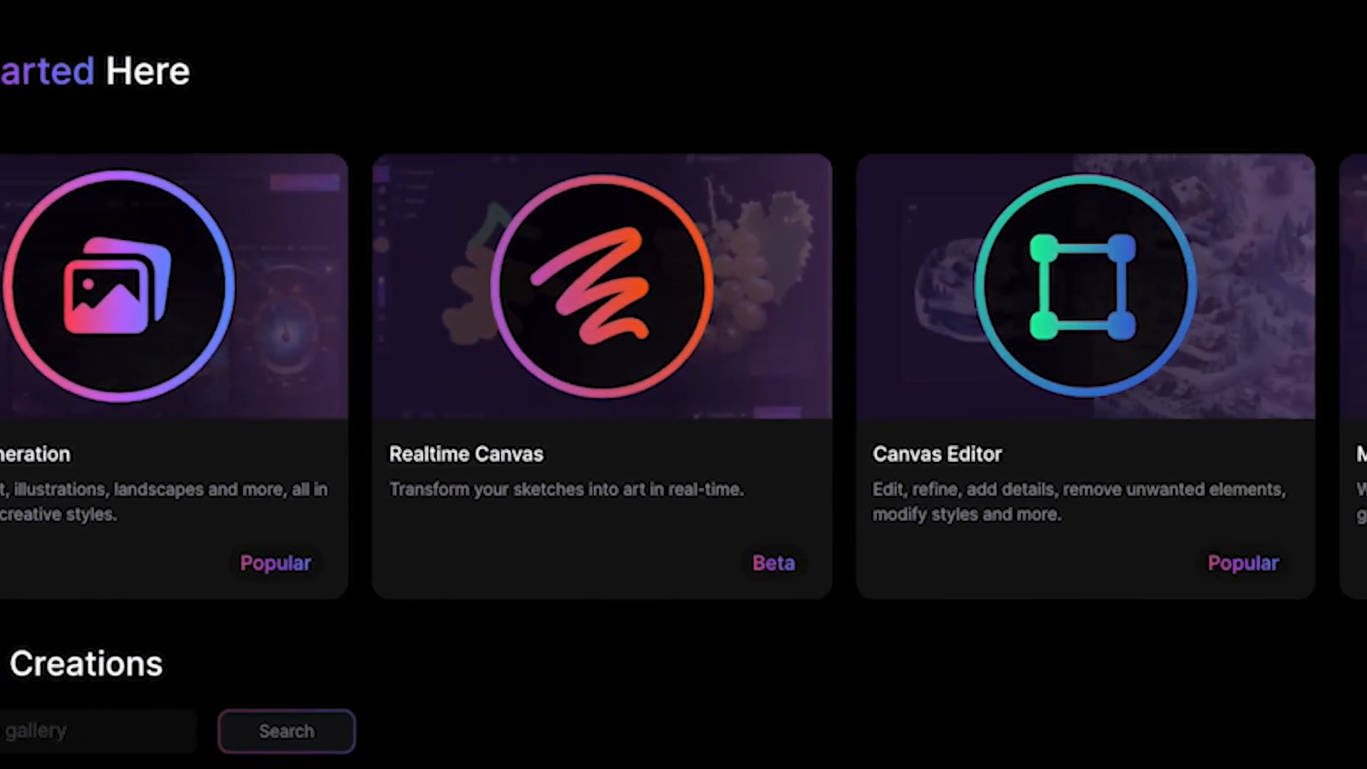
Step: Search Google for 'leonardo ai'
{"action": "scroll", "scroll_direction": "right", "scroll_amount": 3}
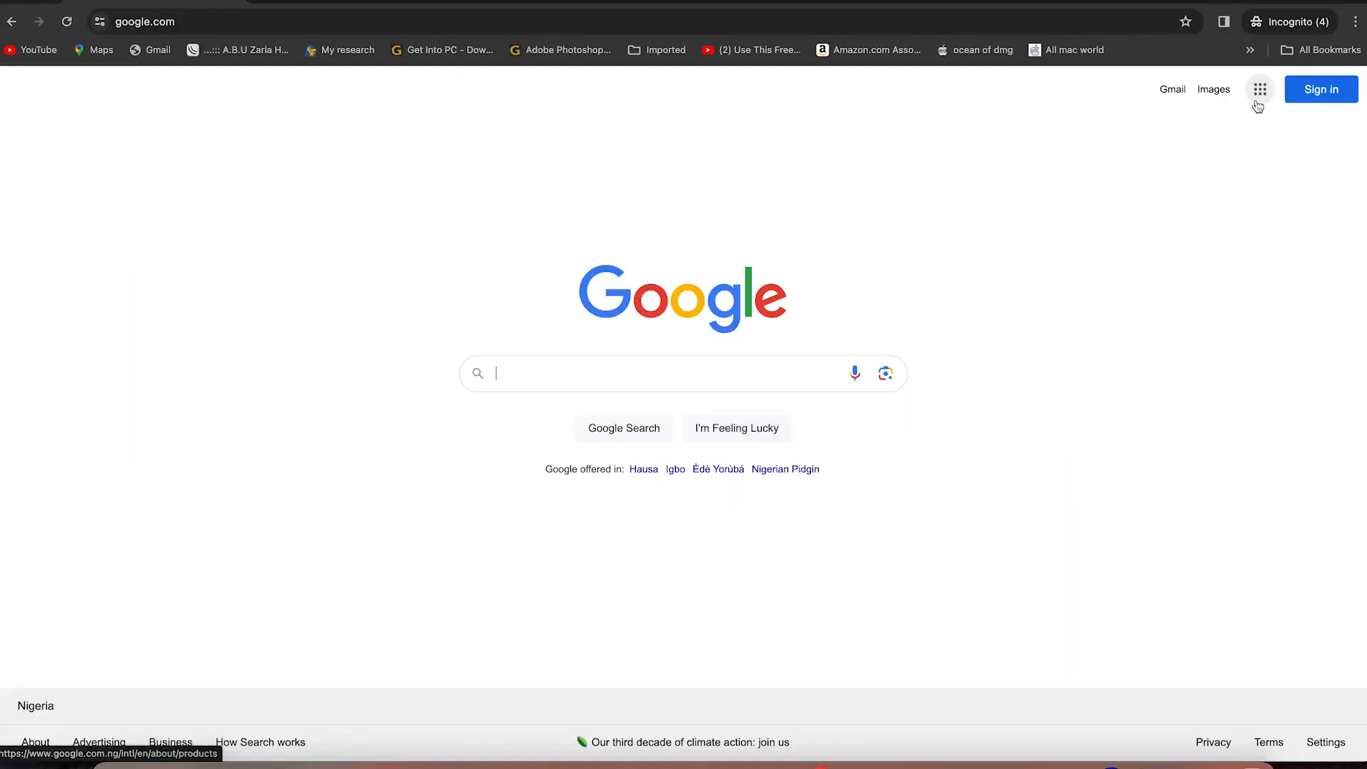
{"action": "type", "text": "leonardo ai"}
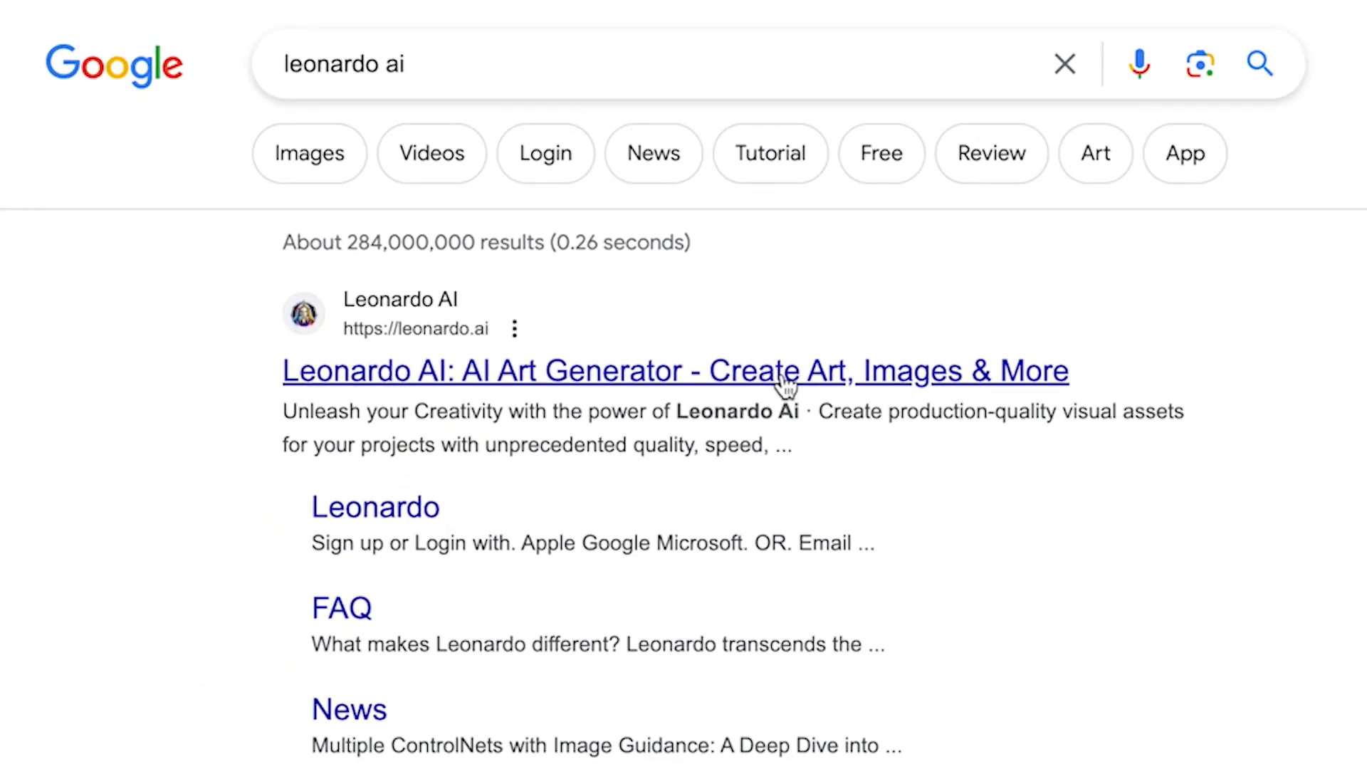
{"action": "mouse_move", "coordinate": [857, 382]}
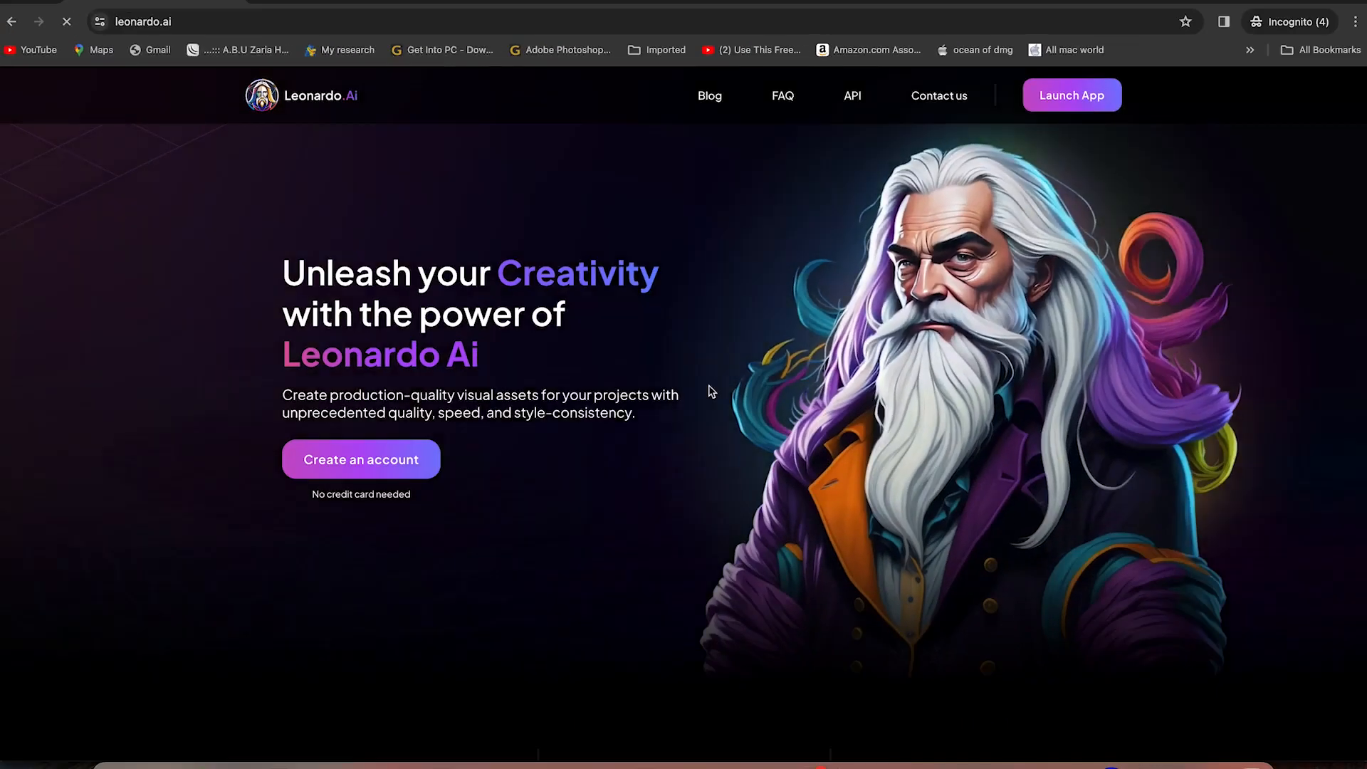
Step: Scroll through the Leonardo.Ai landing page after opening the site from the results
{"action": "scroll", "scroll_direction": "down", "scroll_amount": 3}
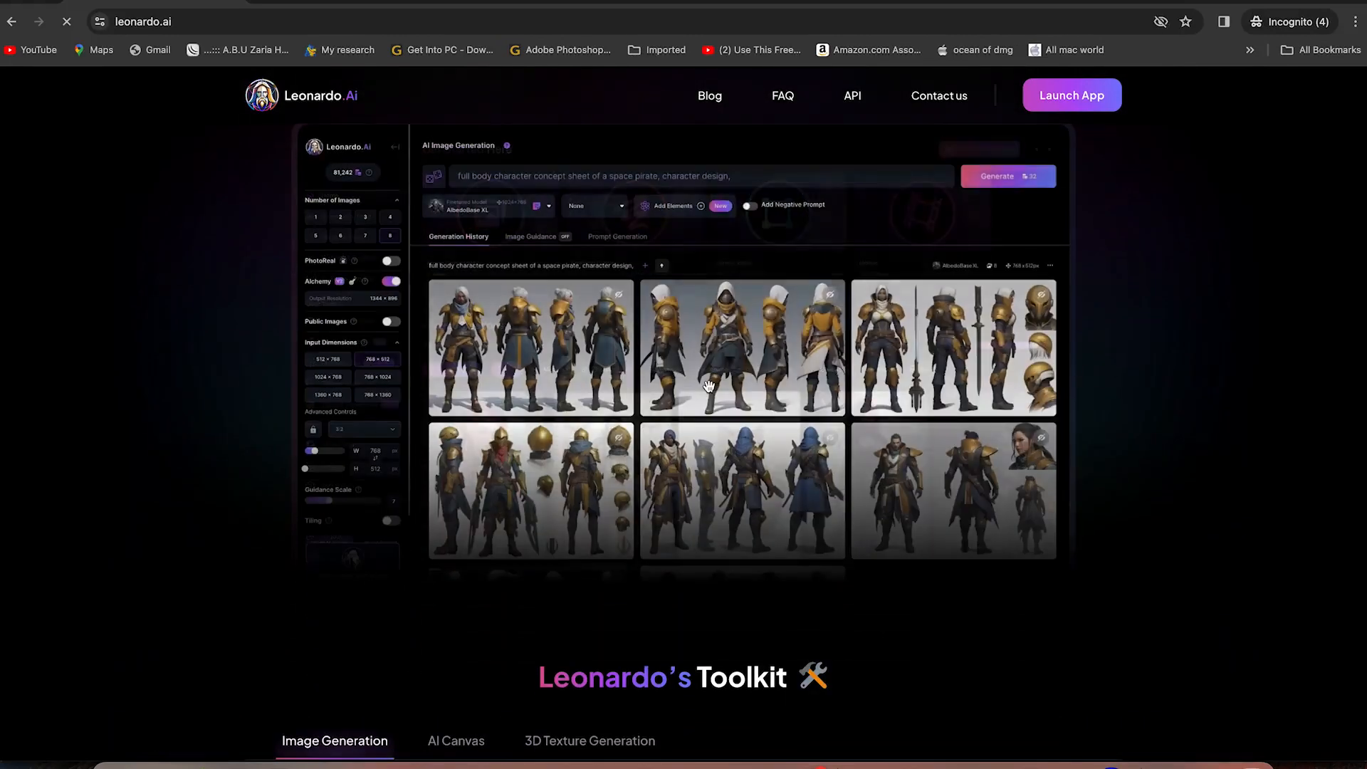
{"action": "scroll", "scroll_direction": "down", "scroll_amount": 3}
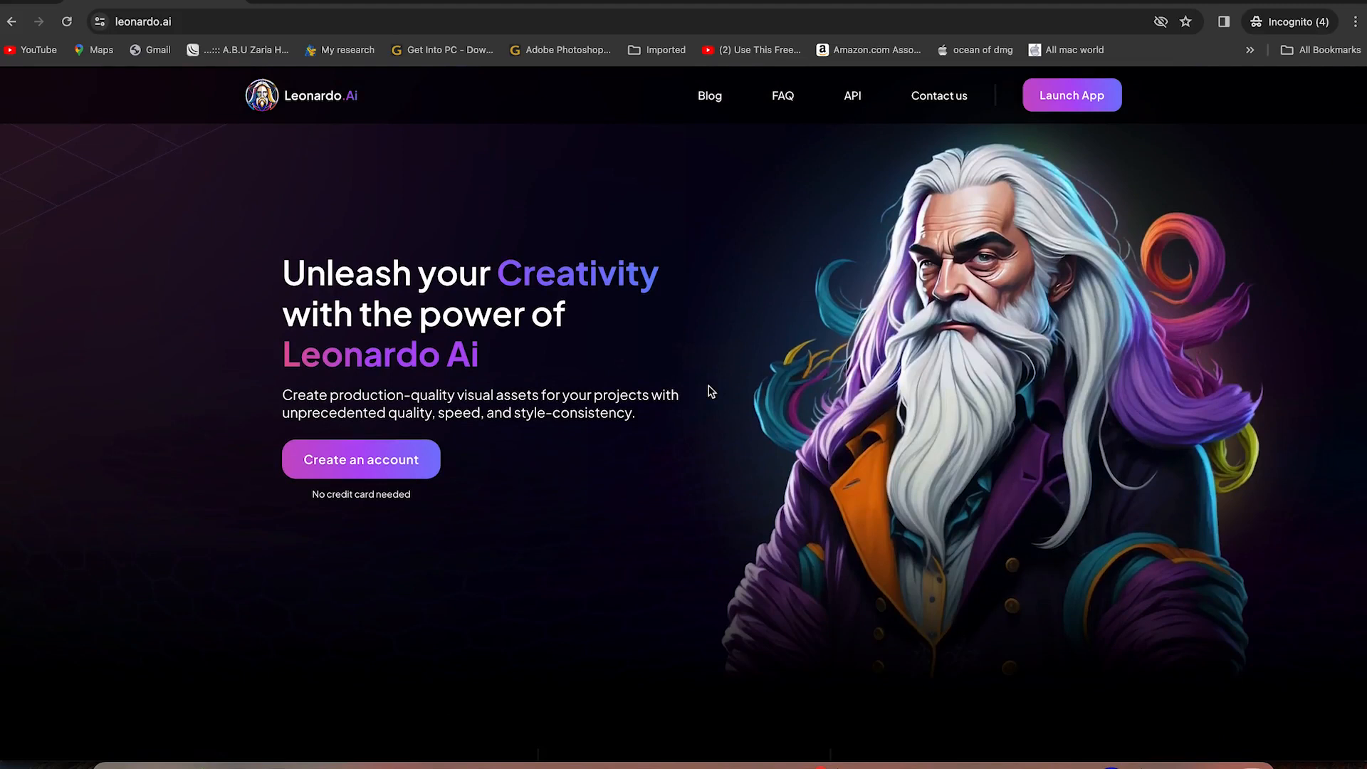
{"action": "mouse_move", "coordinate": [923, 405]}
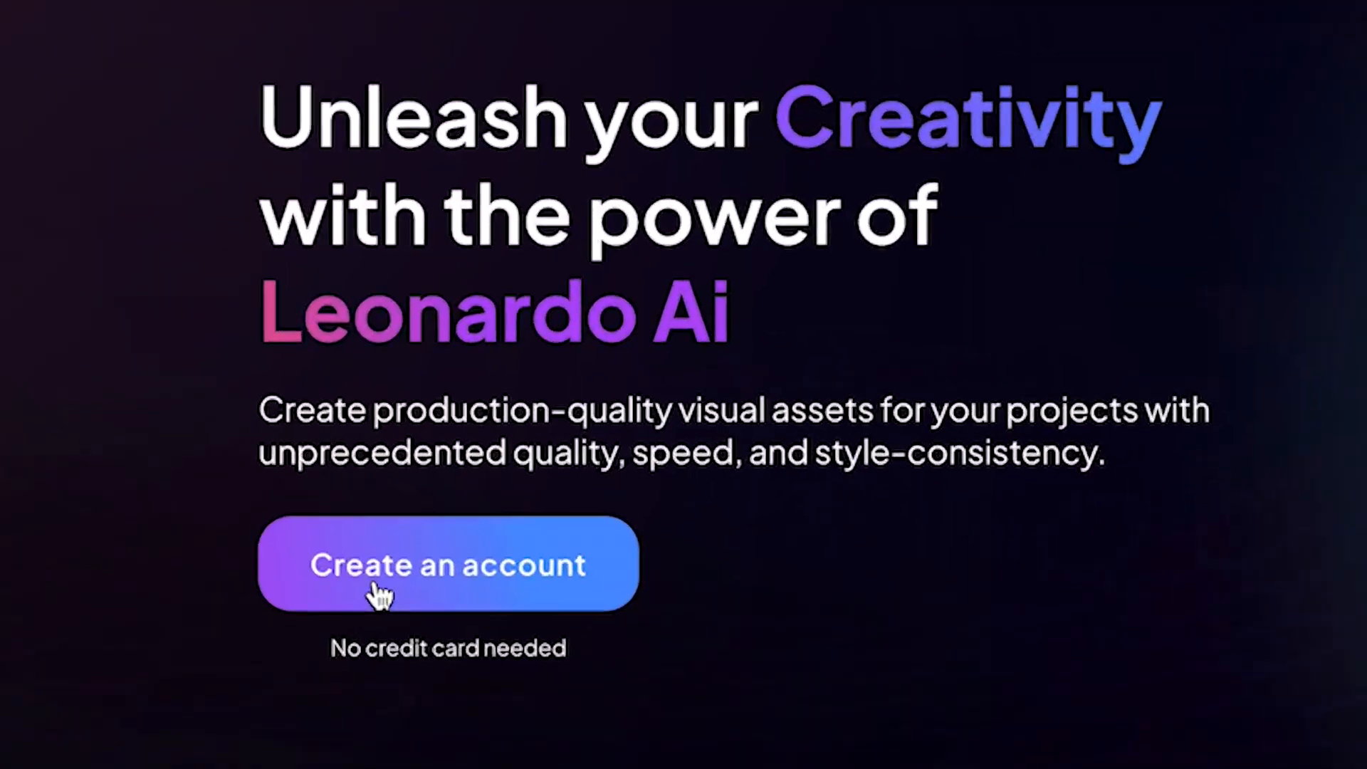
Step: Go to 'Create an account' and review the Apple, Google and Microsoft sign-in options
{"action": "left_click", "coordinate": [448, 564]}
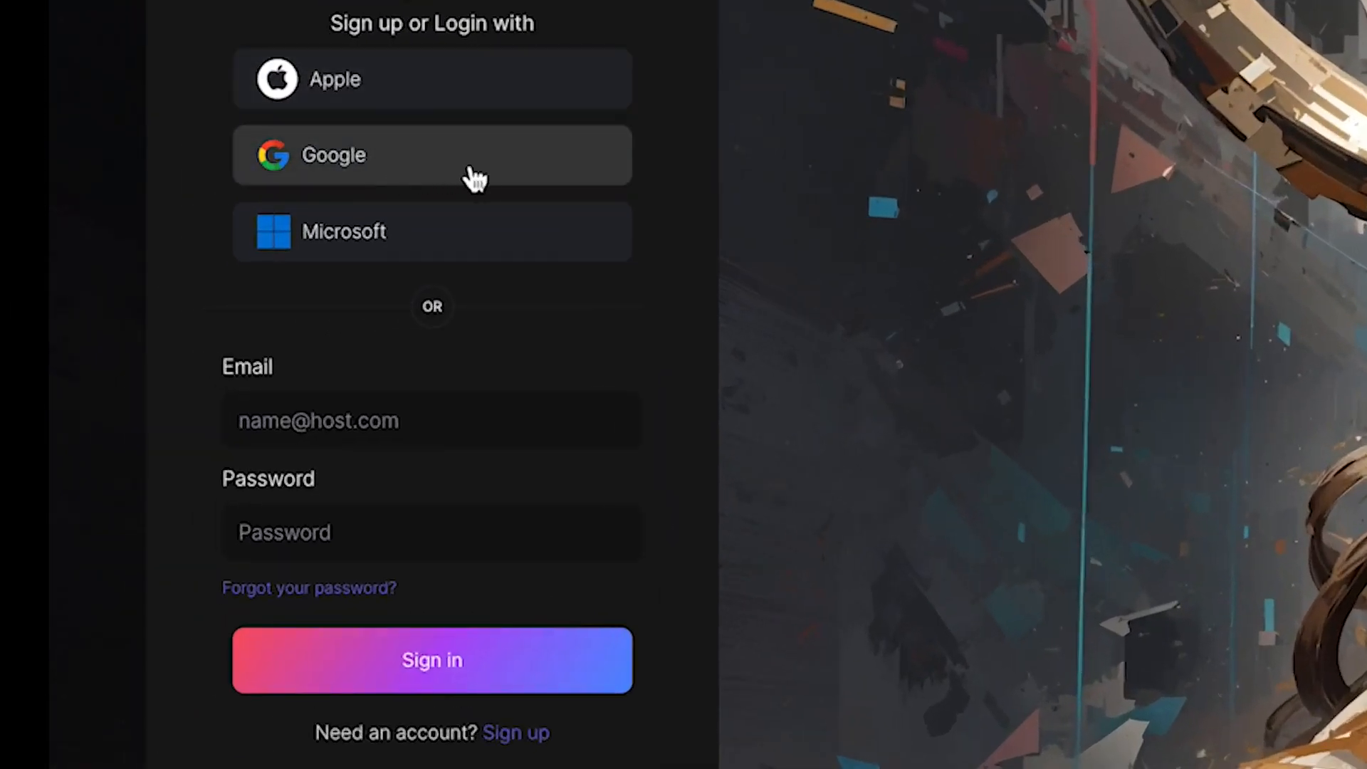
{"action": "mouse_move", "coordinate": [507, 268]}
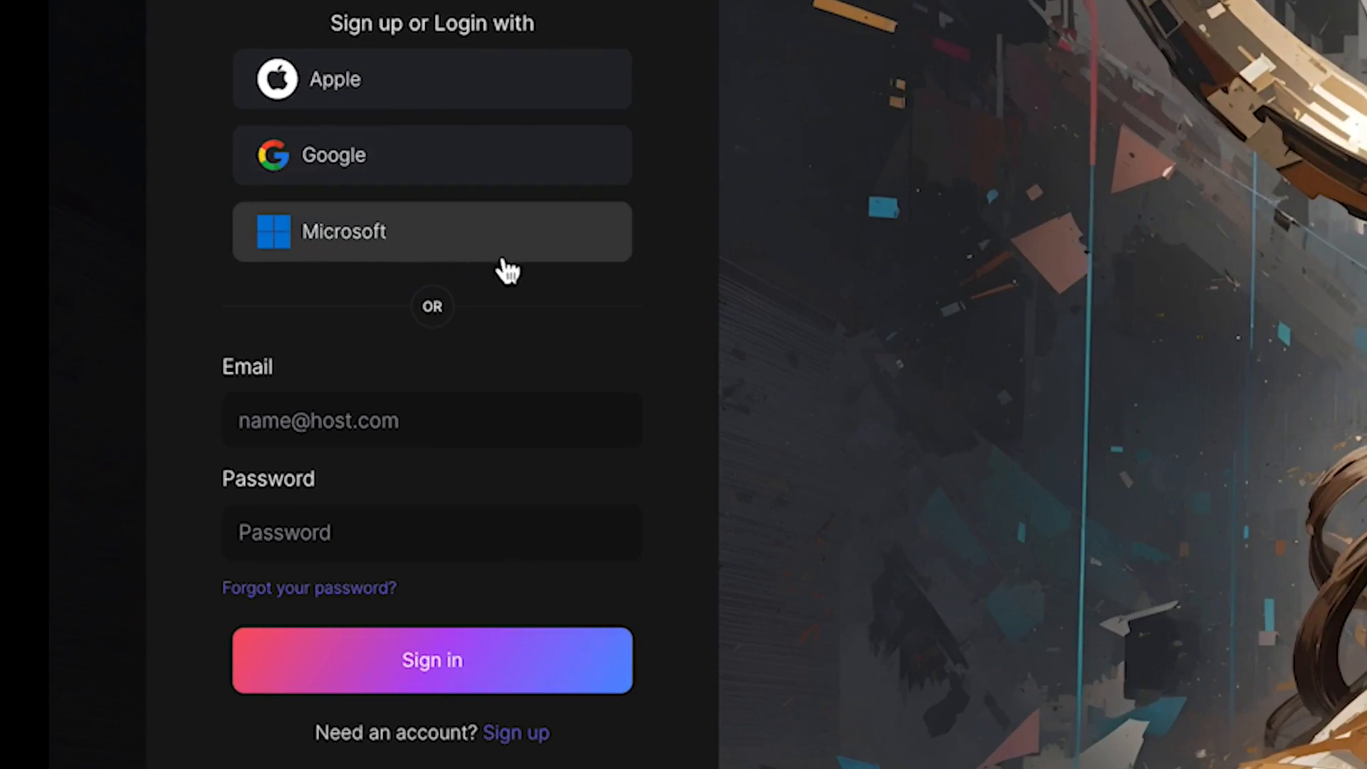
{"action": "left_click", "coordinate": [431, 659]}
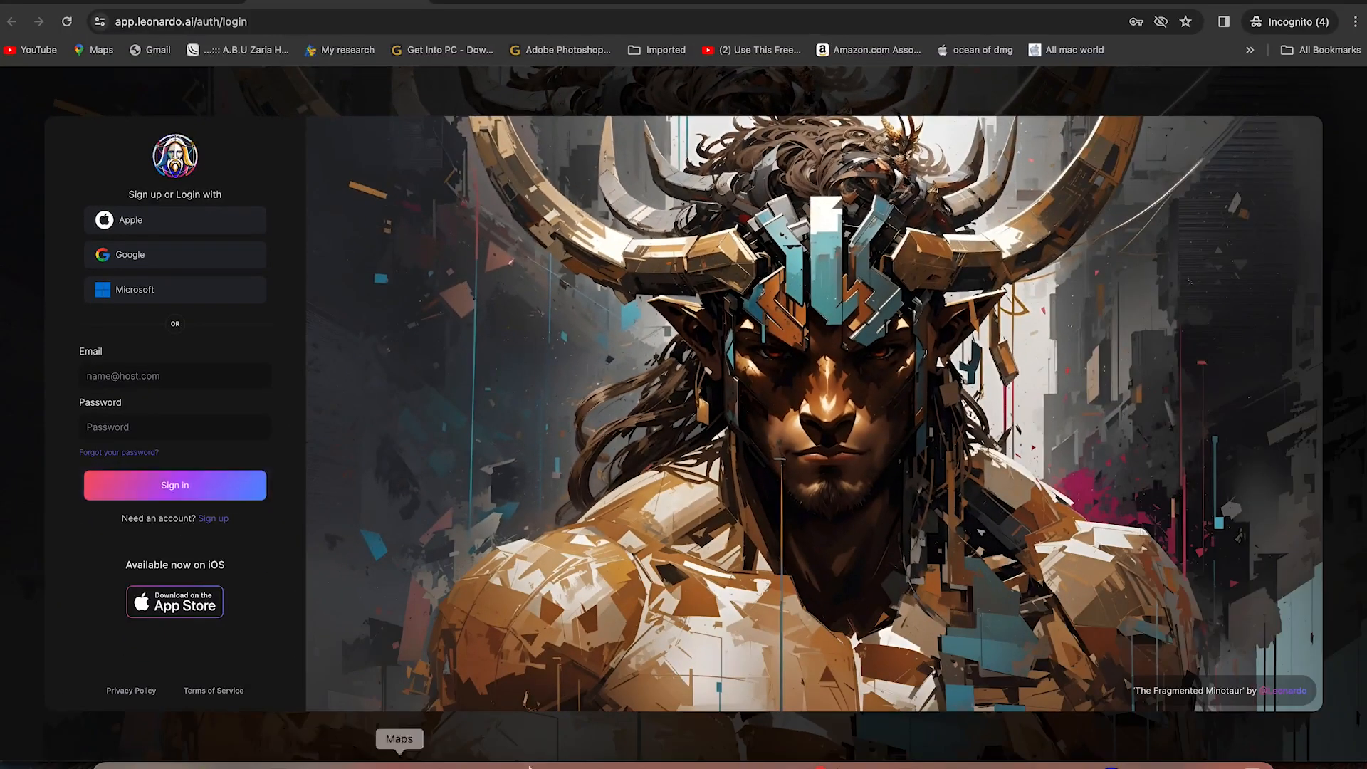
Step: Sign in, browse Recent Creations, and filter them to Animals
{"action": "left_click", "coordinate": [175, 485]}
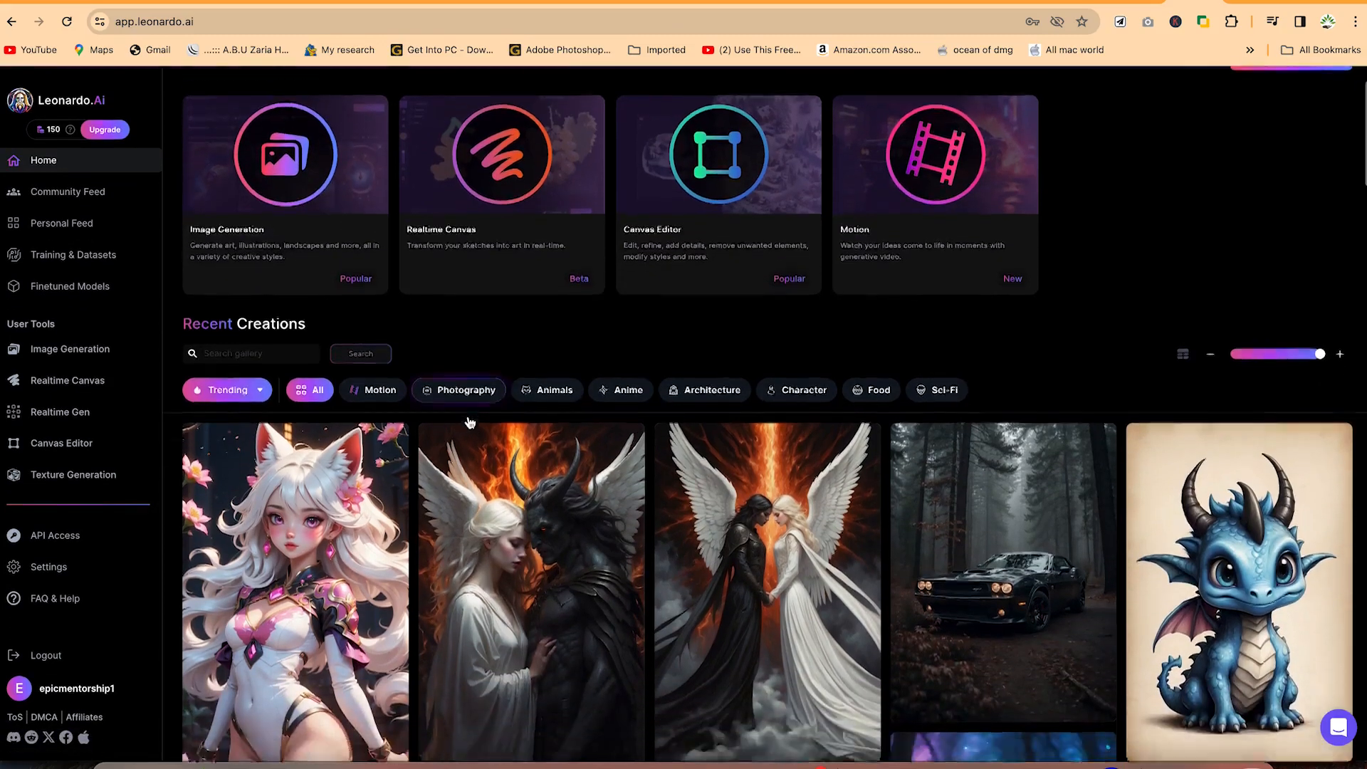
{"action": "scroll", "scroll_direction": "down", "scroll_amount": 3}
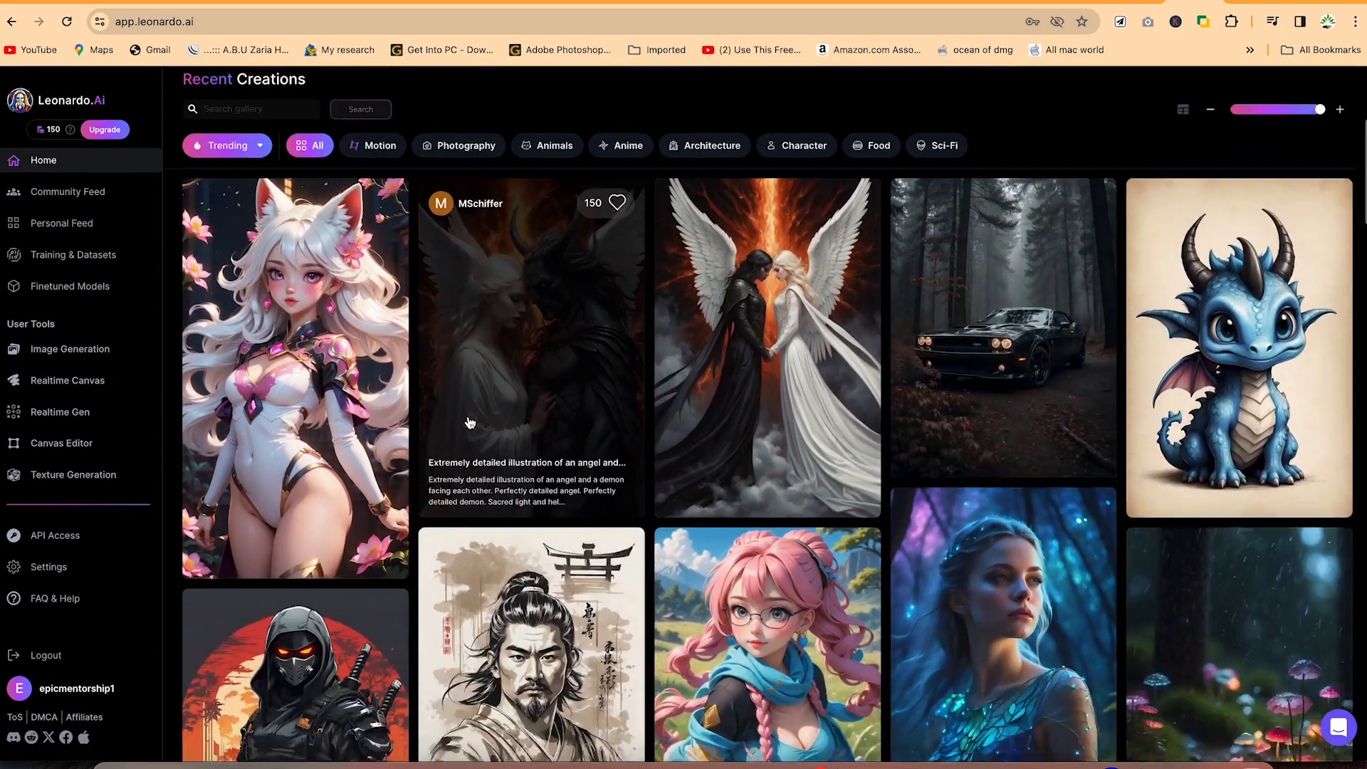
{"action": "scroll", "scroll_direction": "down", "scroll_amount": 3}
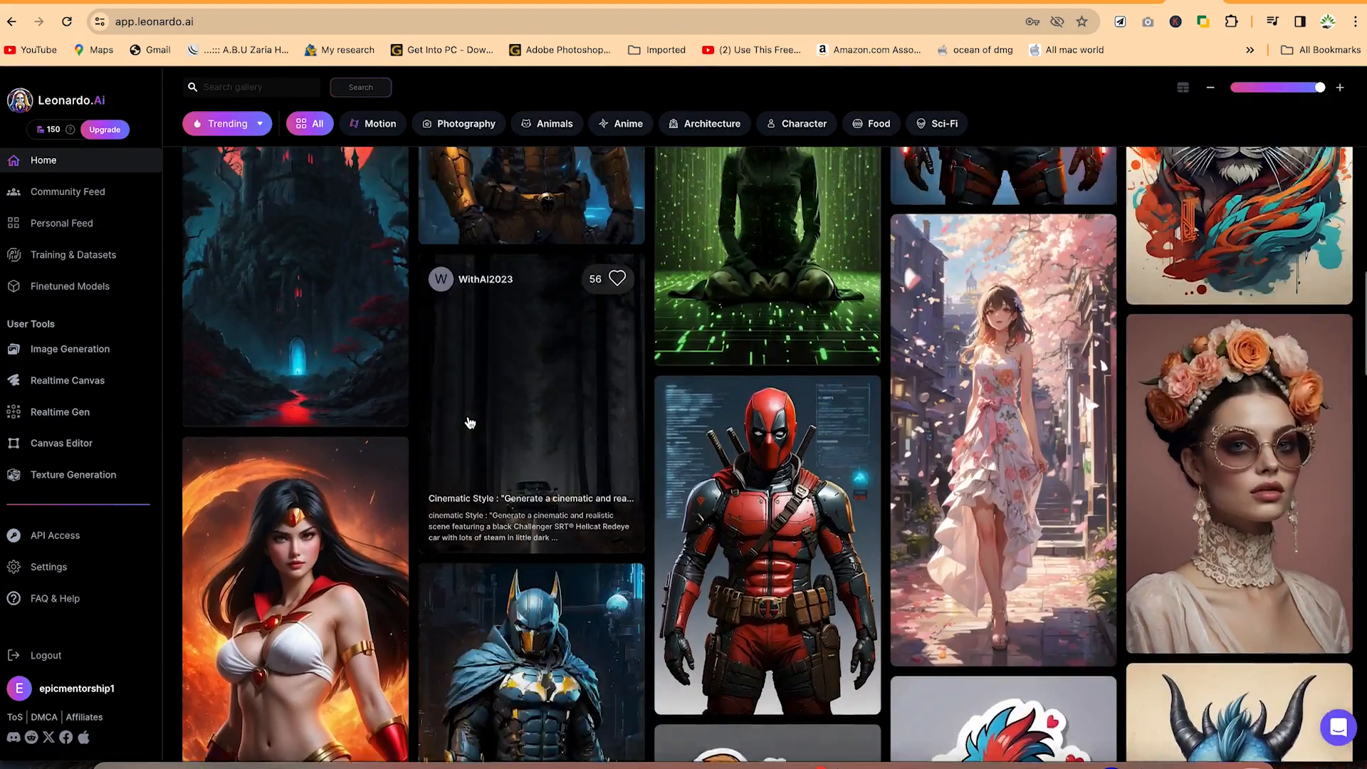
{"action": "scroll", "scroll_direction": "down", "scroll_amount": 3}
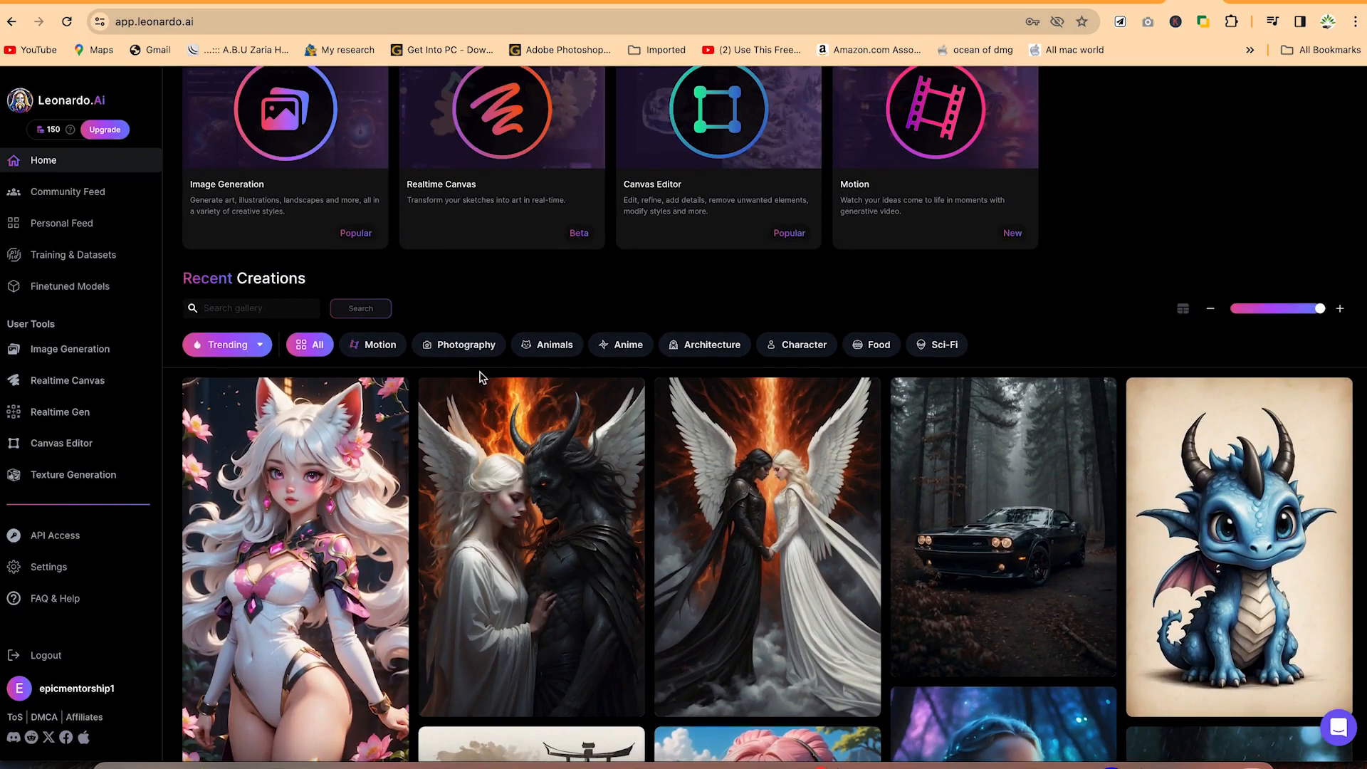
{"action": "mouse_move", "coordinate": [466, 286]}
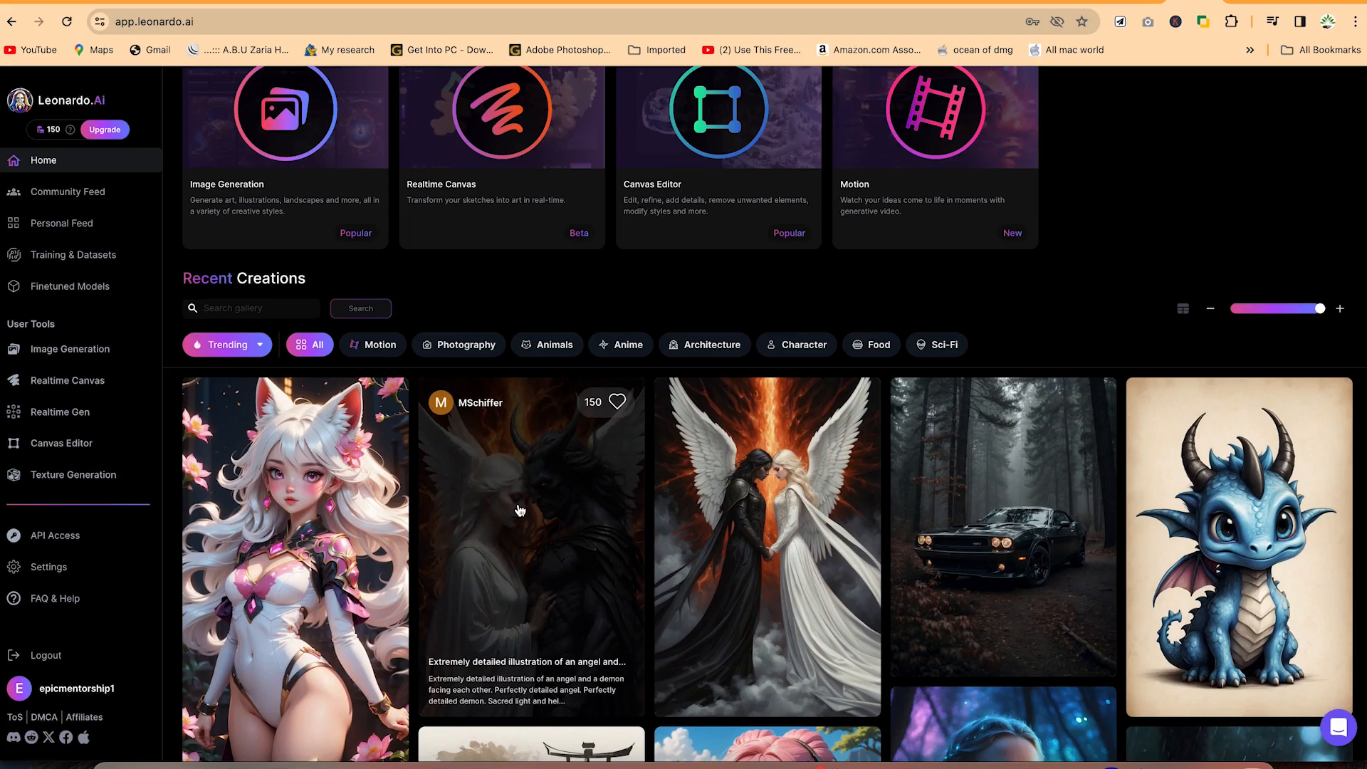
{"action": "mouse_move", "coordinate": [543, 581]}
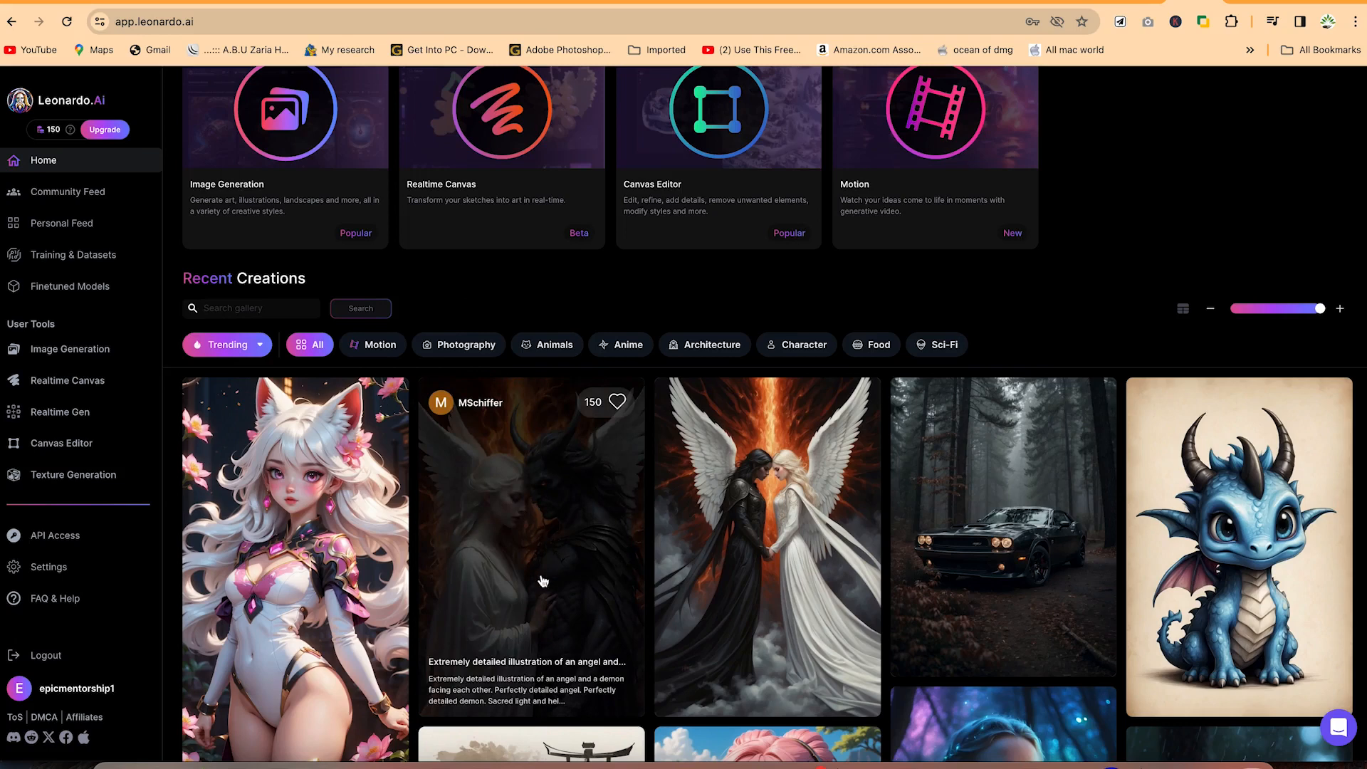
{"action": "scroll", "scroll_direction": "down", "scroll_amount": 3}
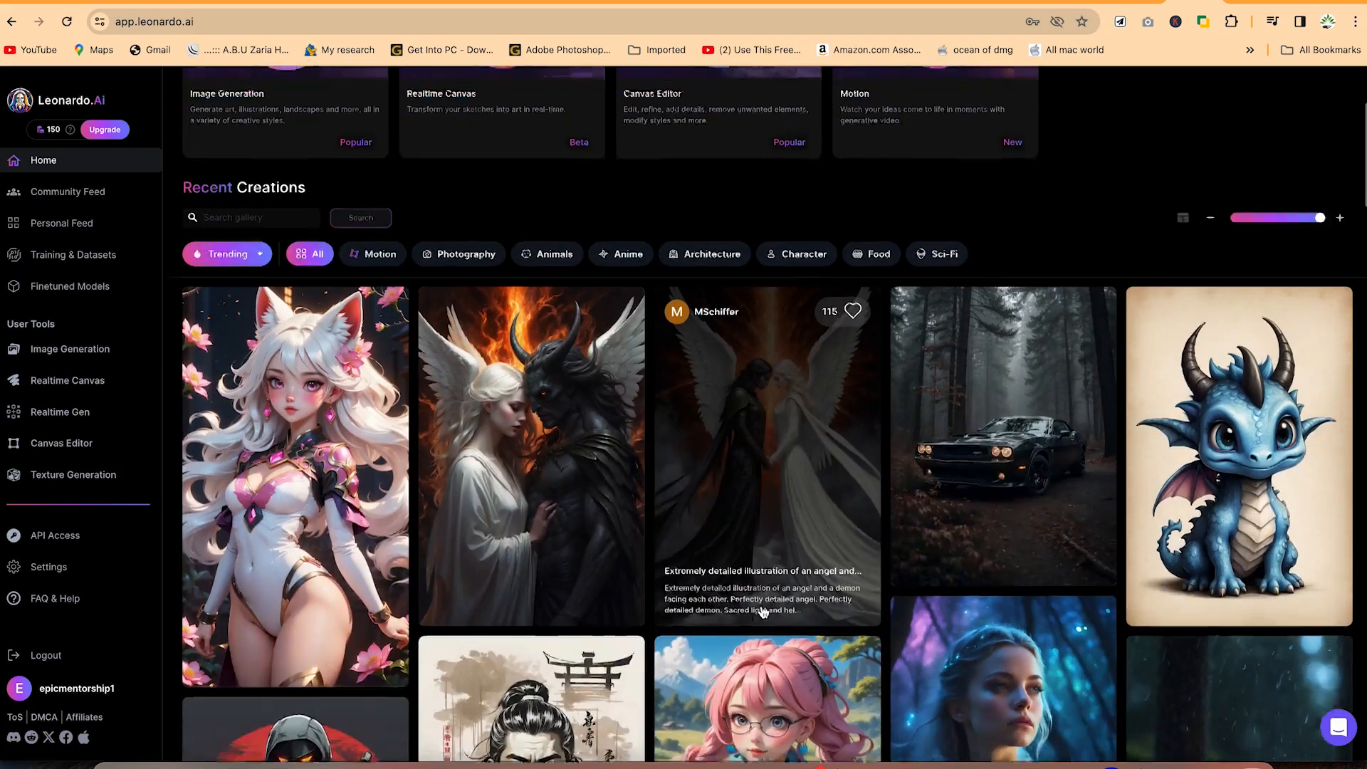
{"action": "scroll", "scroll_direction": "down", "scroll_amount": 3}
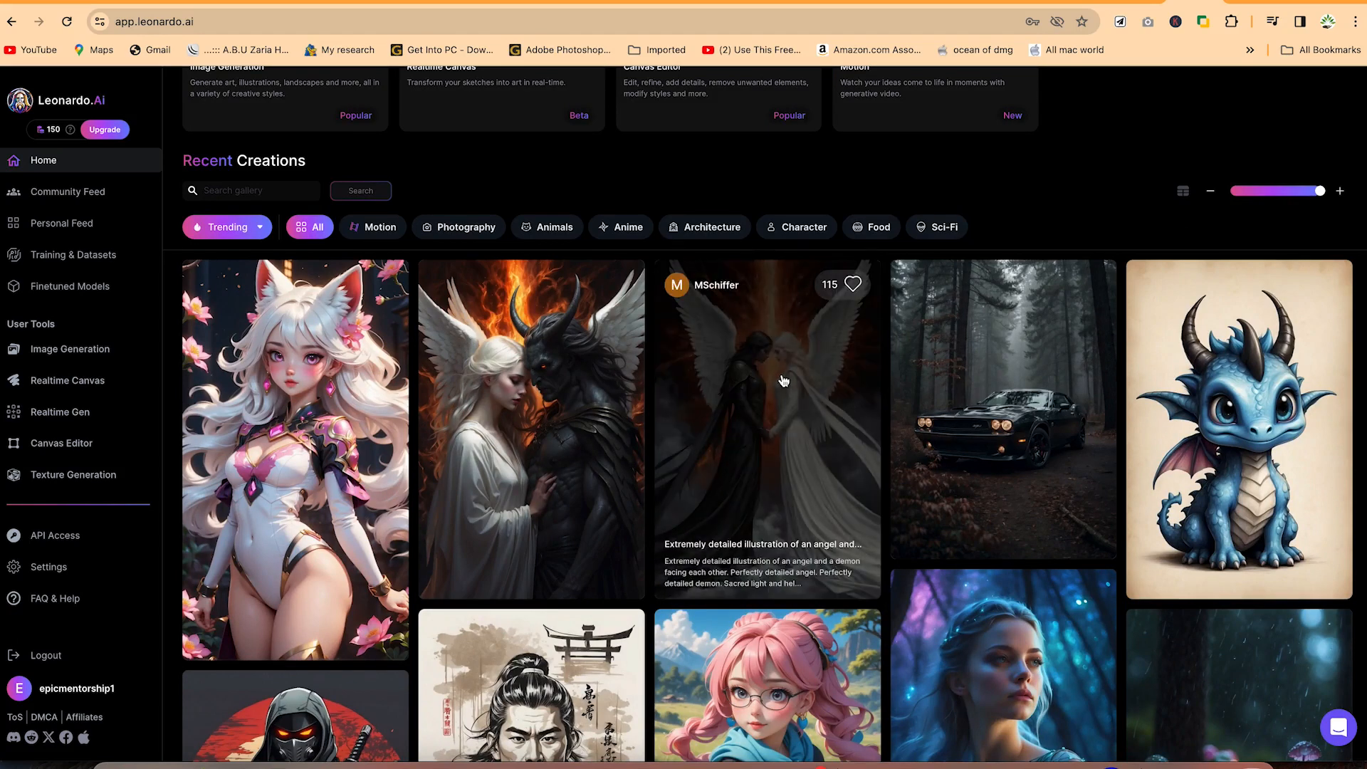
{"action": "mouse_move", "coordinate": [752, 536]}
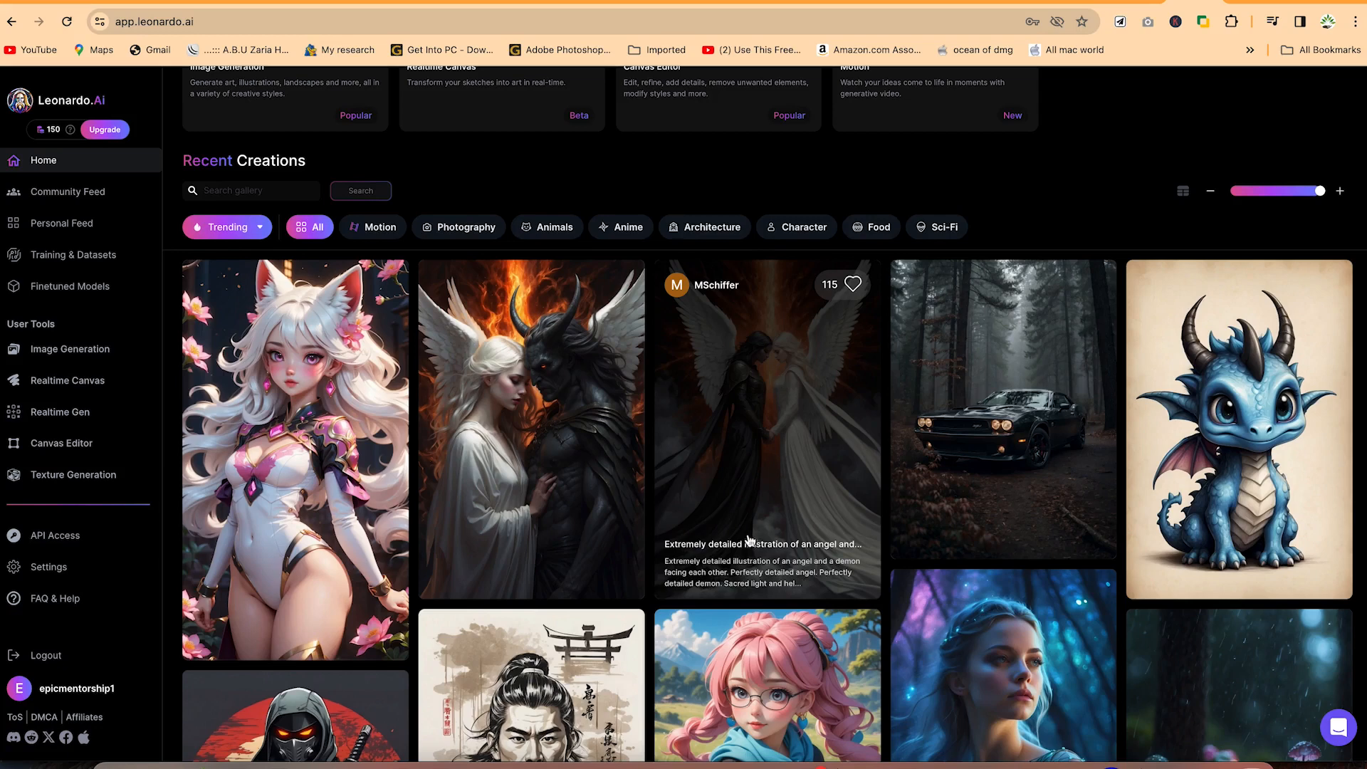
{"action": "mouse_move", "coordinate": [809, 452]}
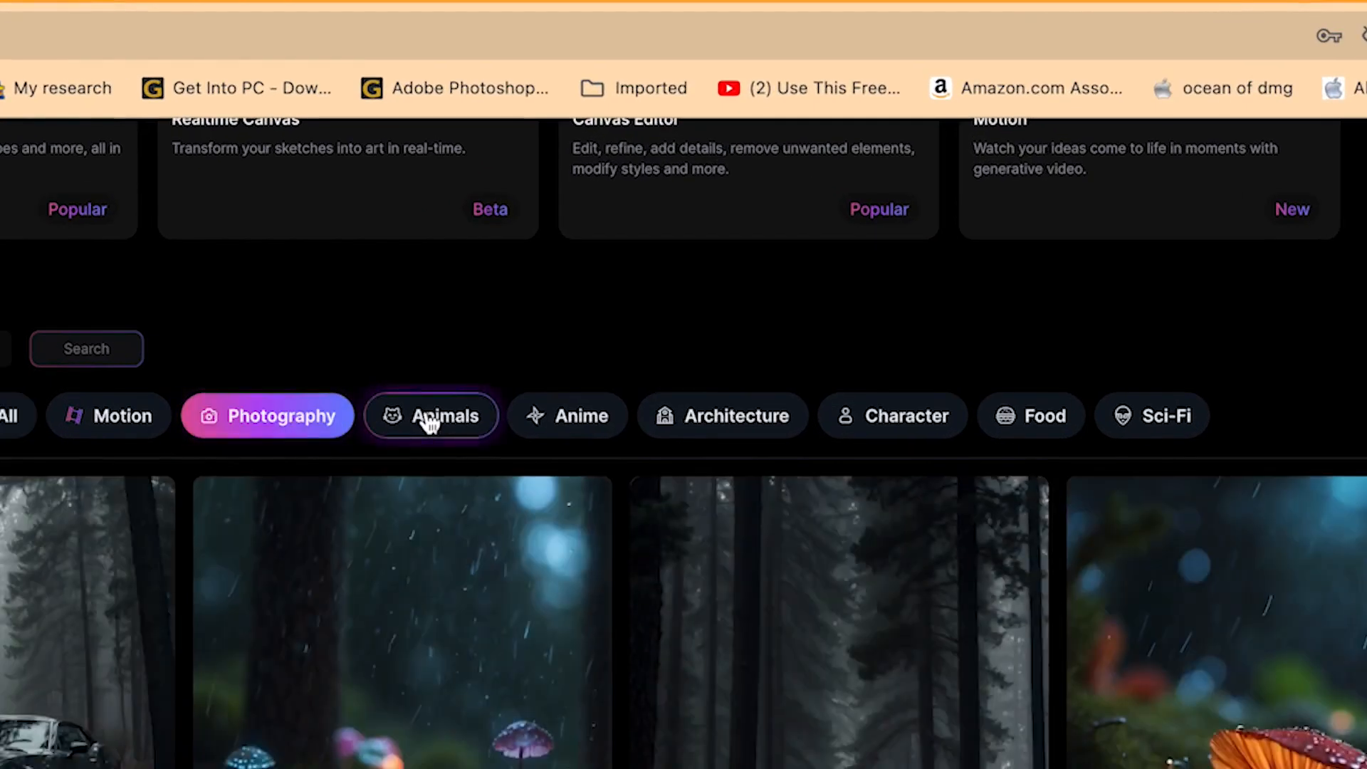
{"action": "left_click", "coordinate": [431, 415]}
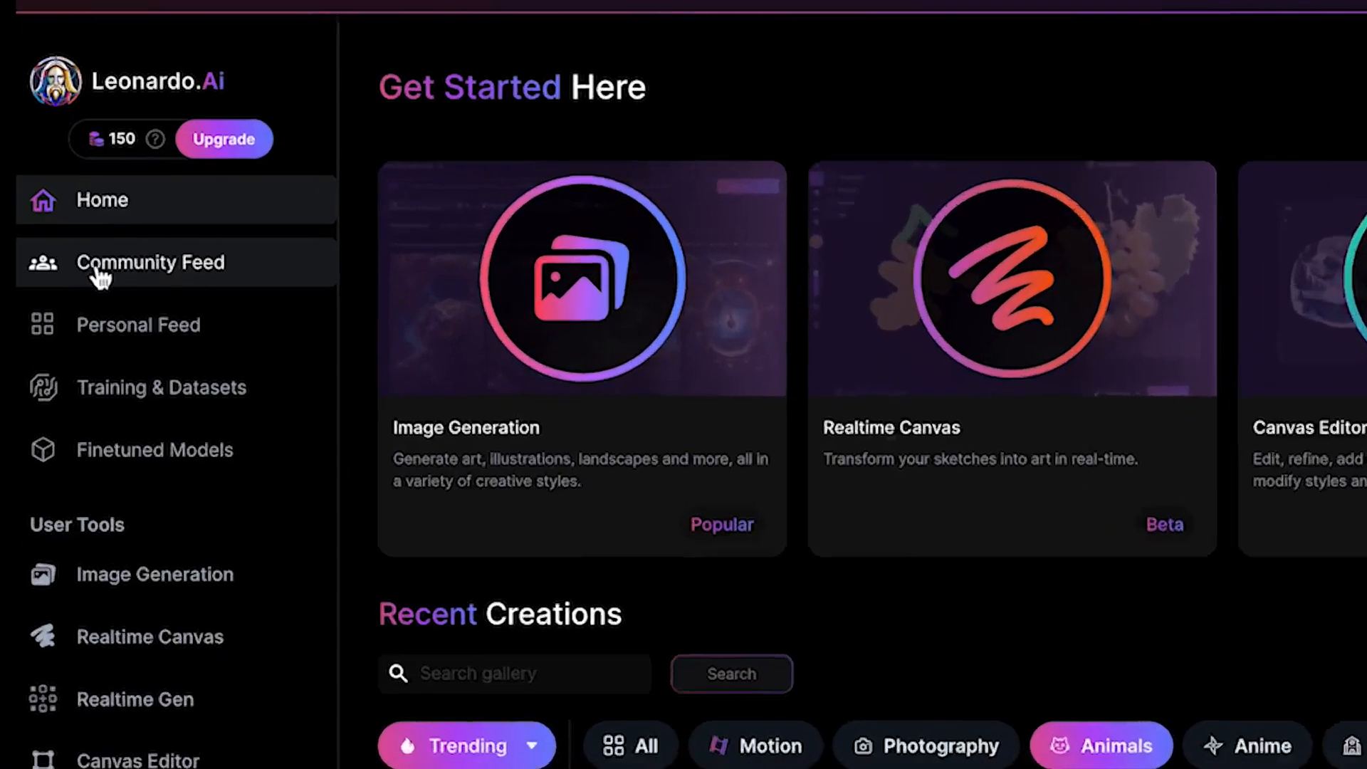
Step: Visit Community Feed, Personal Feed, Training & Datasets, and Finetuned Models pages
{"action": "left_click", "coordinate": [149, 263]}
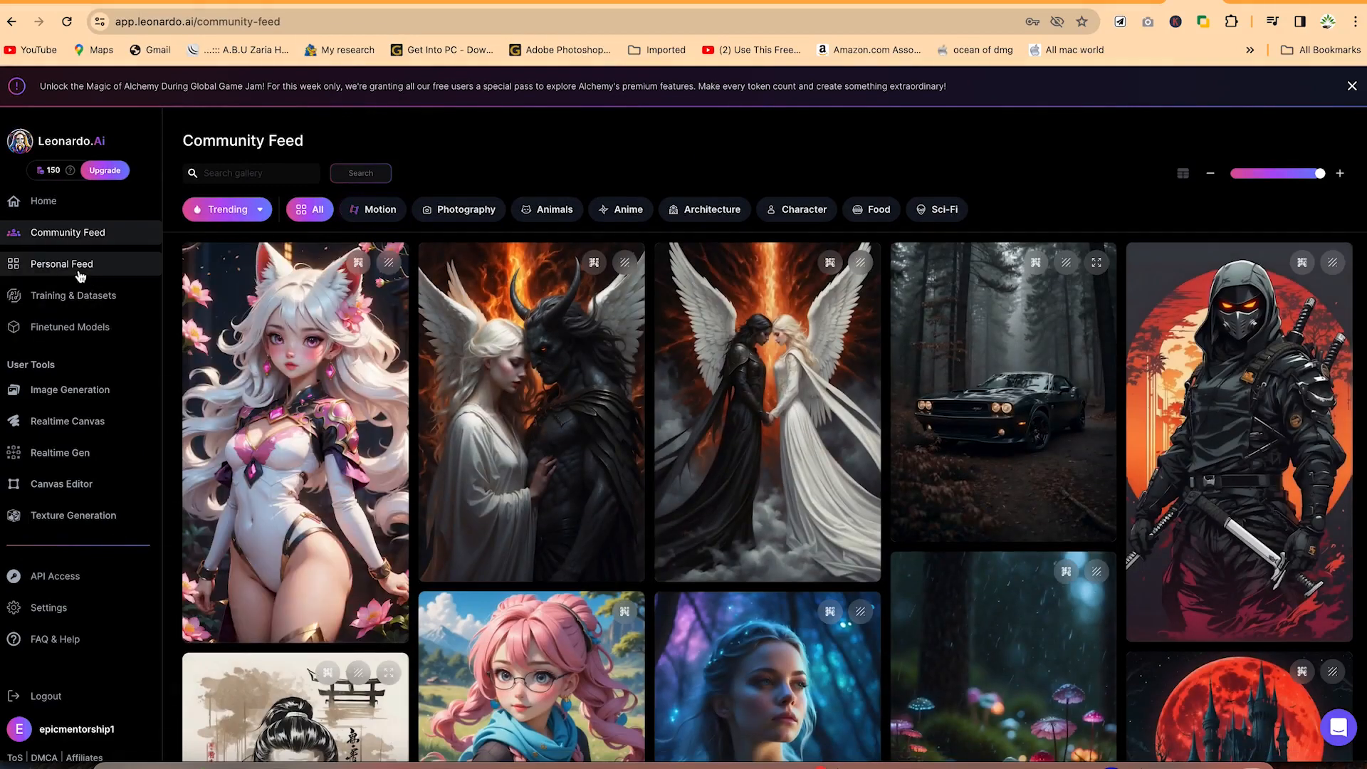
{"action": "left_click", "coordinate": [62, 264]}
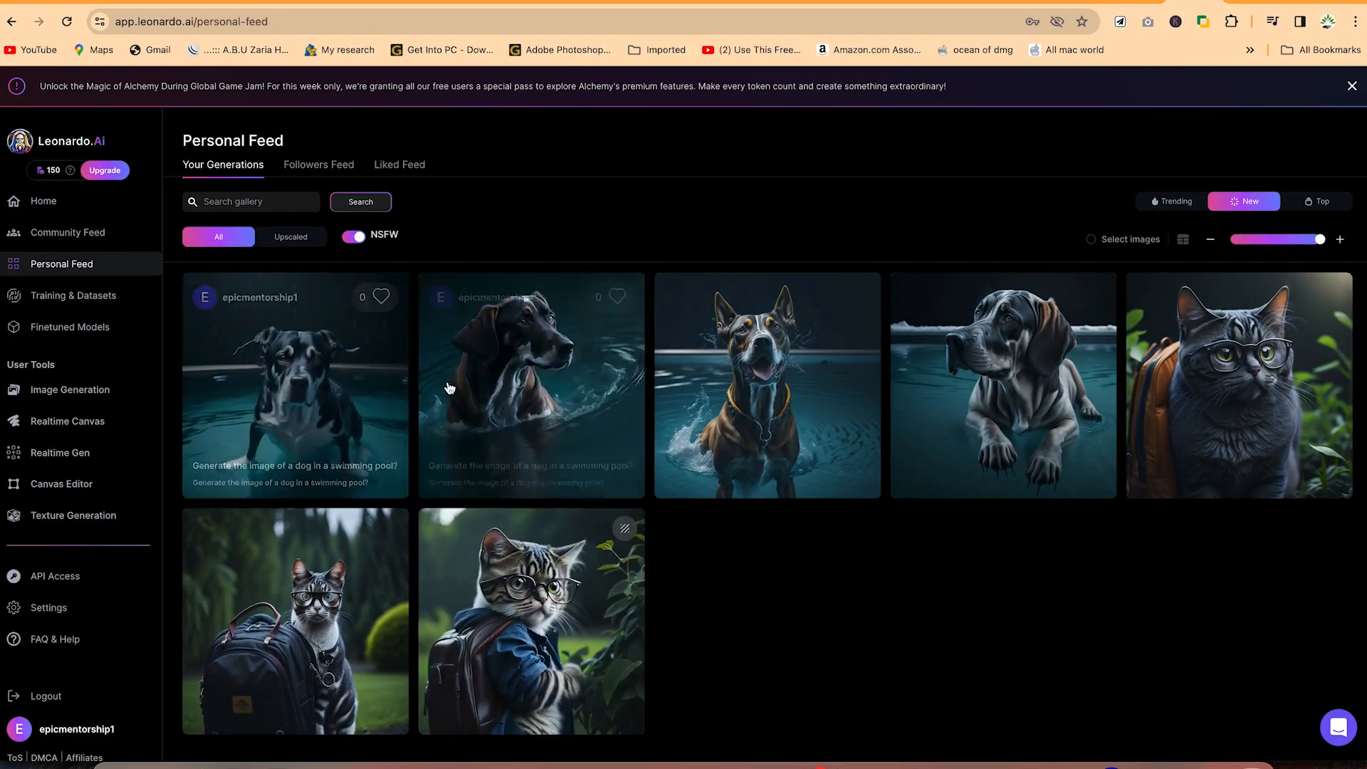
{"action": "left_click", "coordinate": [74, 295]}
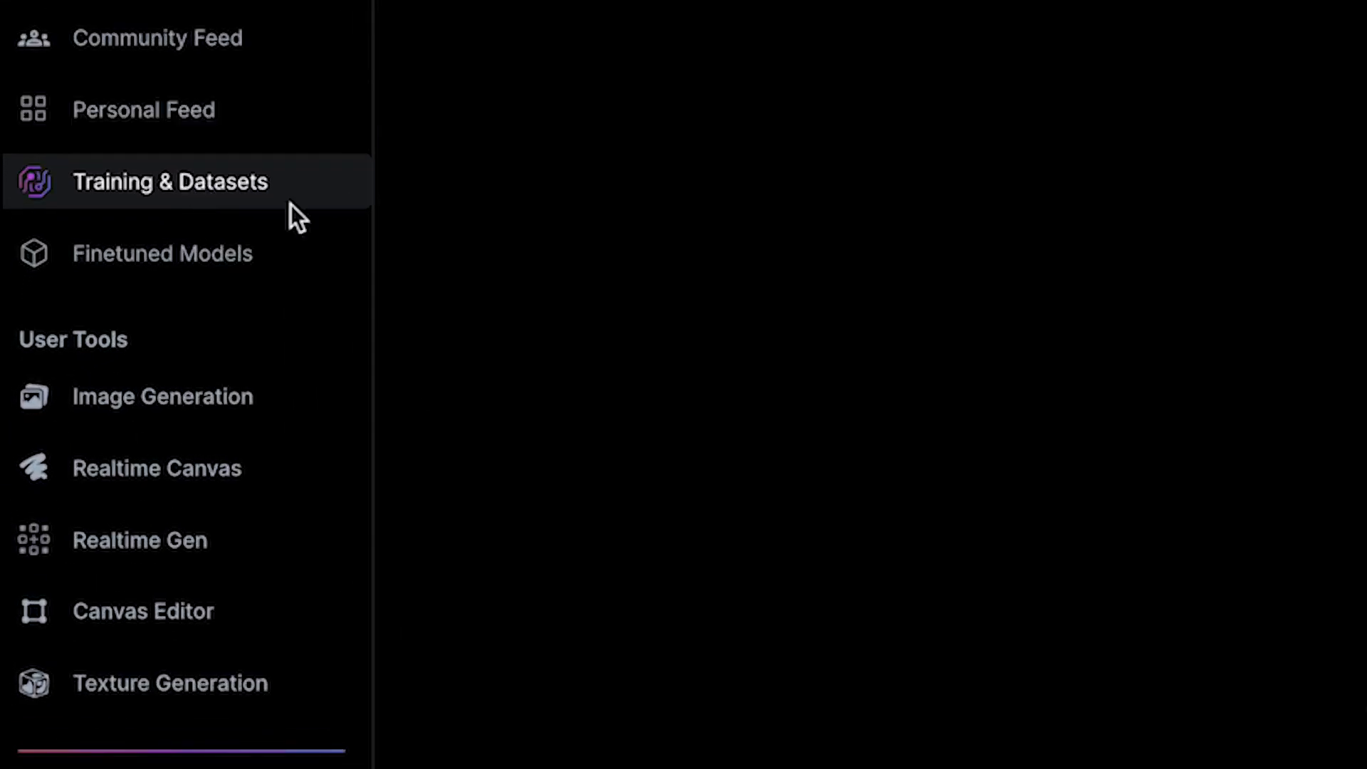
{"action": "left_click", "coordinate": [180, 181]}
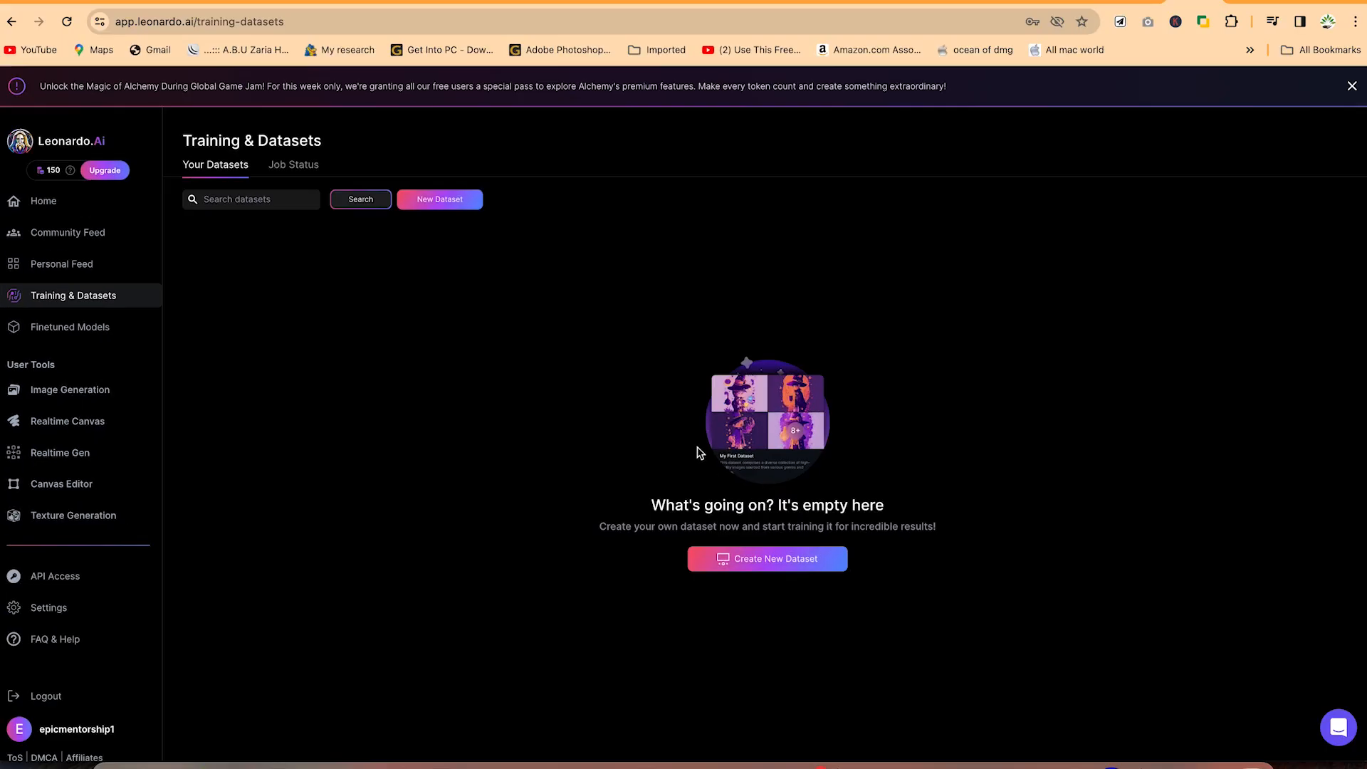
{"action": "mouse_move", "coordinate": [98, 324]}
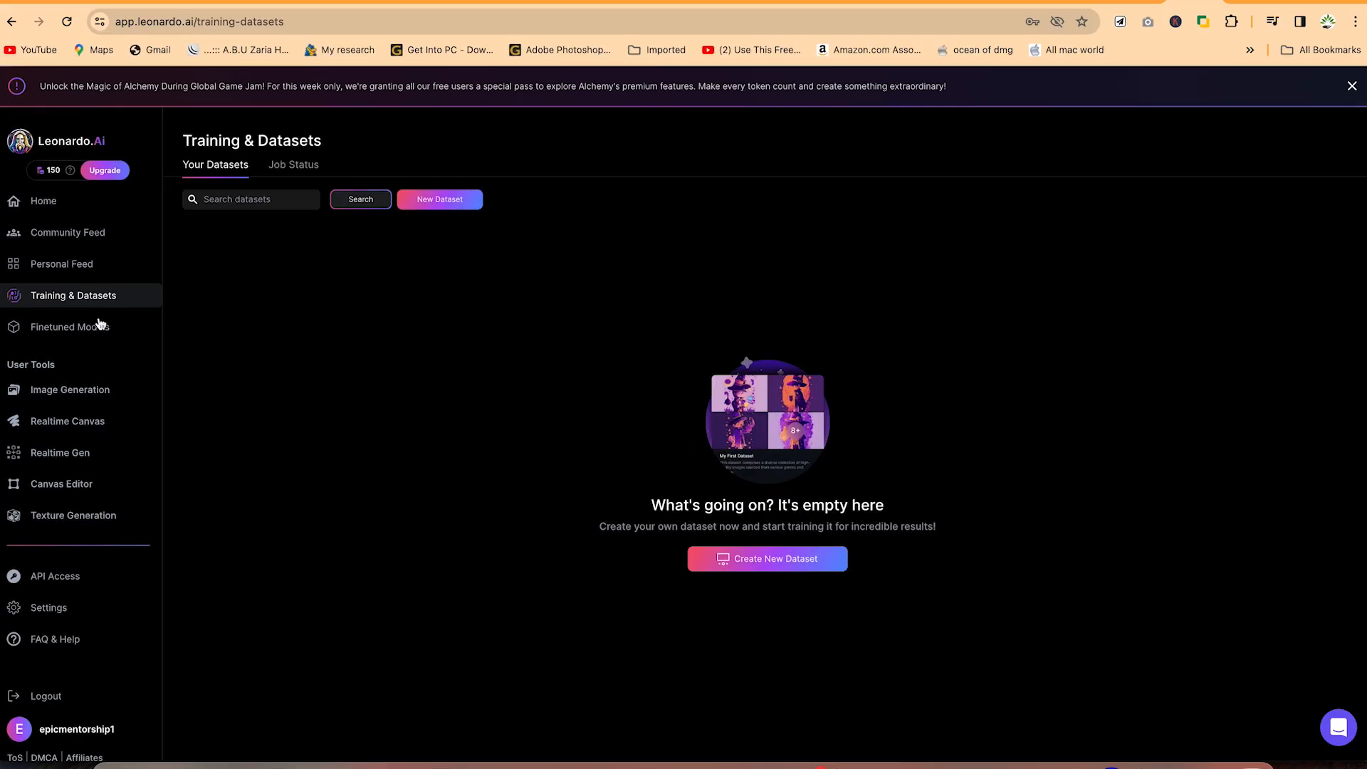
{"action": "left_click", "coordinate": [70, 327]}
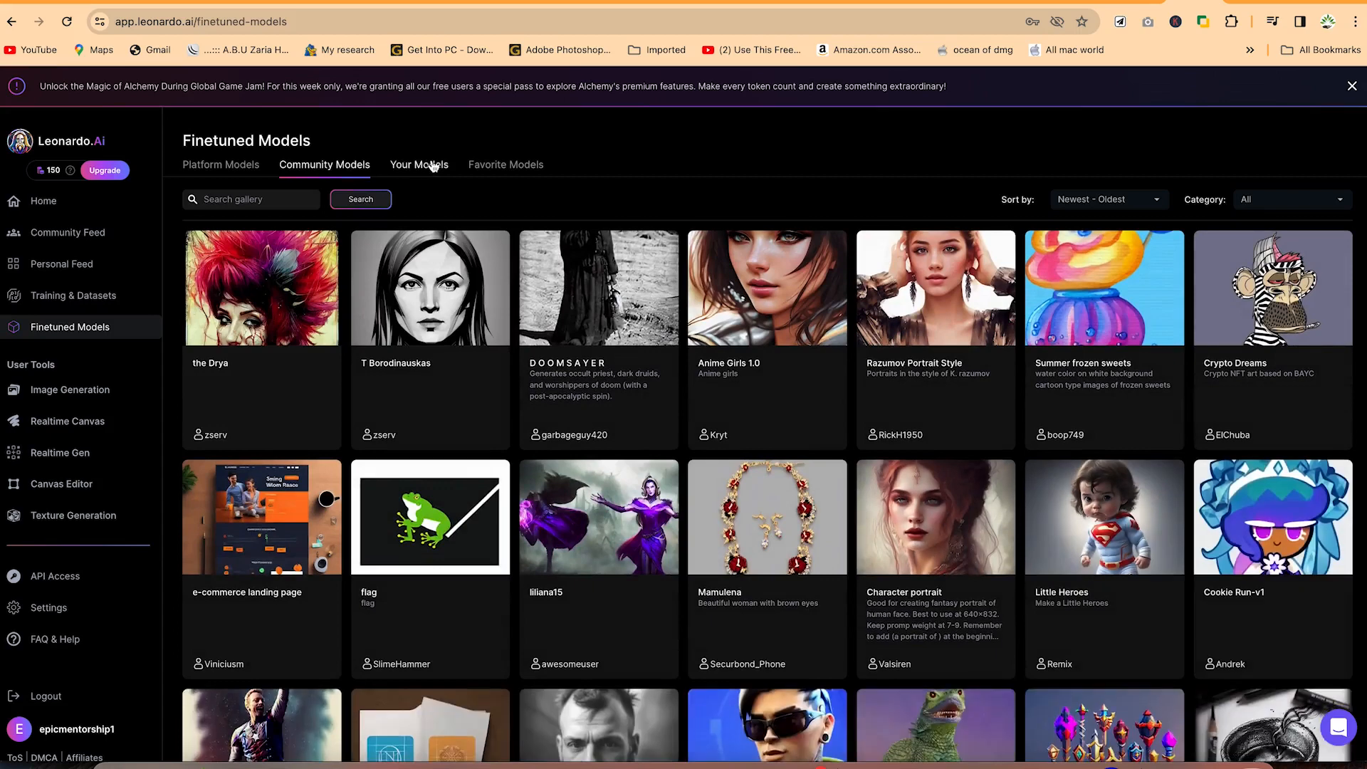
{"action": "left_click", "coordinate": [221, 164]}
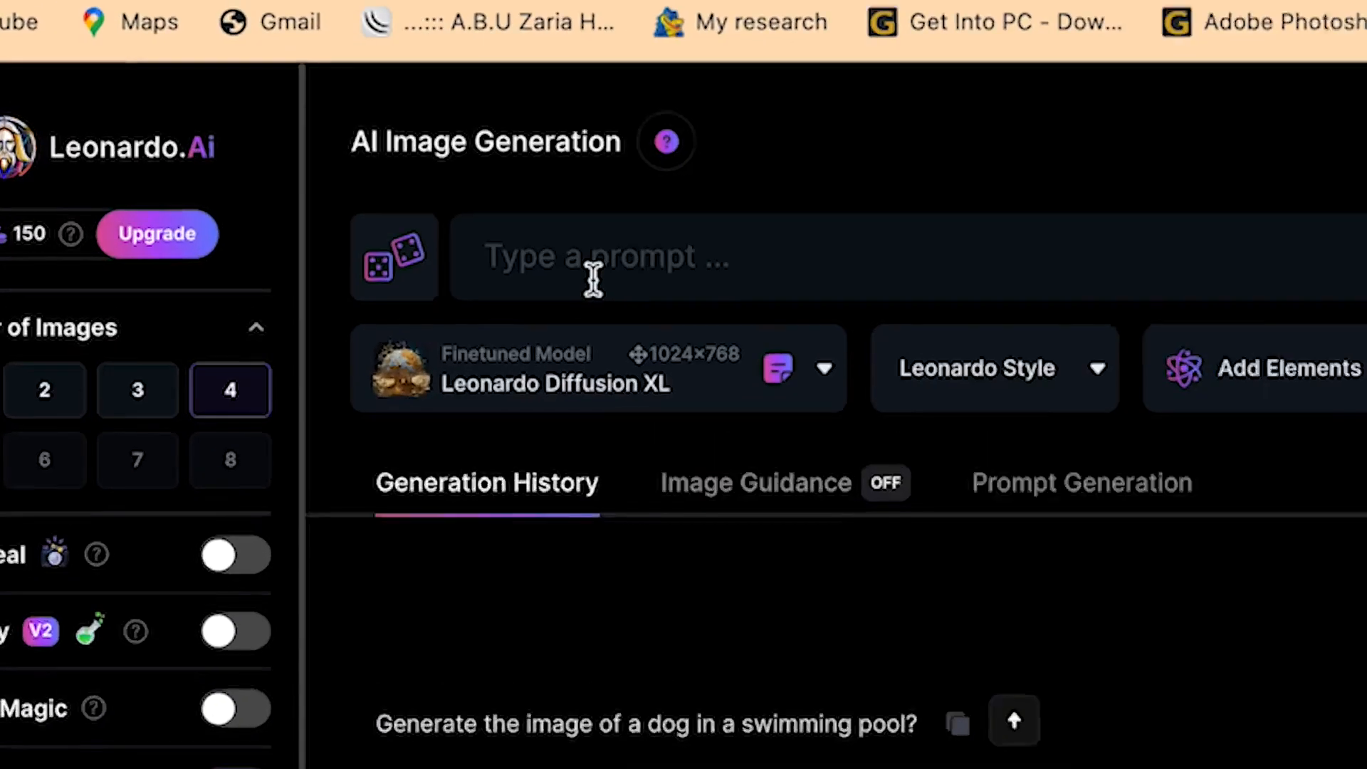
Step: Write a prompt for a fine cat enjoying music and coffee at a restaurant
{"action": "left_click", "coordinate": [601, 257]}
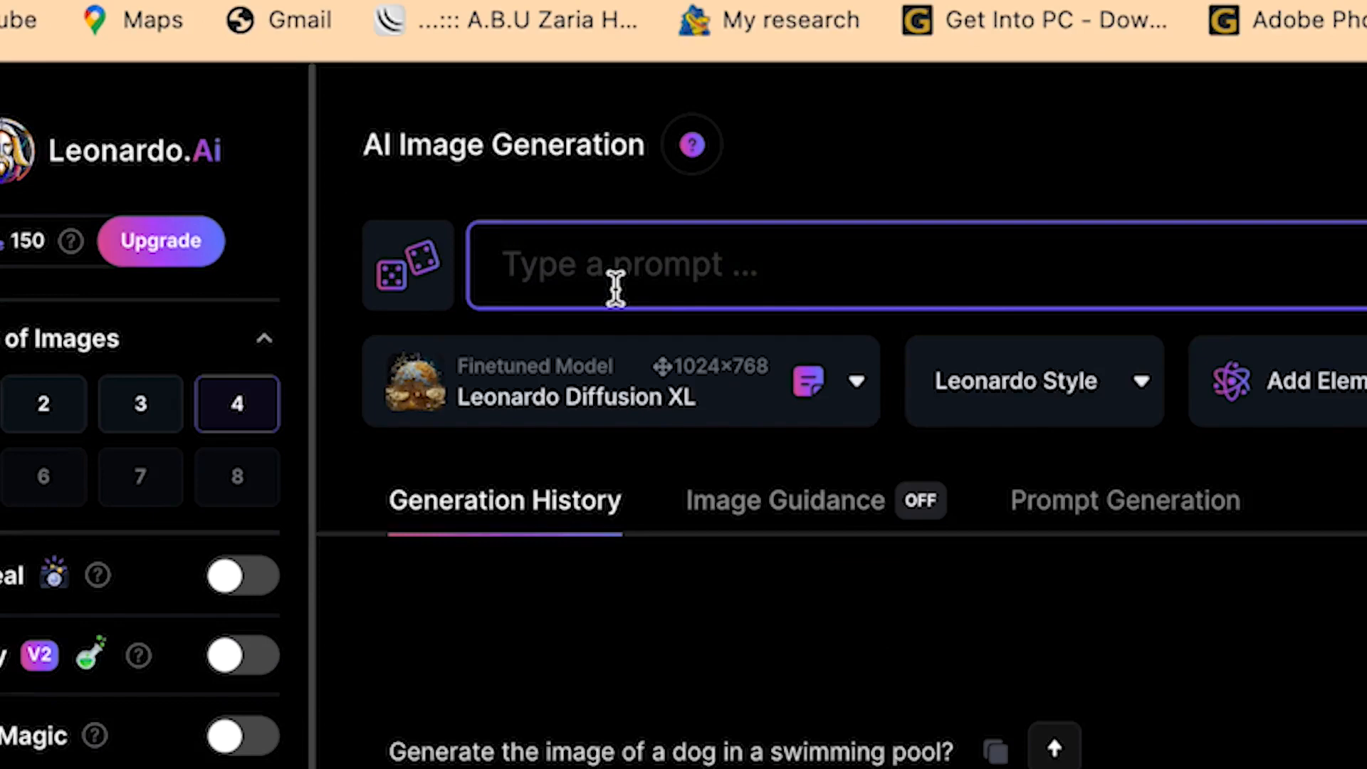
{"action": "type", "text": "Give me a picture of"}
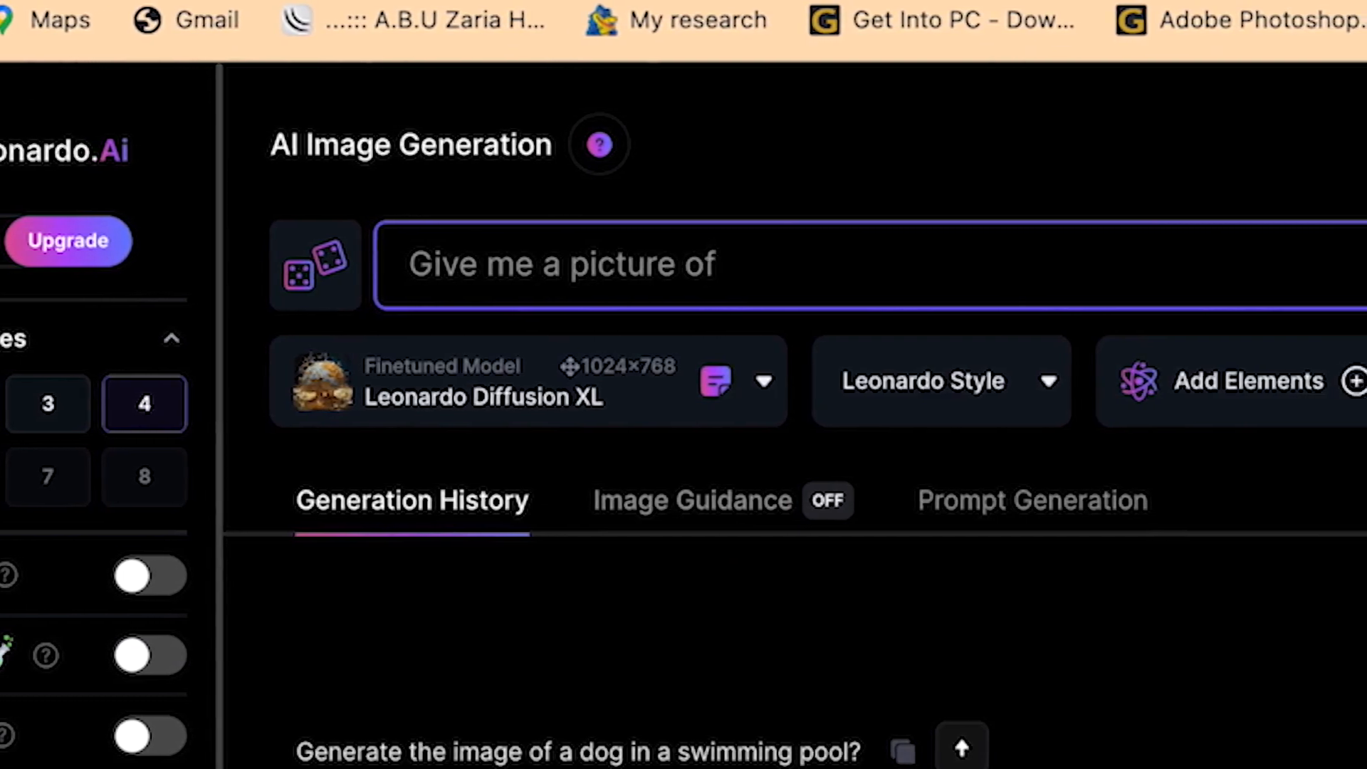
{"action": "type", "text": "a fine cat e"}
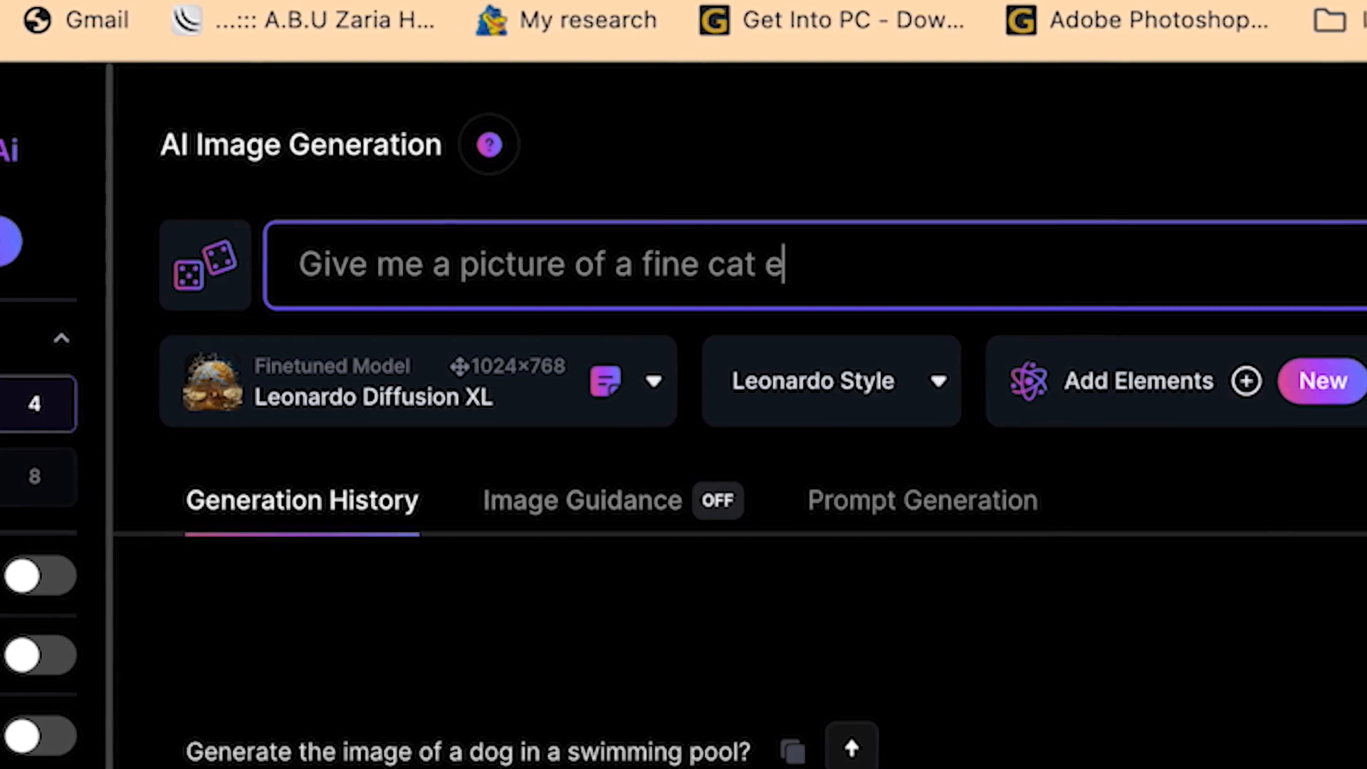
{"action": "type", "text": "njoying music and coffee at the"}
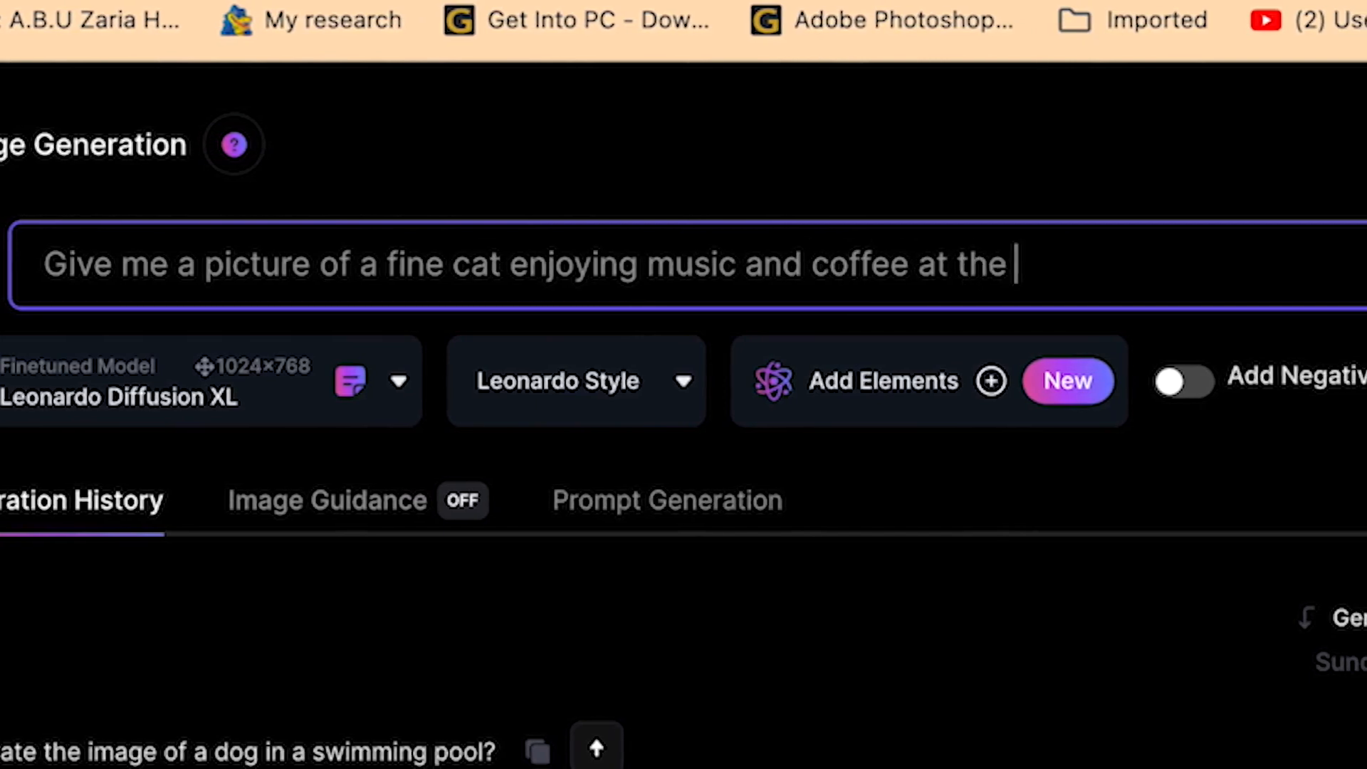
{"action": "type", "text": "restau"}
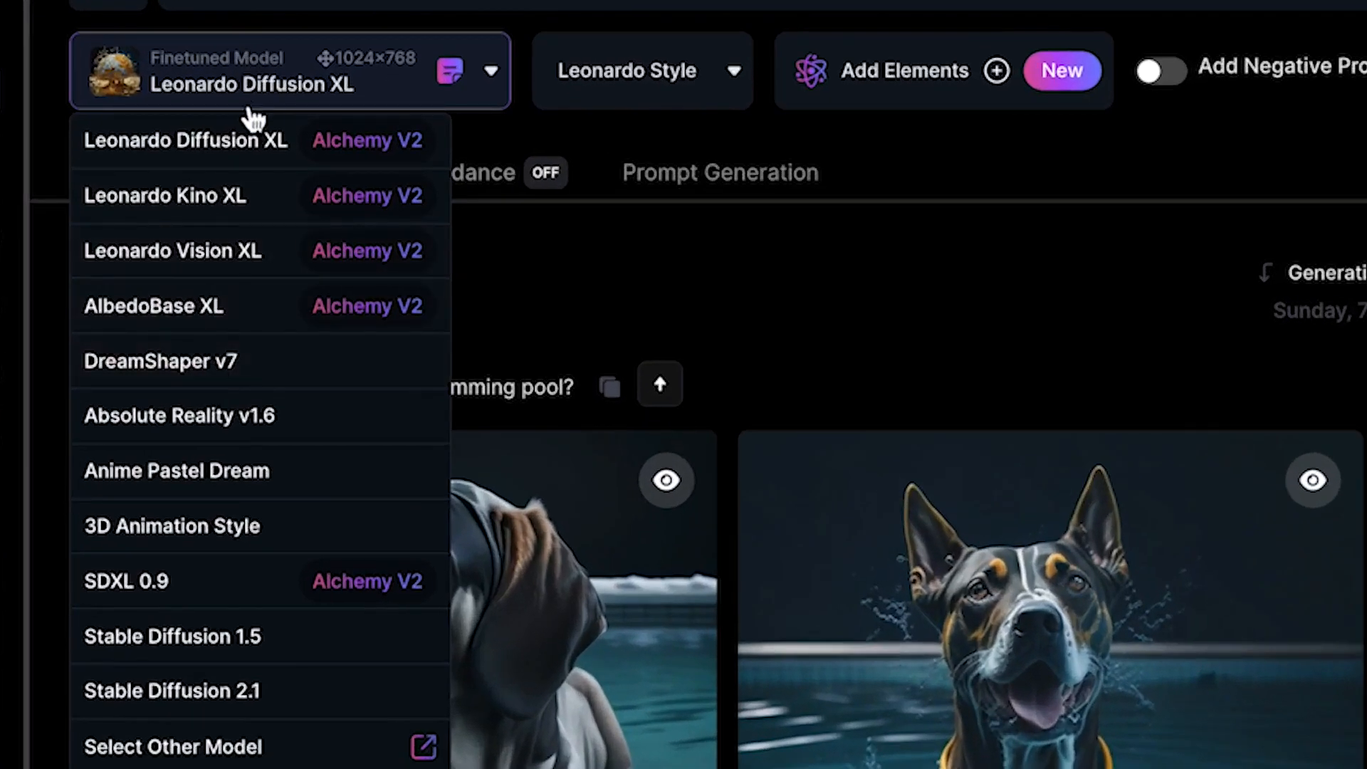
{"action": "mouse_move", "coordinate": [180, 415]}
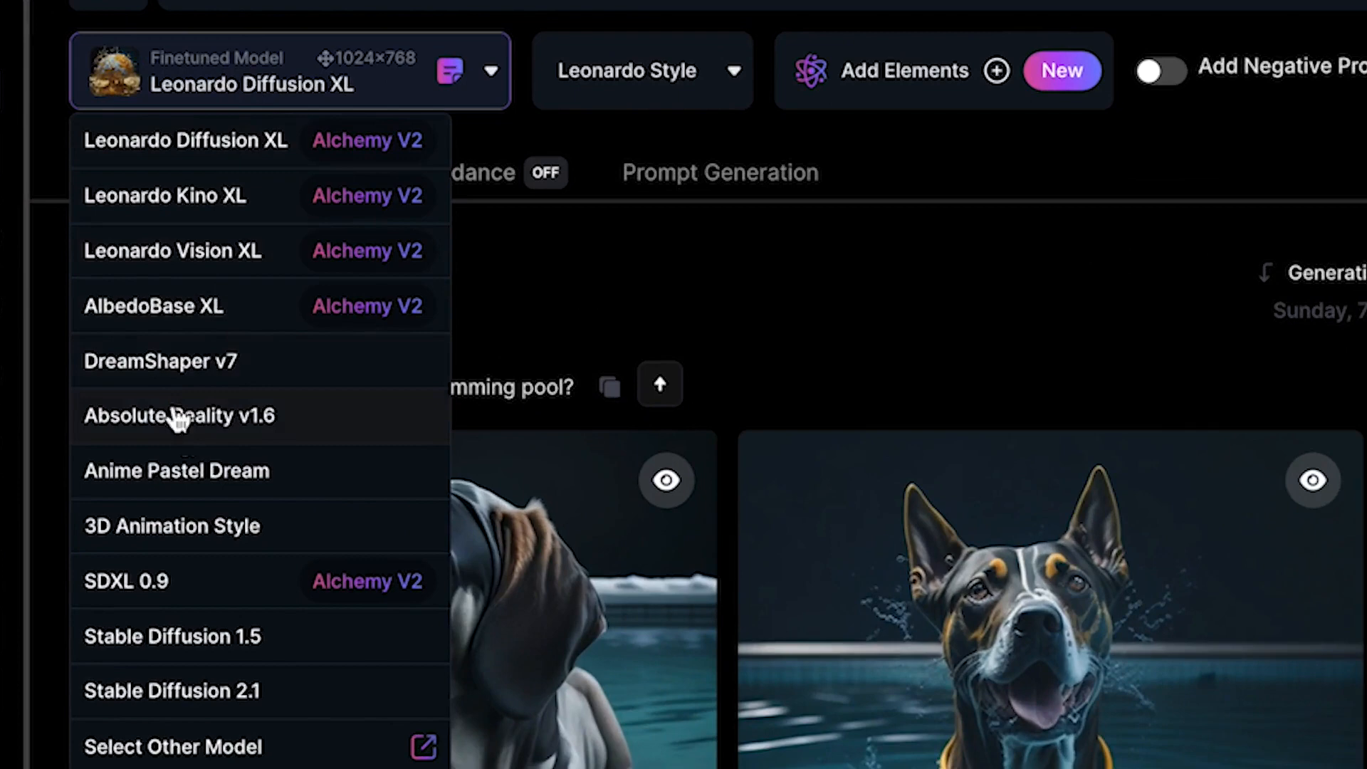
{"action": "mouse_move", "coordinate": [536, 423]}
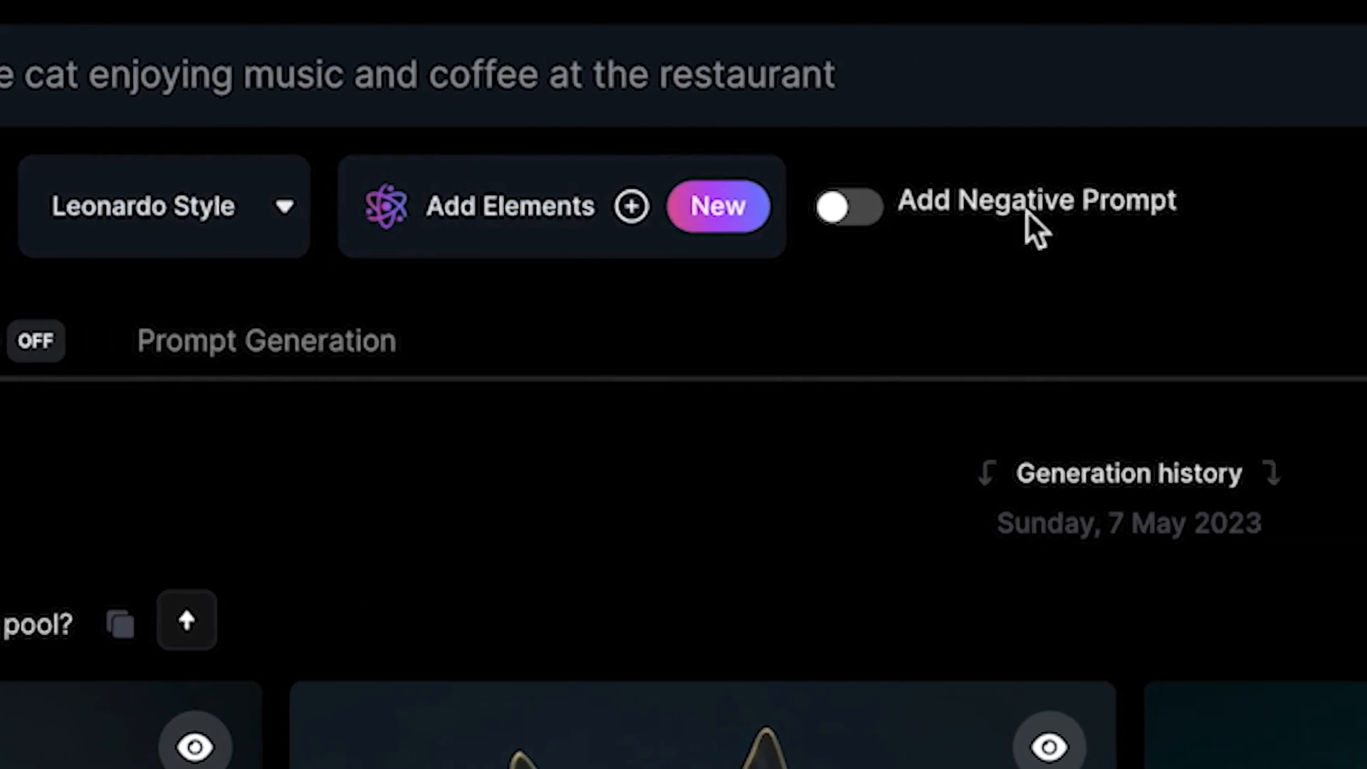
Step: Add negative prompt 'dont include flowers in the restaurant' and generate the images
{"action": "left_click", "coordinate": [847, 207]}
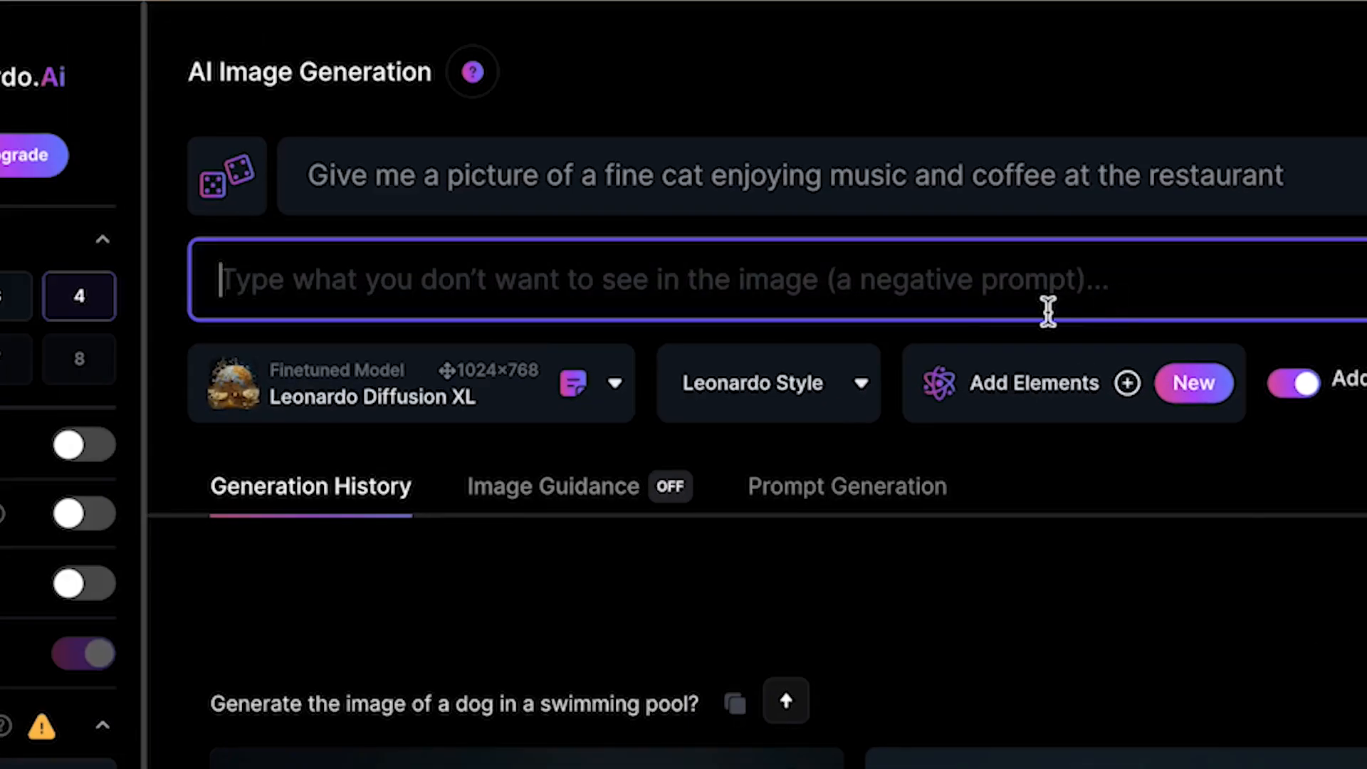
{"action": "type", "text": "dont include flowers in the restaurant"}
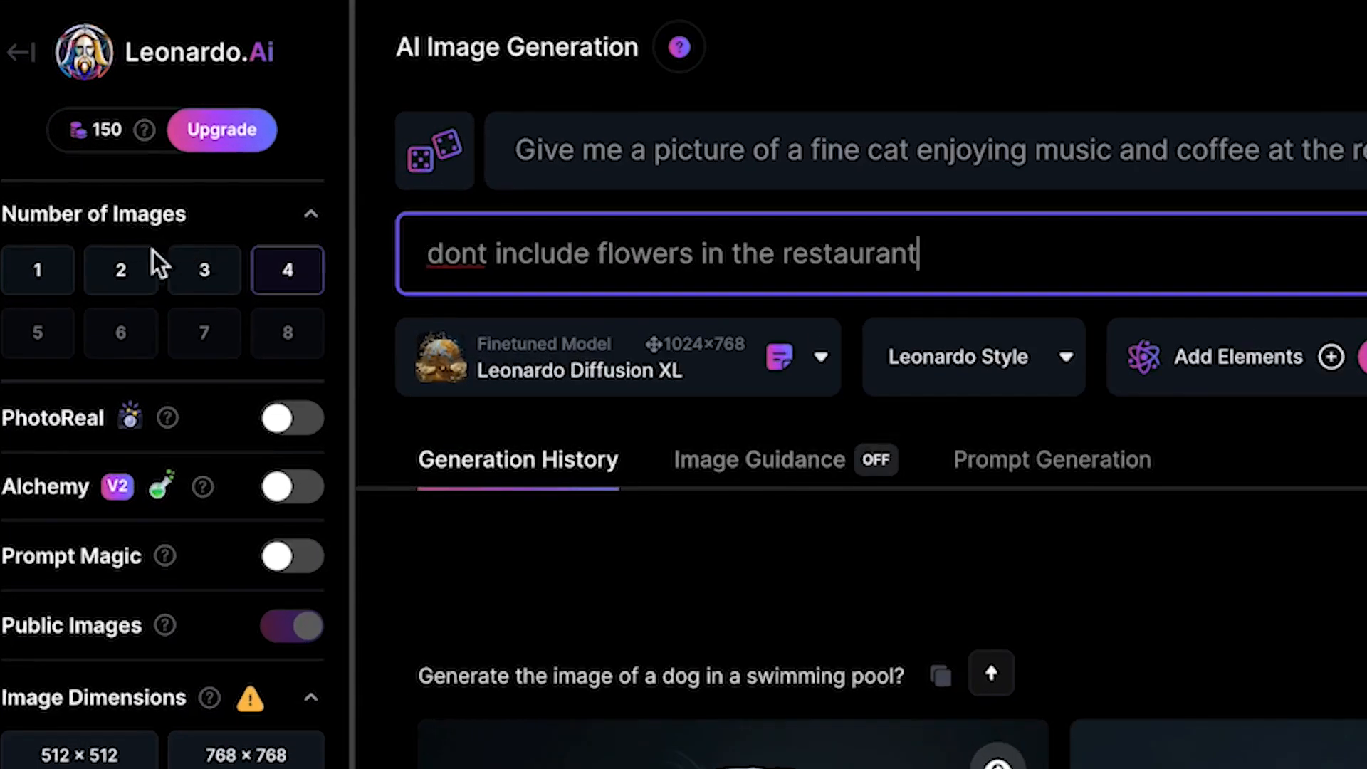
{"action": "mouse_move", "coordinate": [122, 175]}
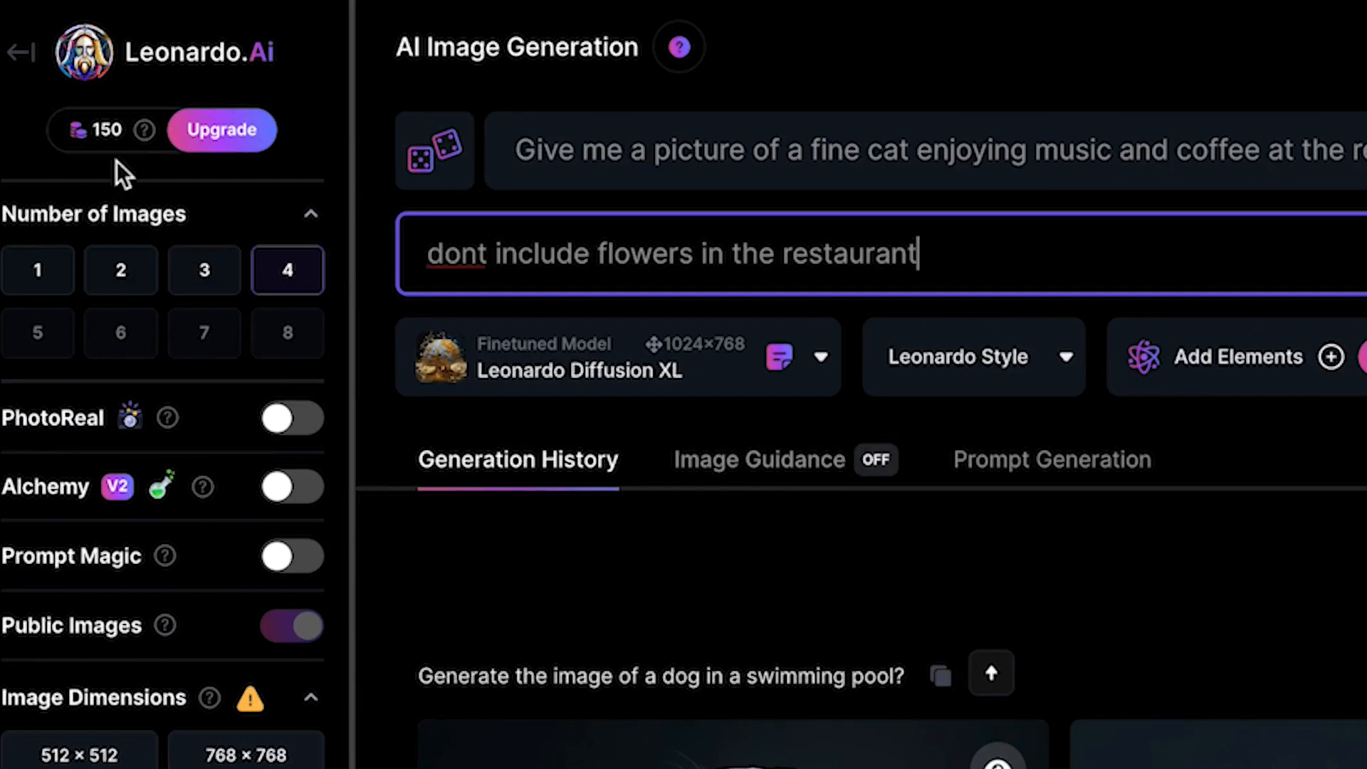
{"action": "mouse_move", "coordinate": [134, 124]}
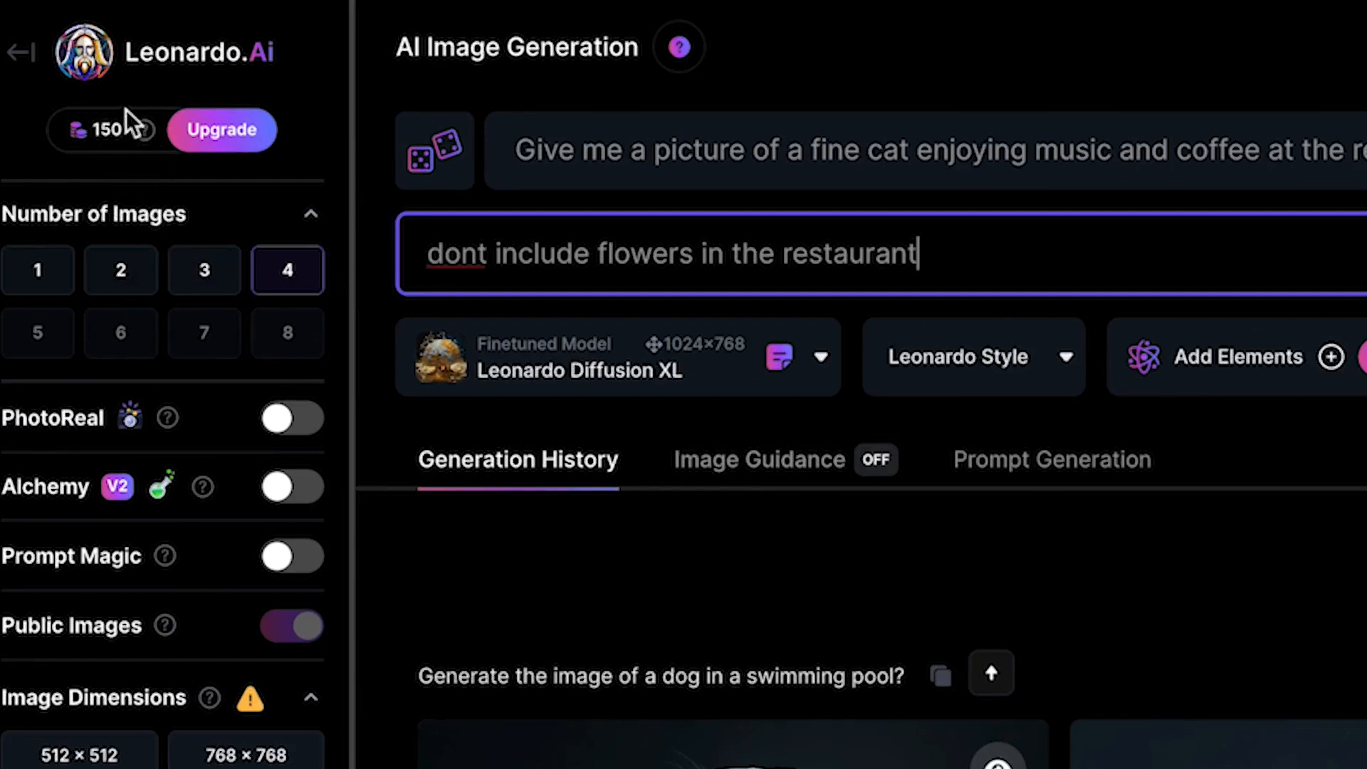
{"action": "mouse_move", "coordinate": [180, 376]}
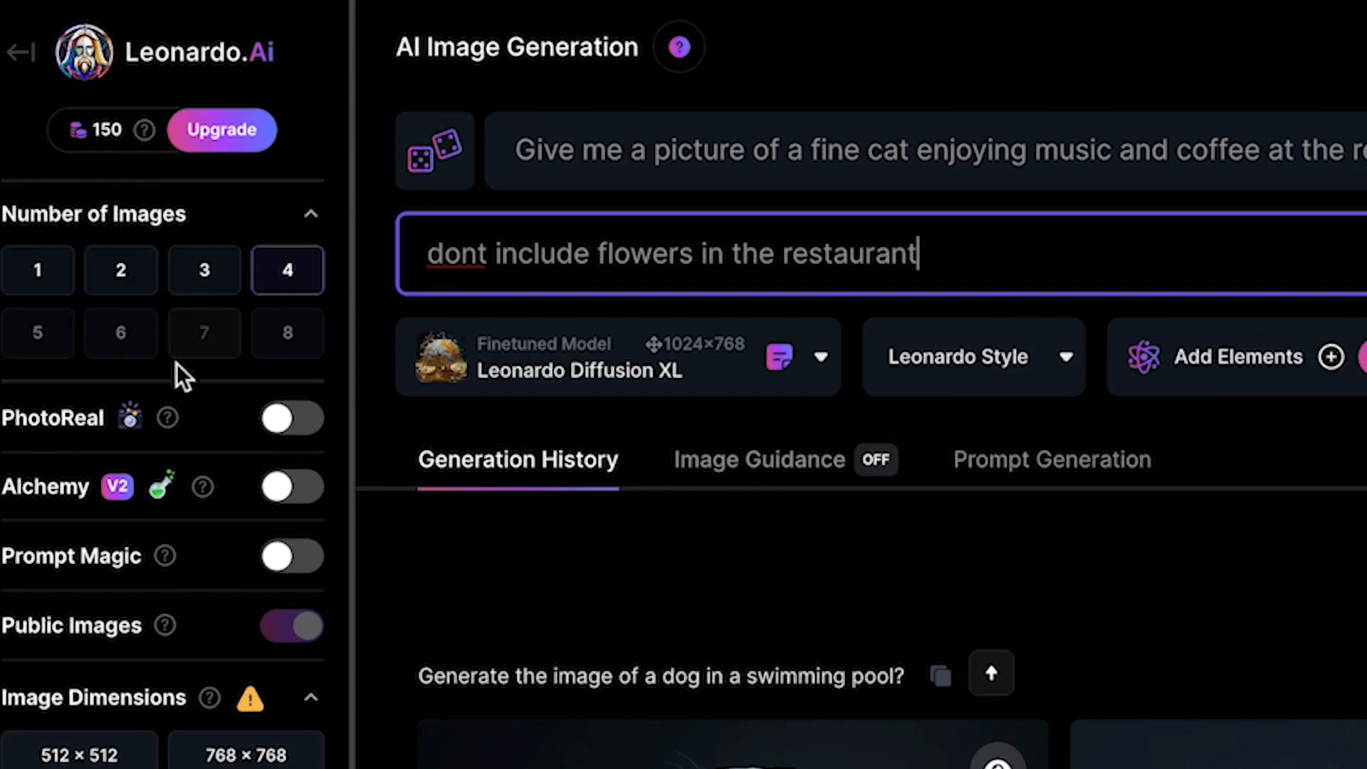
{"action": "mouse_move", "coordinate": [113, 657]}
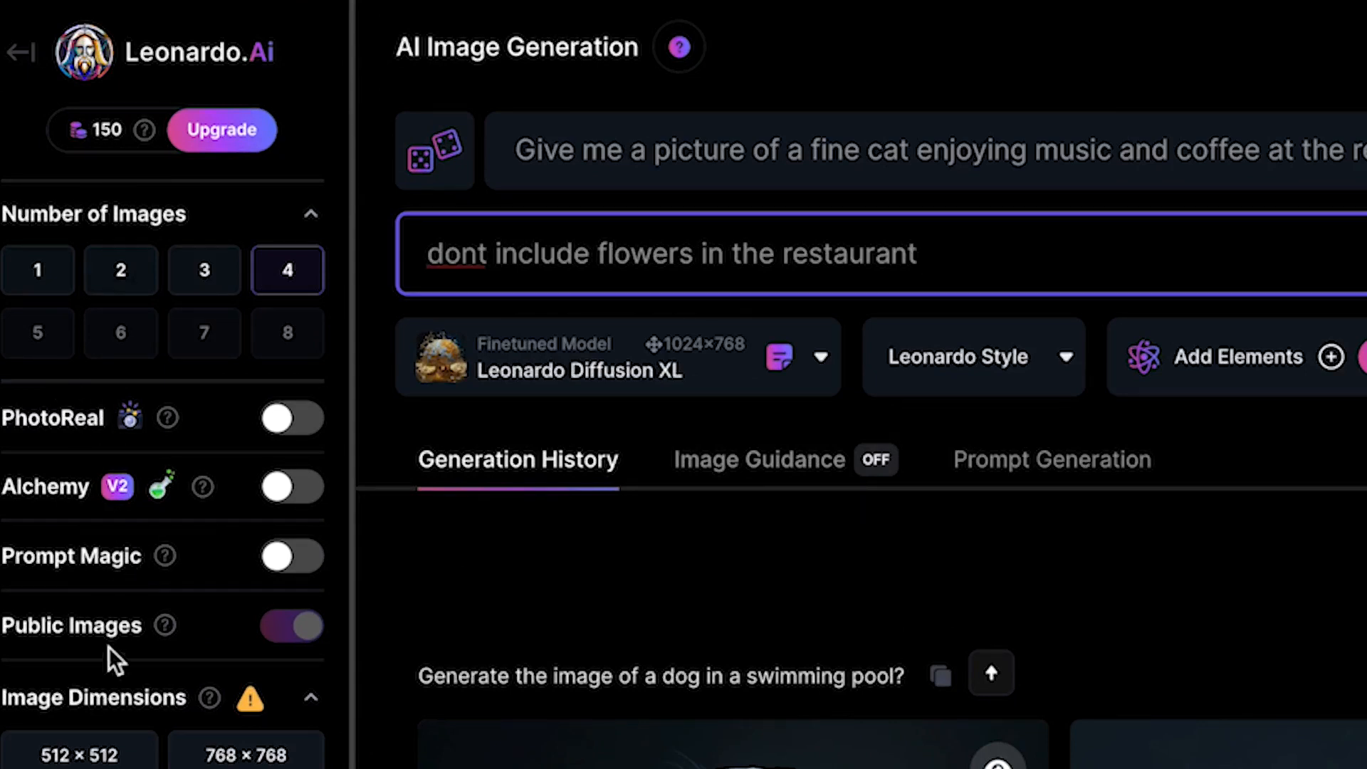
{"action": "mouse_move", "coordinate": [144, 653]}
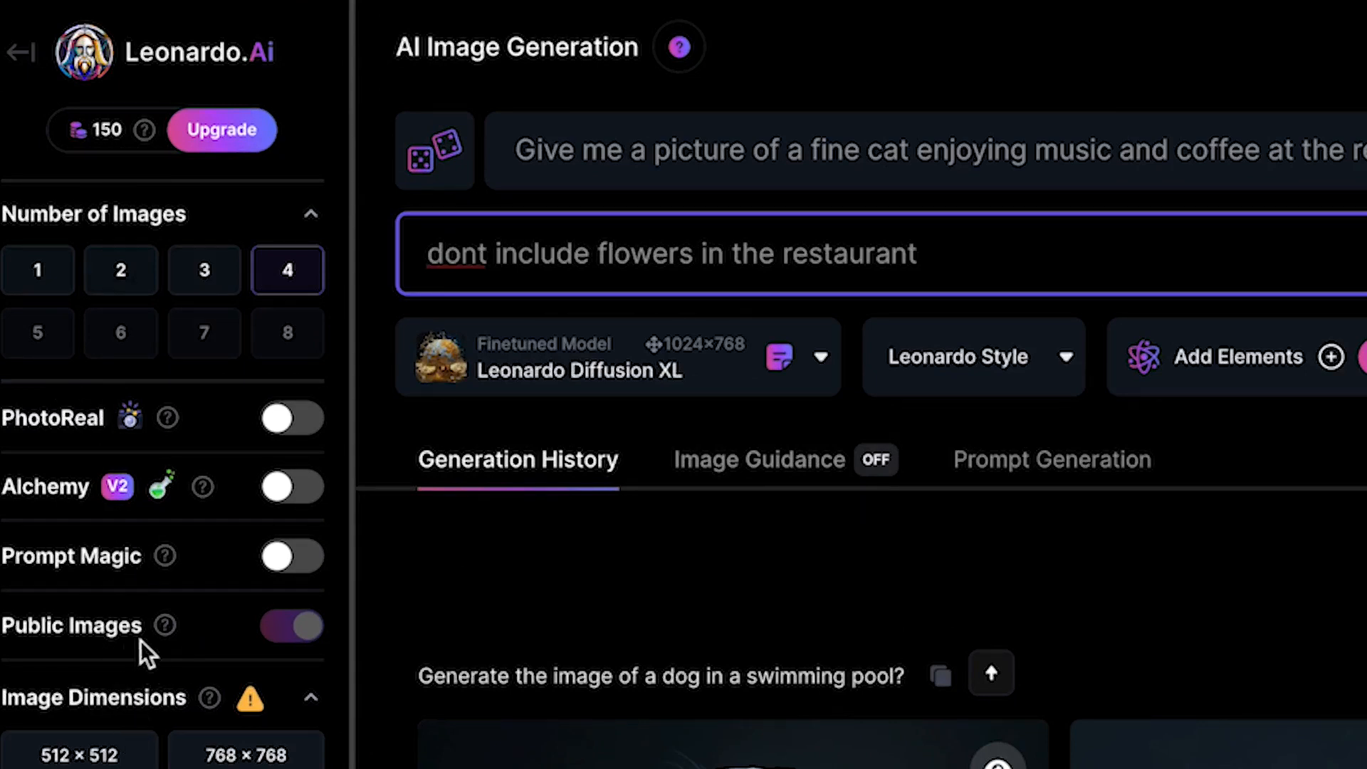
{"action": "mouse_move", "coordinate": [292, 626]}
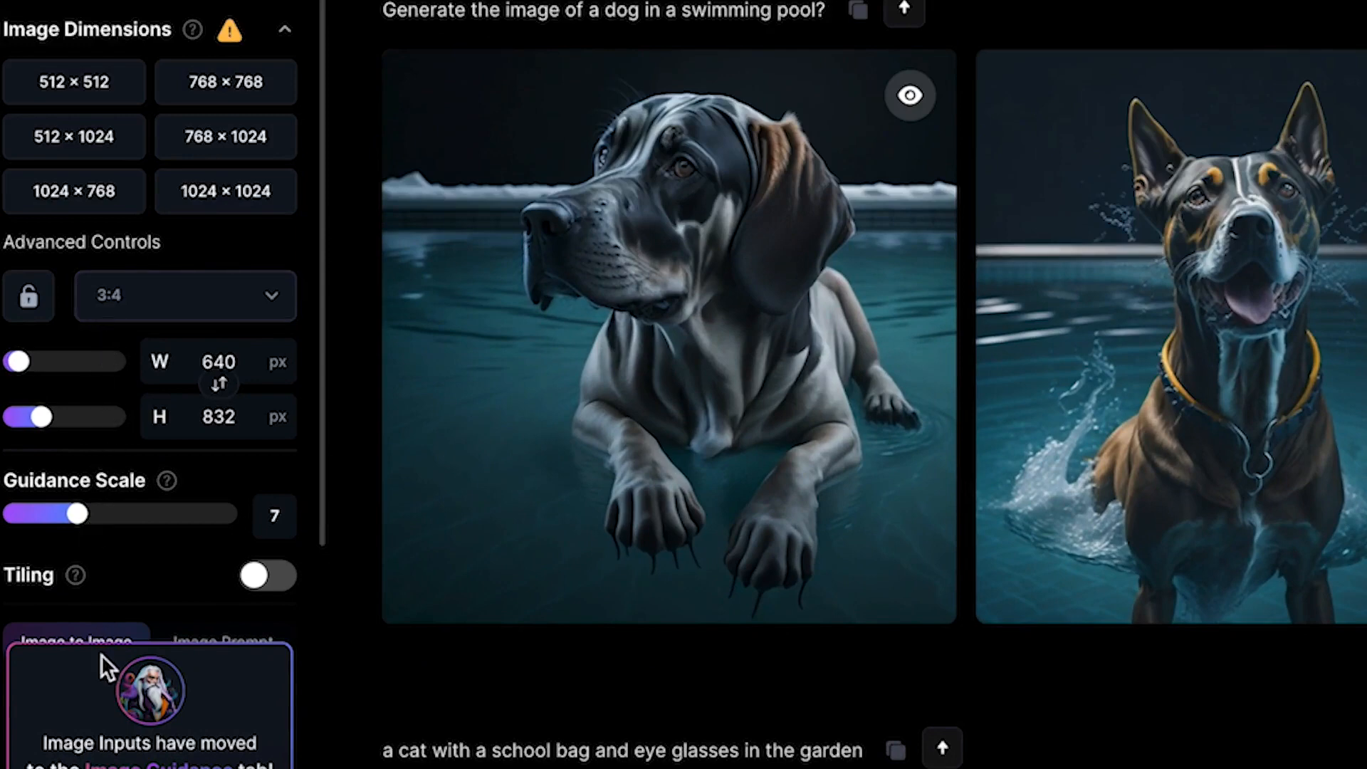
{"action": "mouse_move", "coordinate": [469, 275]}
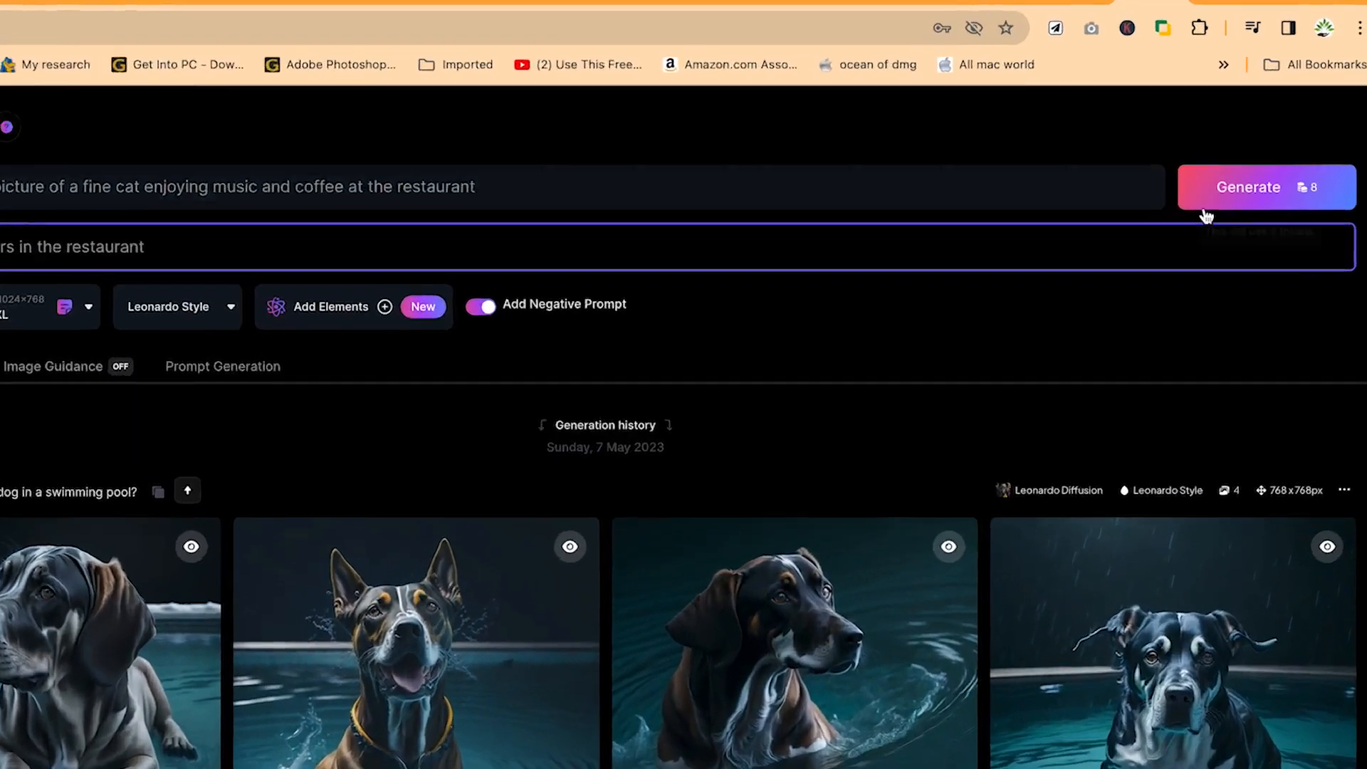
{"action": "left_click", "coordinate": [1247, 186]}
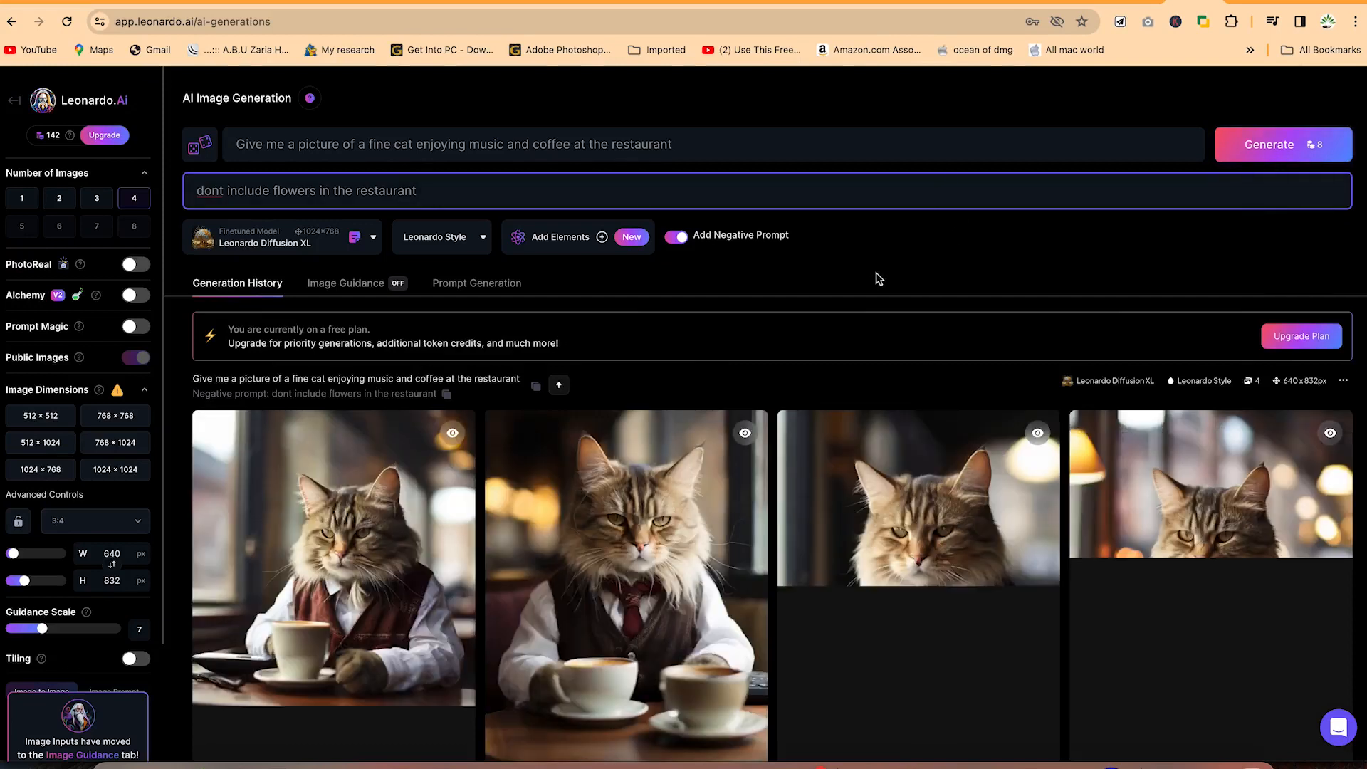
Step: Open the first cat-in-a-vest generation in the image viewer
{"action": "scroll", "scroll_direction": "down", "scroll_amount": 3}
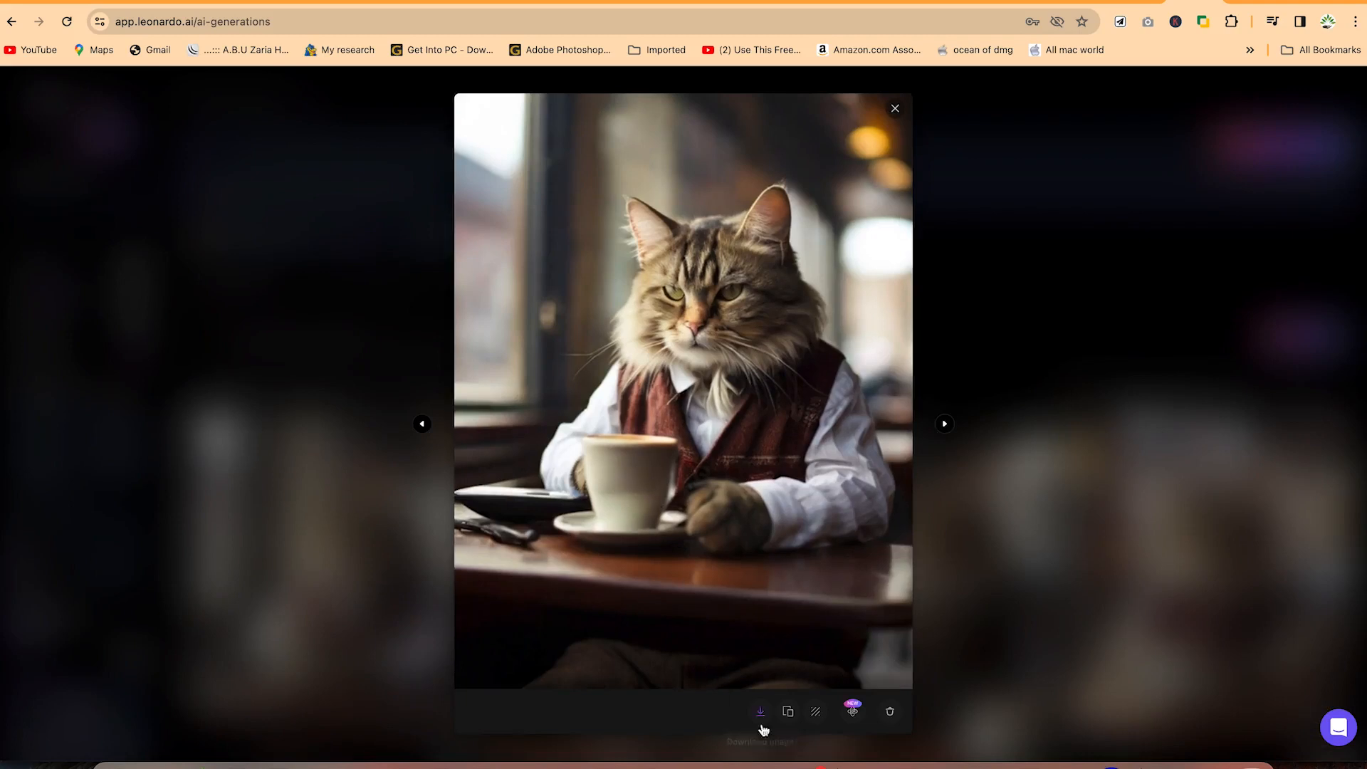
Step: Download the enlarged cat-in-a-vest image
{"action": "left_click", "coordinate": [759, 712]}
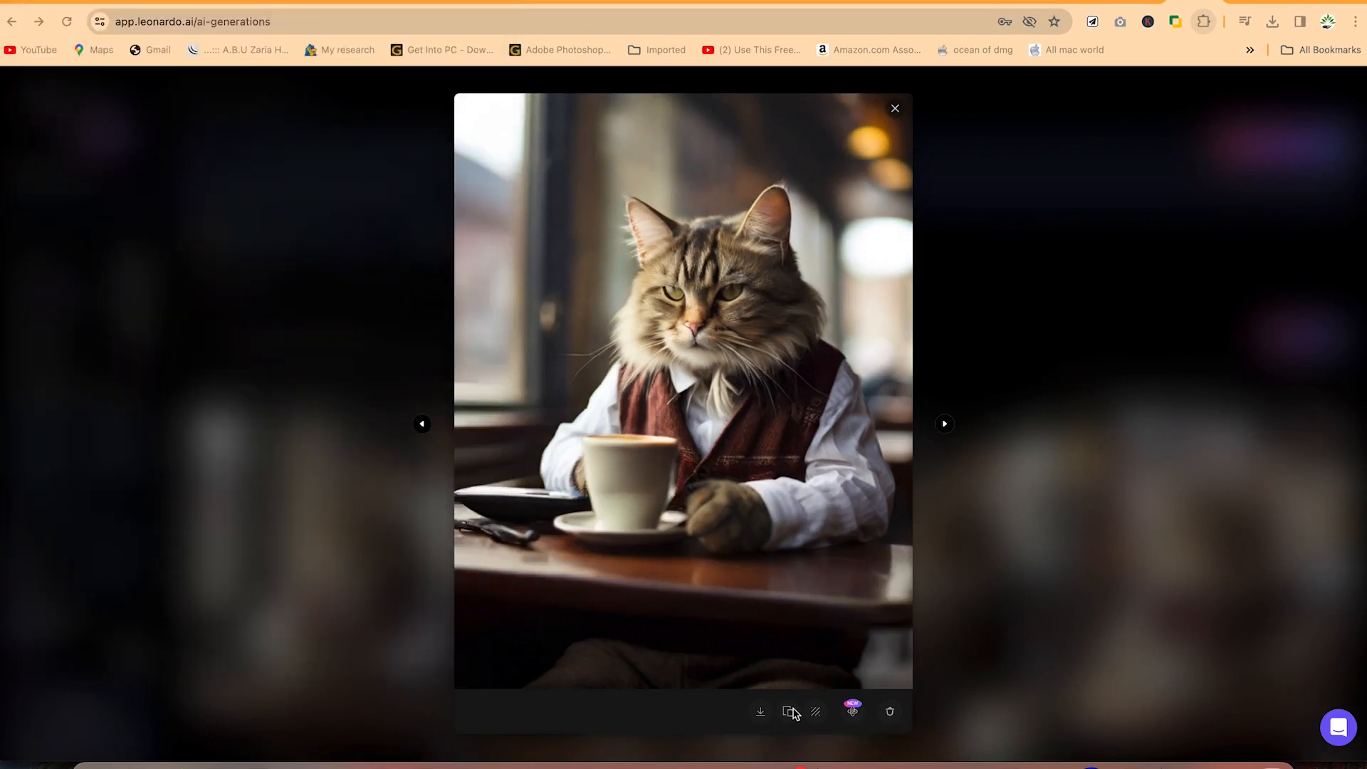
{"action": "mouse_move", "coordinate": [787, 713]}
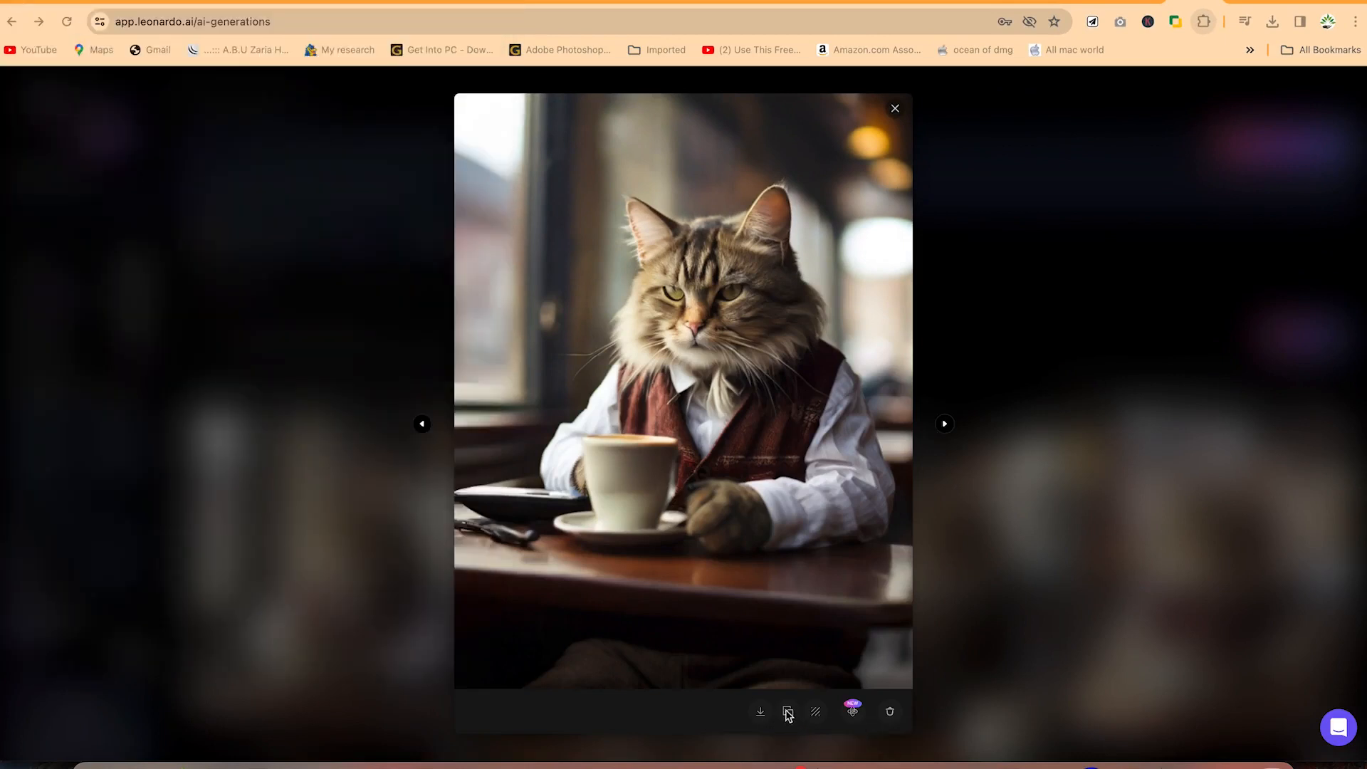
{"action": "mouse_move", "coordinate": [828, 715]}
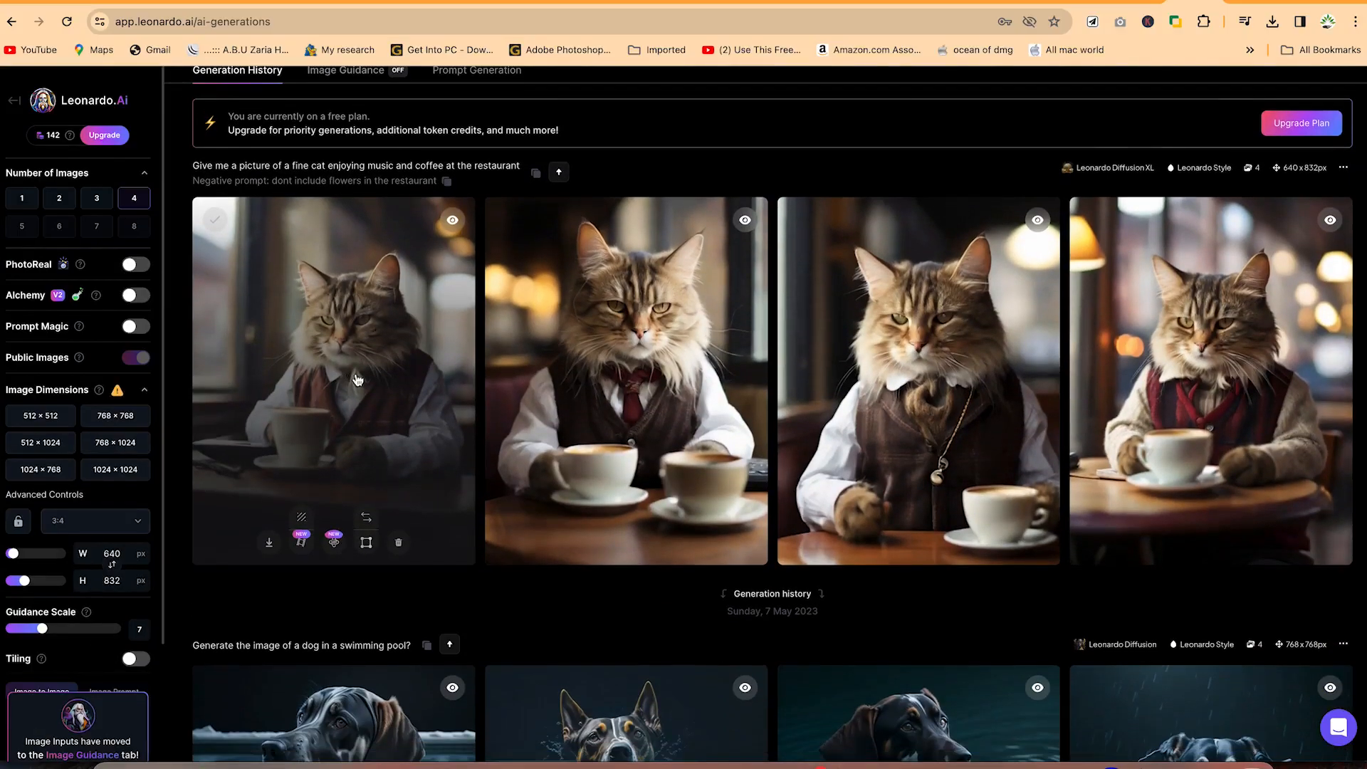
{"action": "mouse_move", "coordinate": [341, 401]}
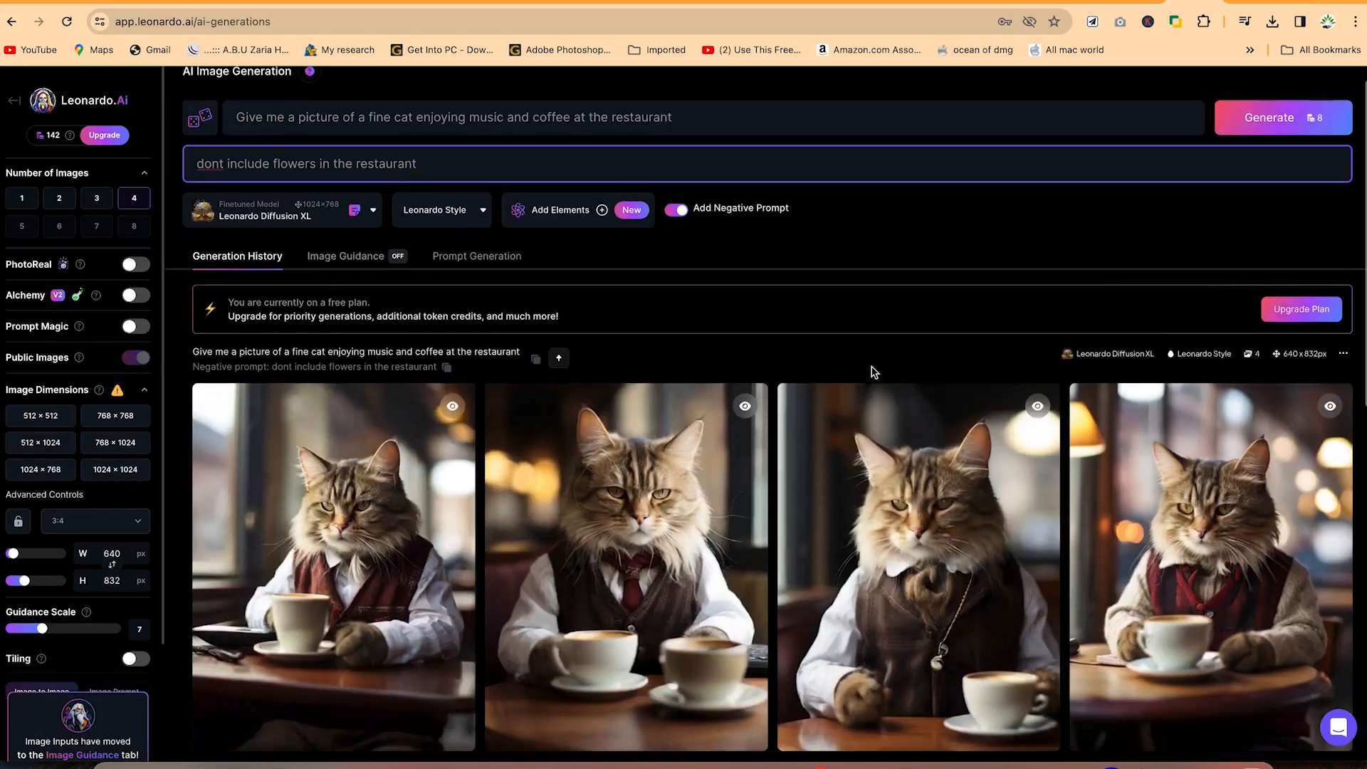
Step: Generate image-guided cats with sunglasses and school bags, then return Home
{"action": "scroll", "scroll_direction": "down", "scroll_amount": 3}
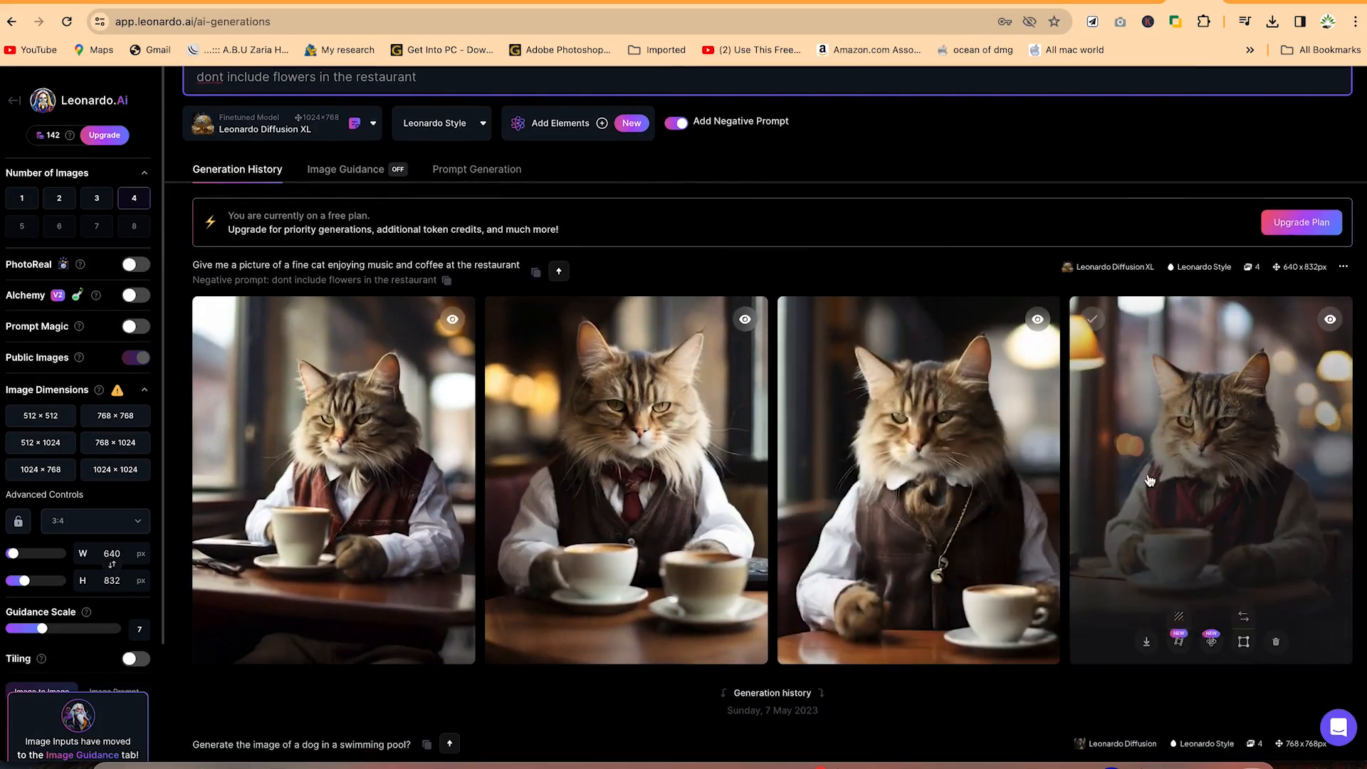
{"action": "mouse_move", "coordinate": [1178, 642]}
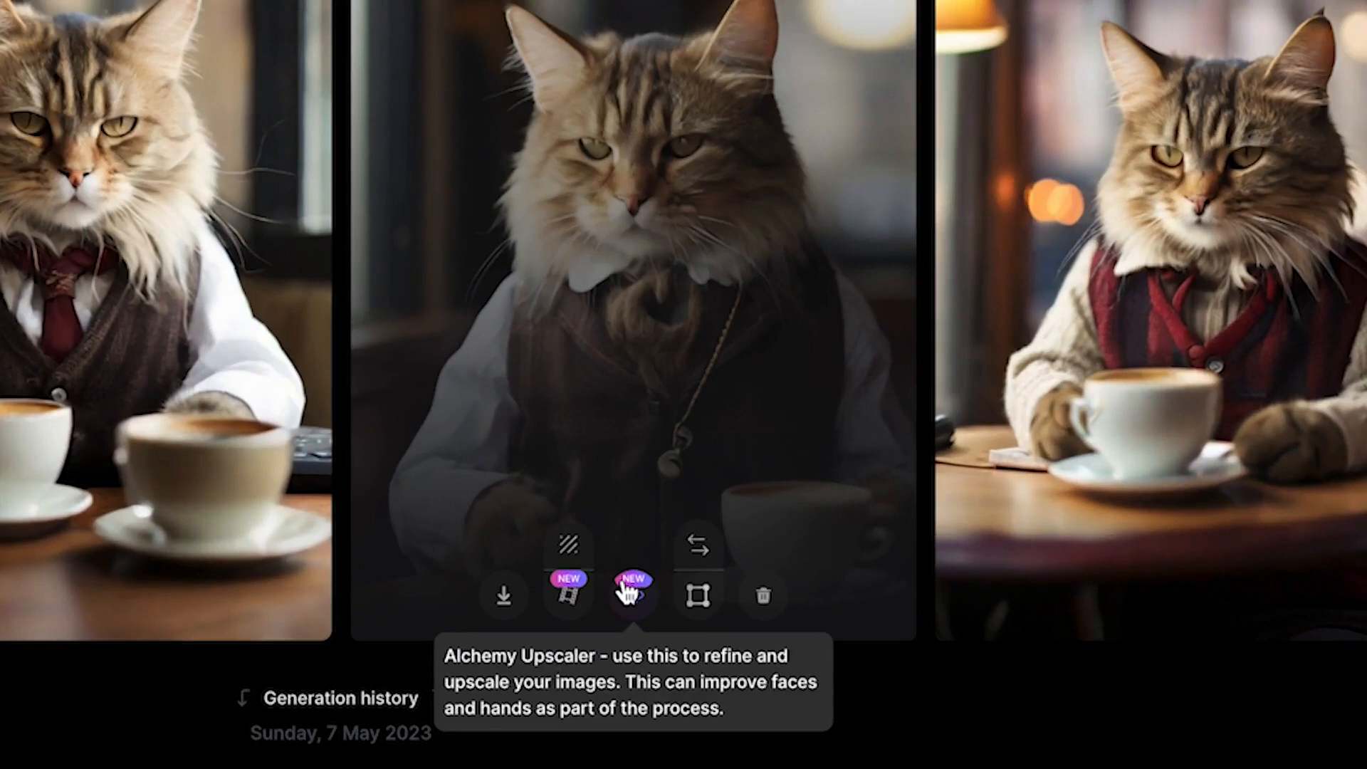
{"action": "mouse_move", "coordinate": [563, 471]}
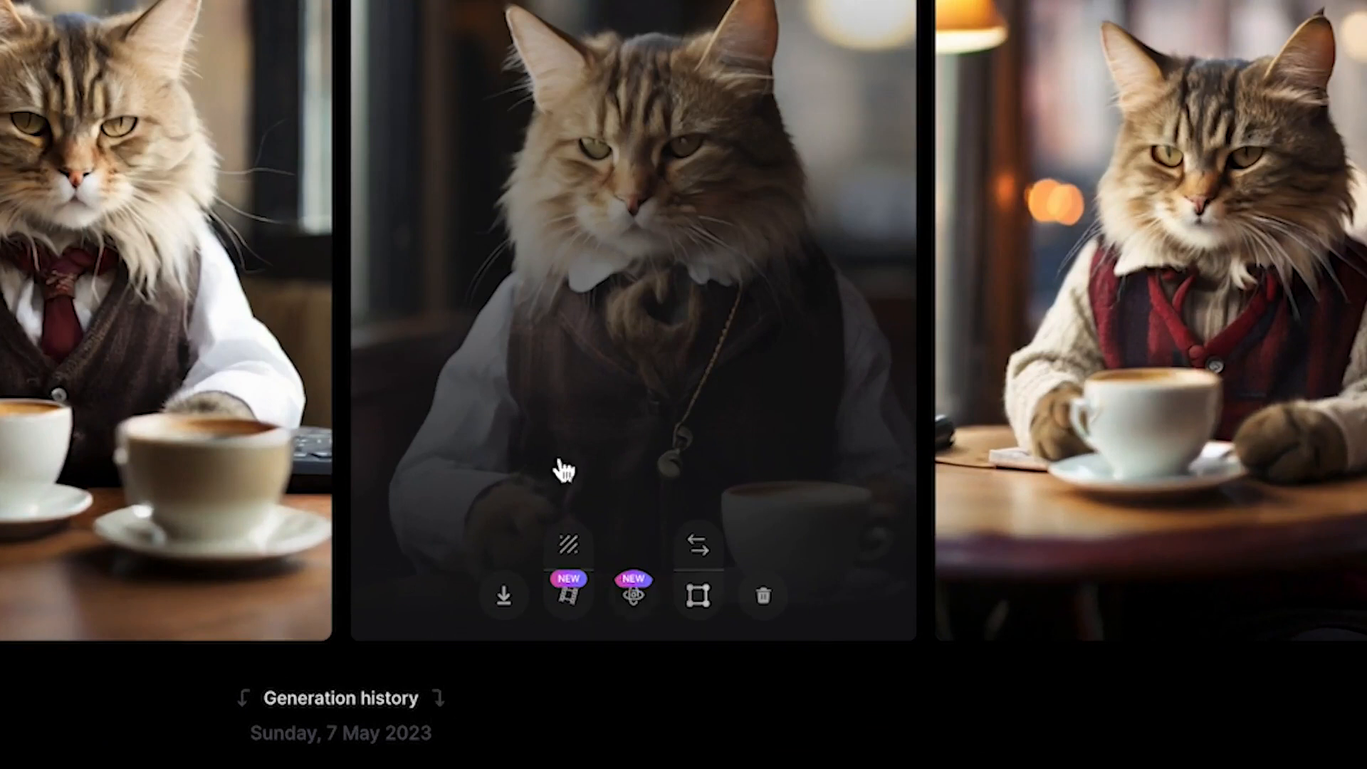
{"action": "mouse_move", "coordinate": [484, 92]}
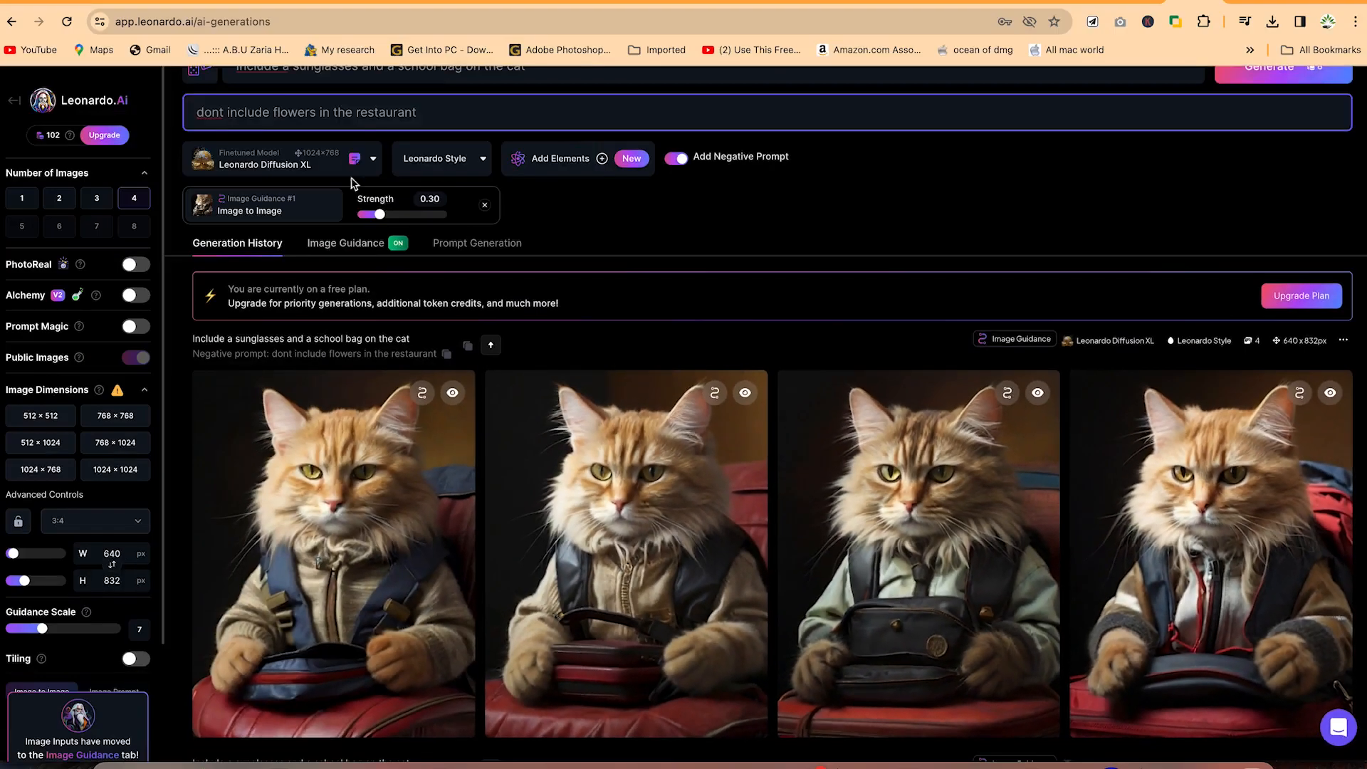
{"action": "scroll", "scroll_direction": "down", "scroll_amount": 3}
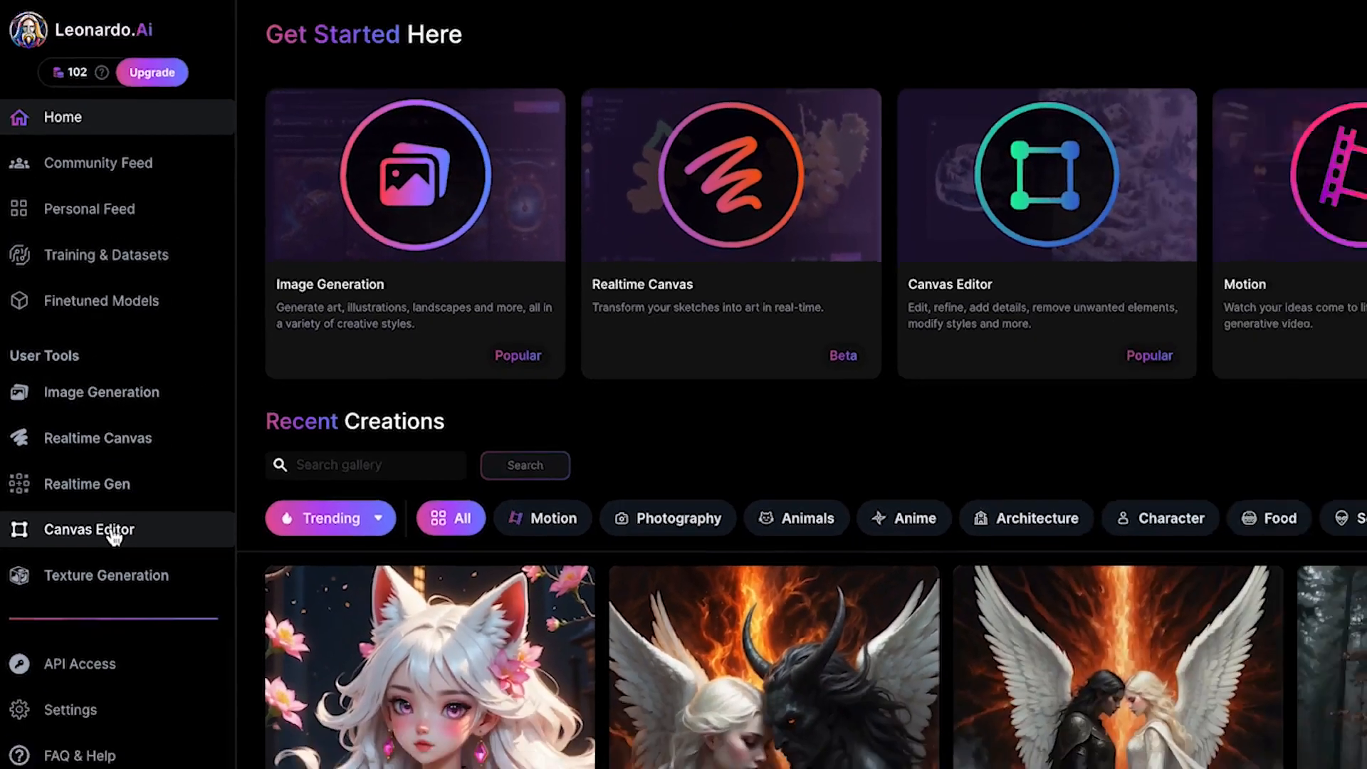
Step: Open the Canvas Editor and focus its empty prompt field
{"action": "left_click", "coordinate": [88, 529]}
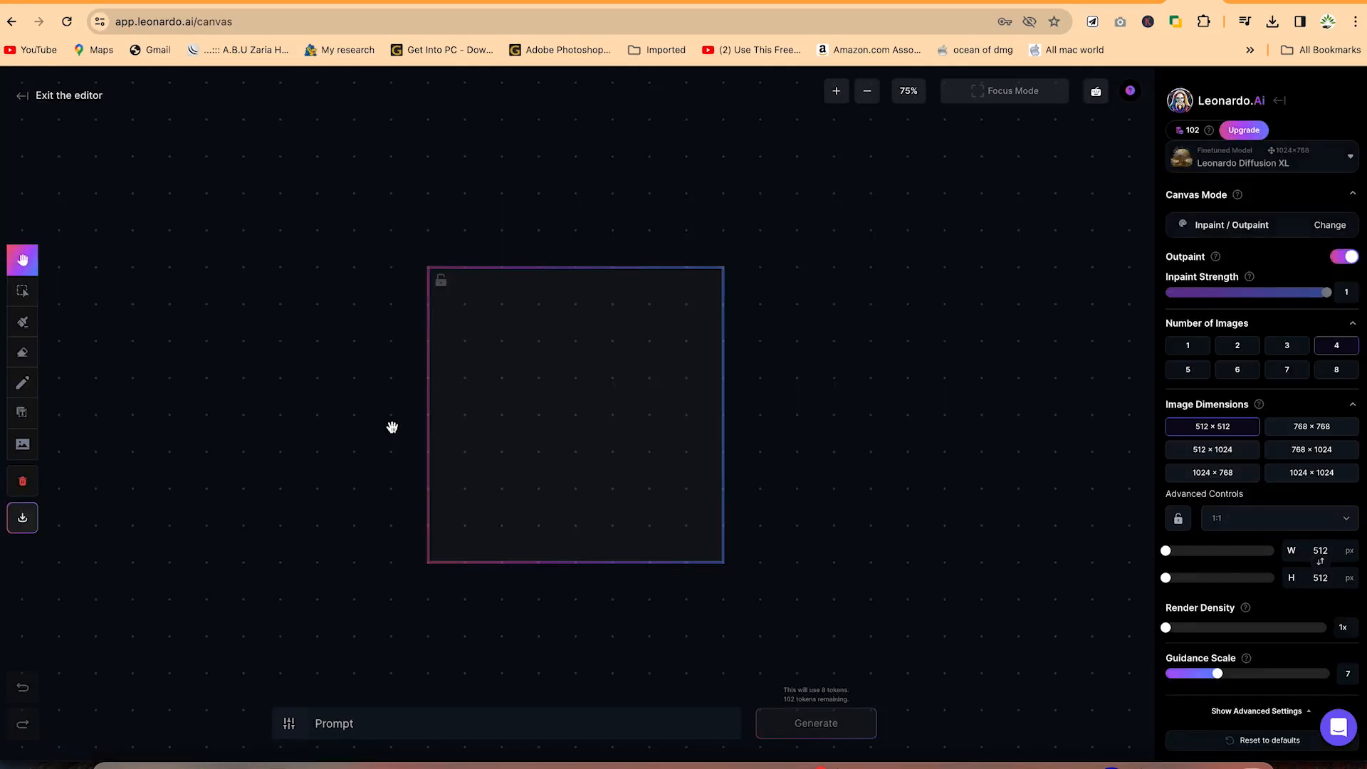
{"action": "left_click", "coordinate": [523, 723]}
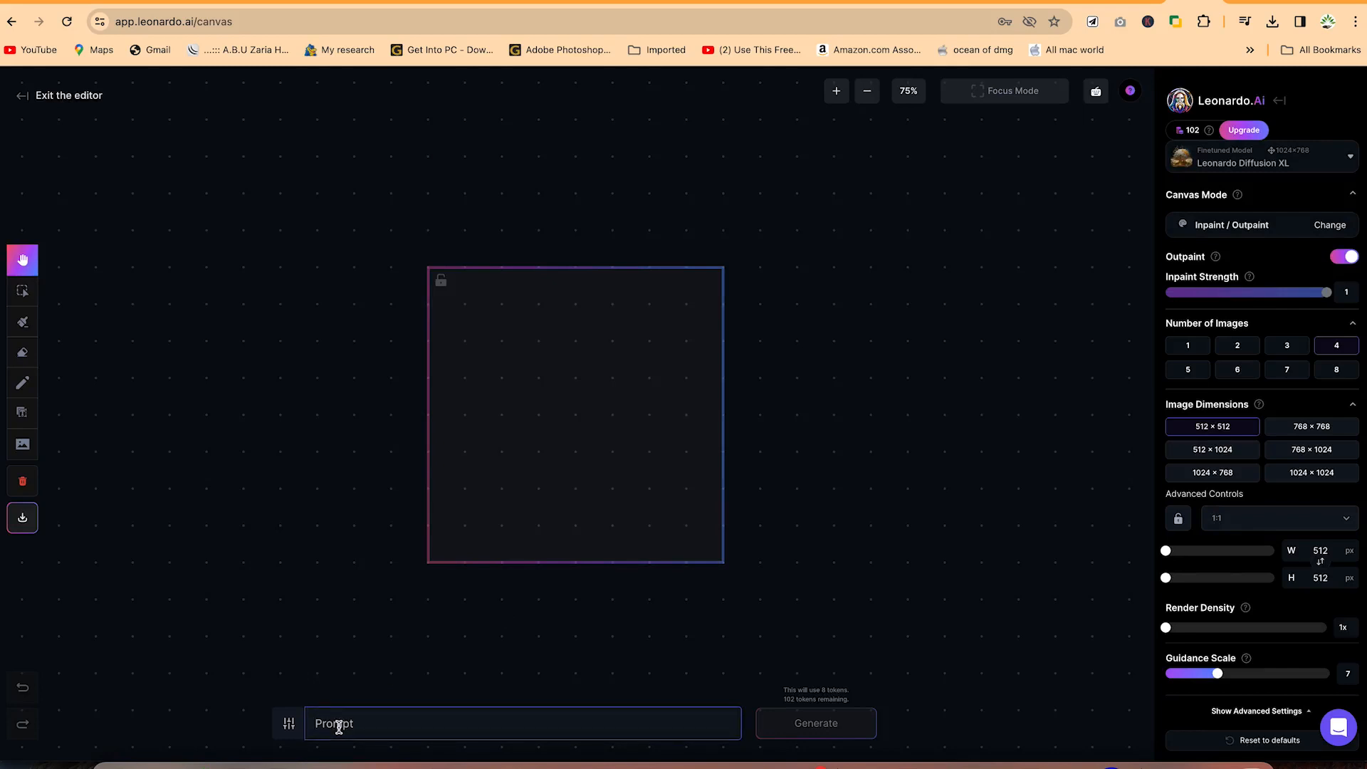
Step: Enter the prompt about a good lion with a school bag and coca cola in a bush, then generate
{"action": "type", "text": "give me the picture of"}
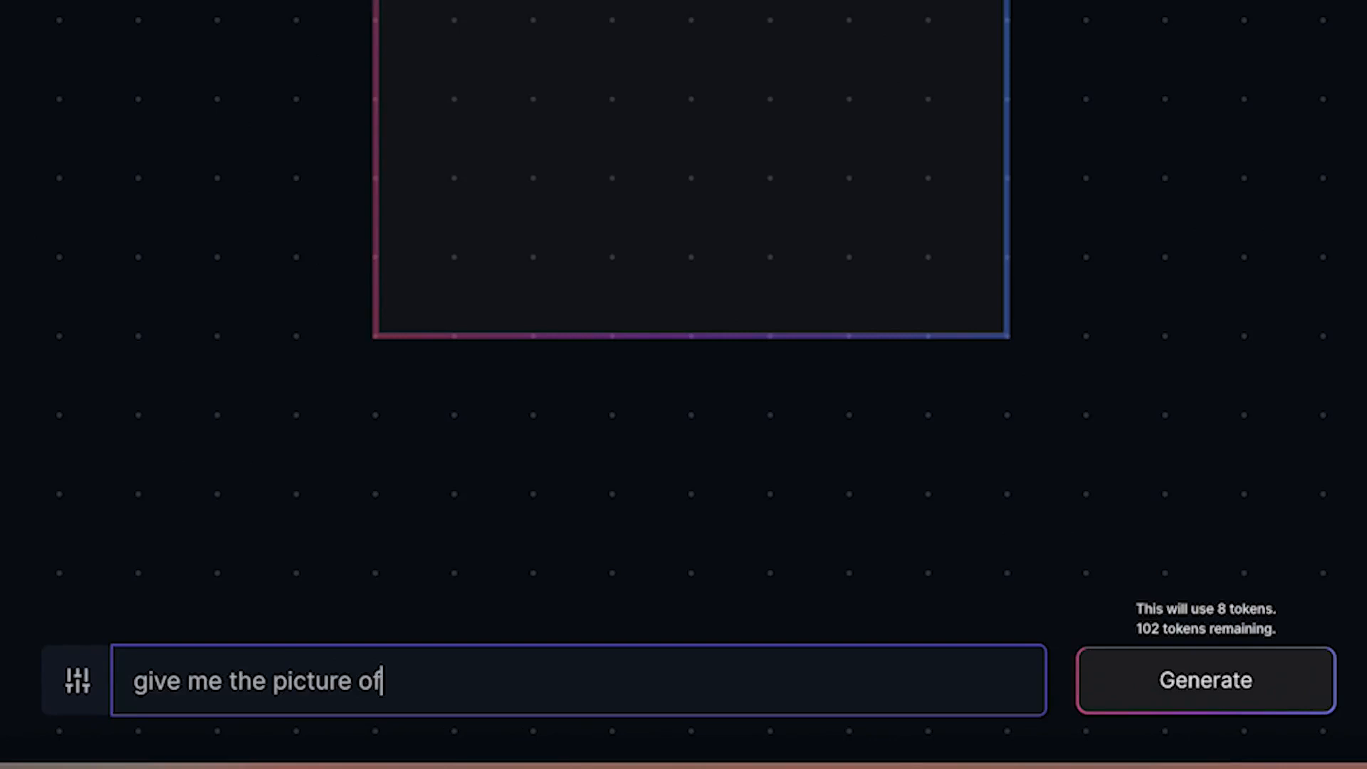
{"action": "type", "text": "a good"}
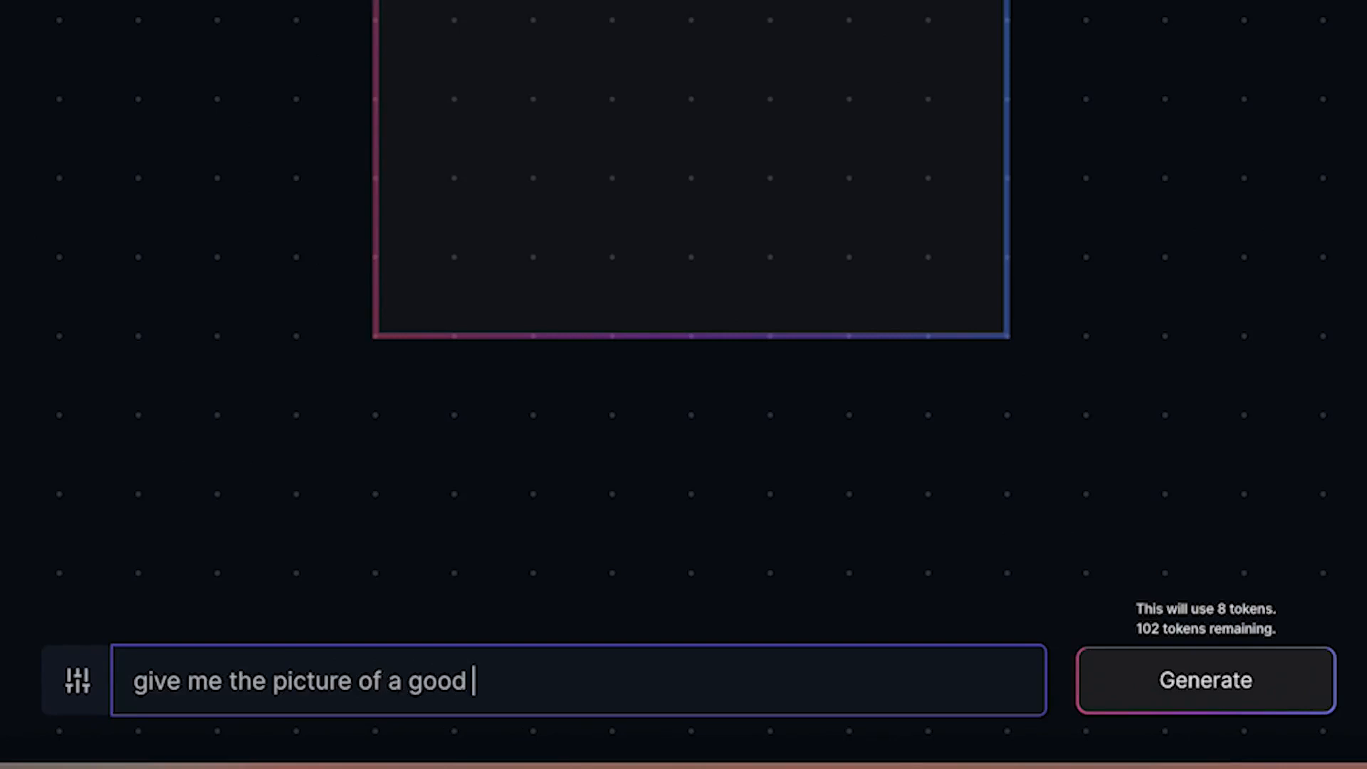
{"action": "type", "text": "lion with"}
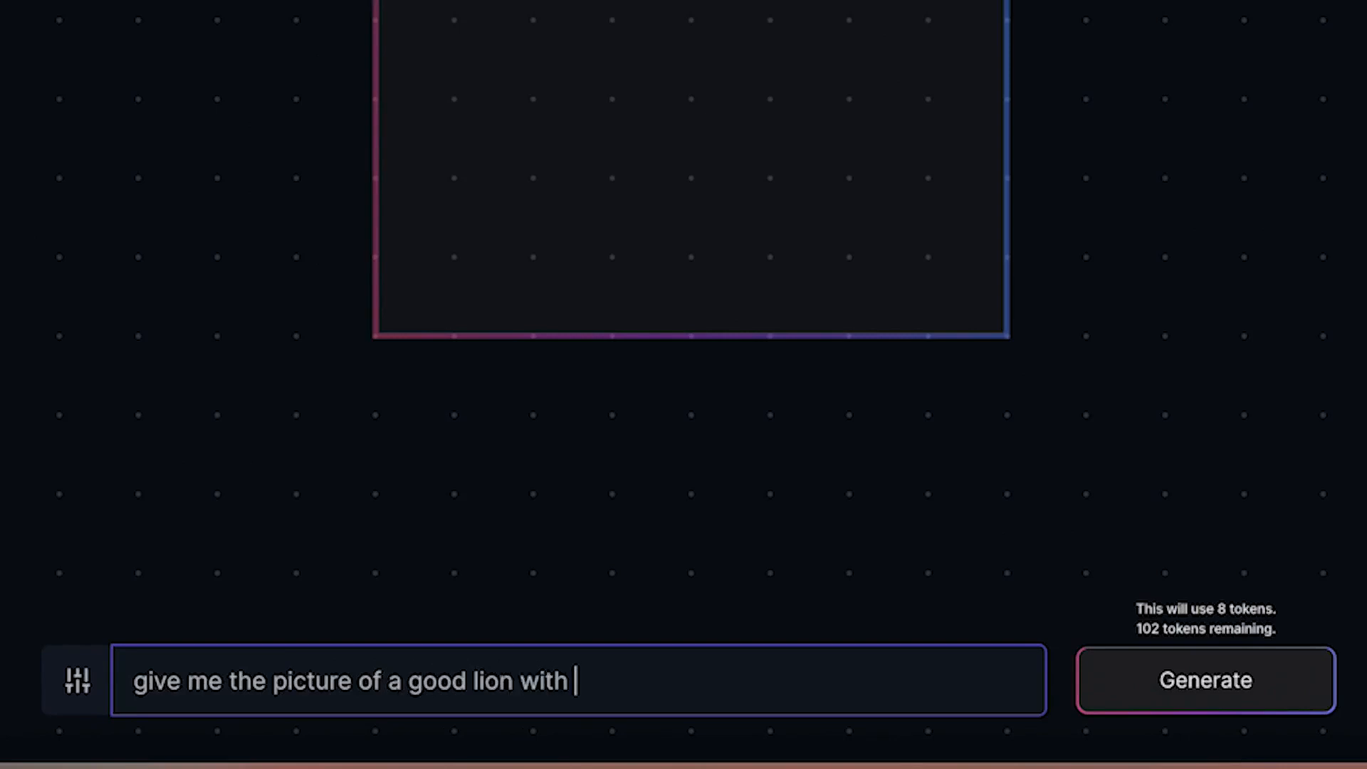
{"action": "type", "text": "a schoo"}
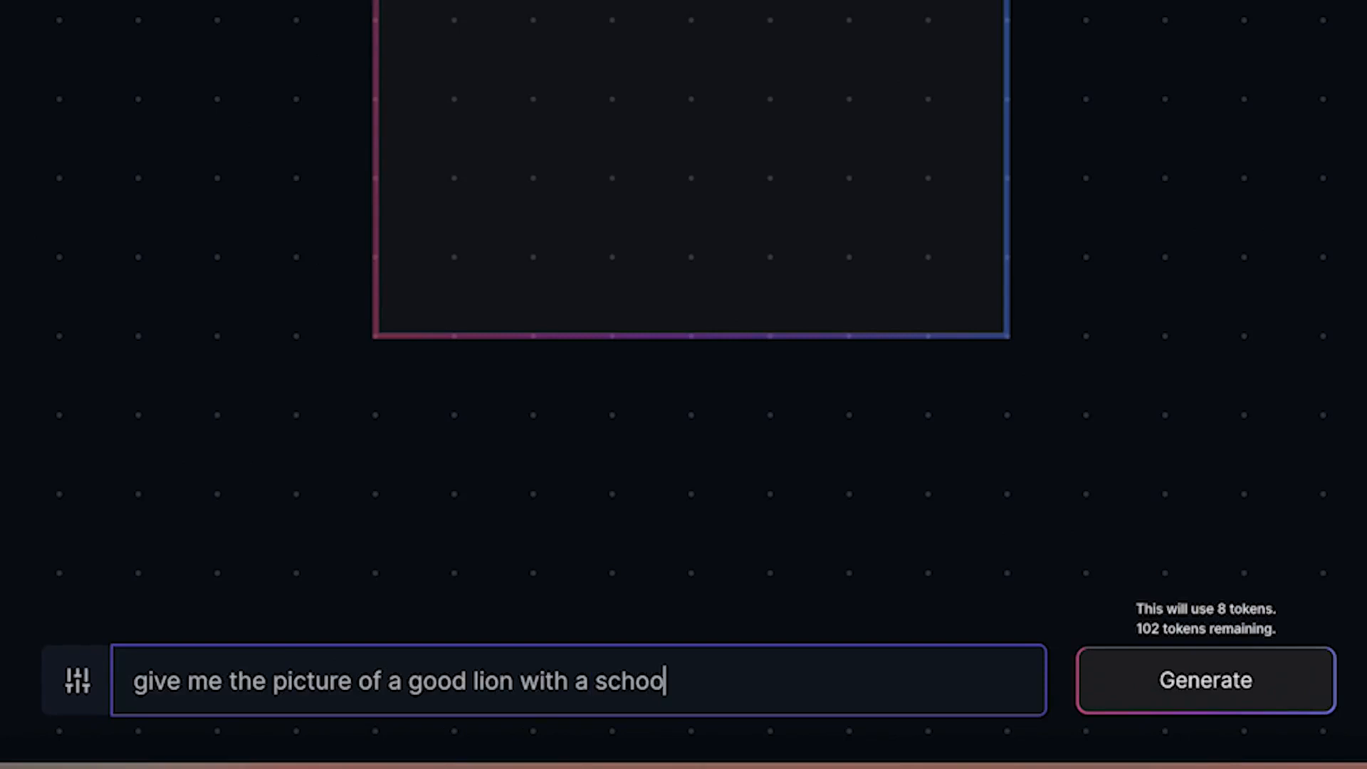
{"action": "type", "text": "bag"}
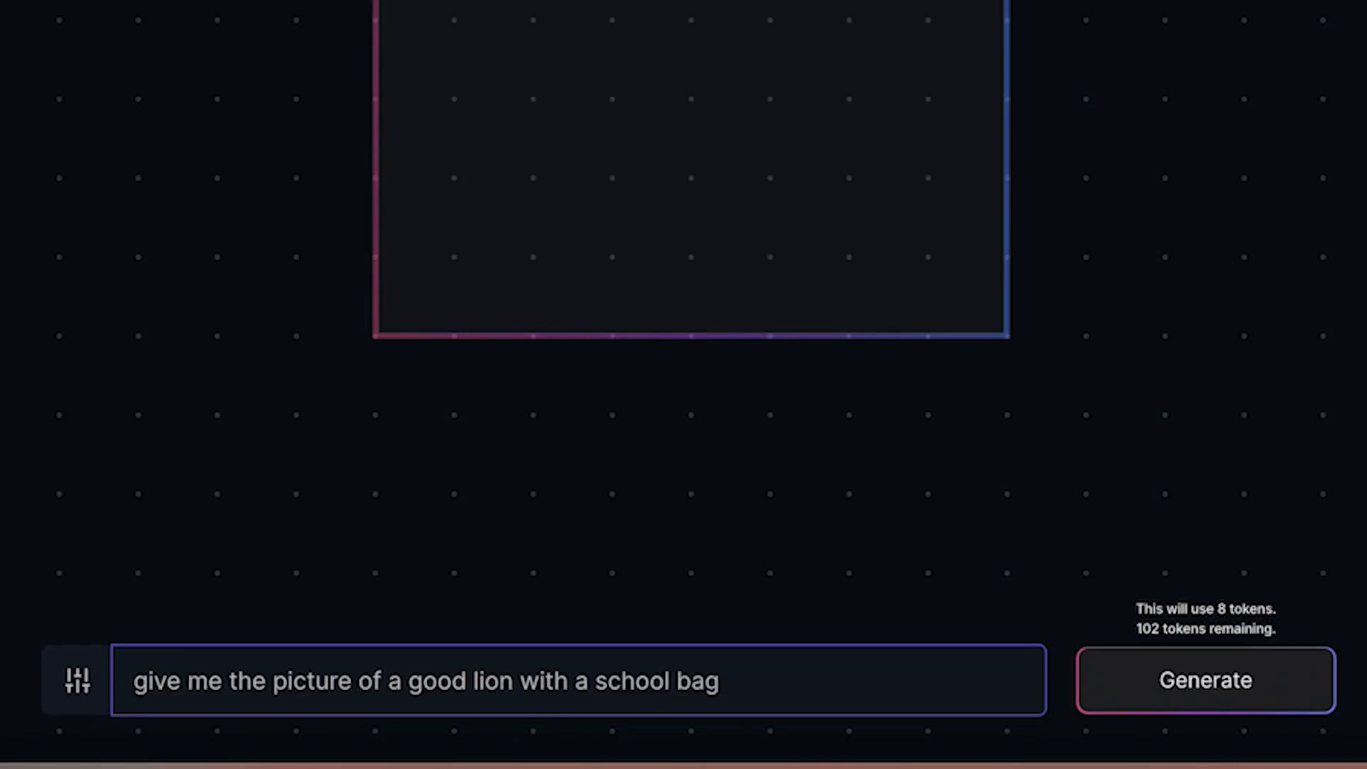
{"action": "type", "text": "and"}
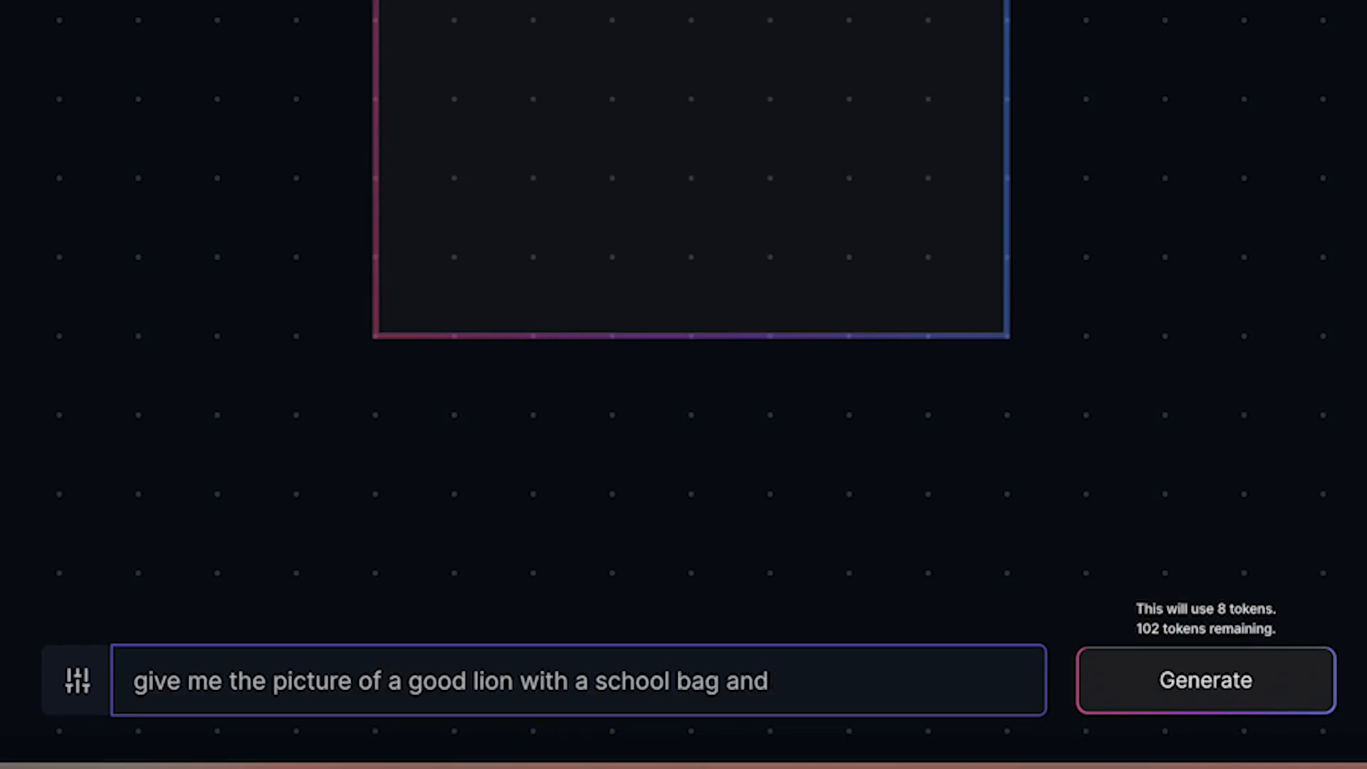
{"action": "type", "text": "seeping"}
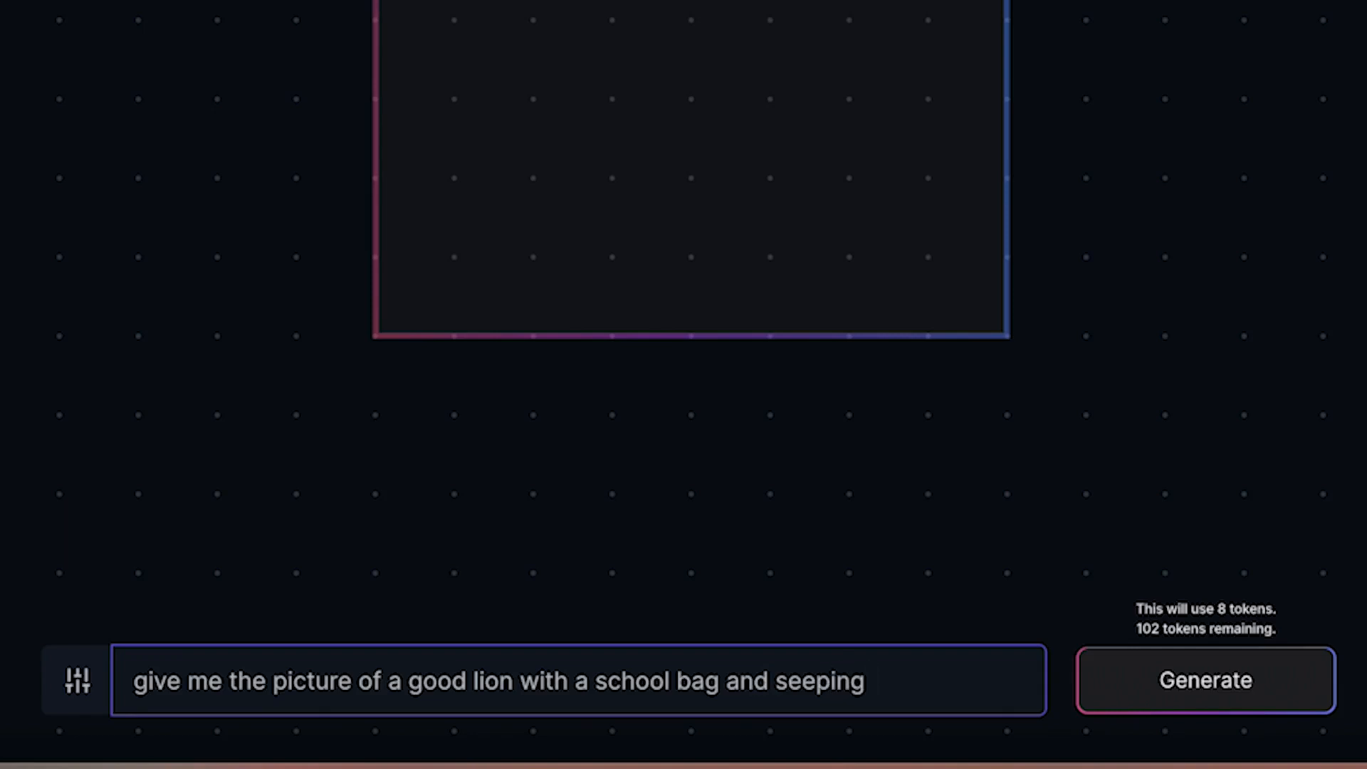
{"action": "type", "text": "coca"}
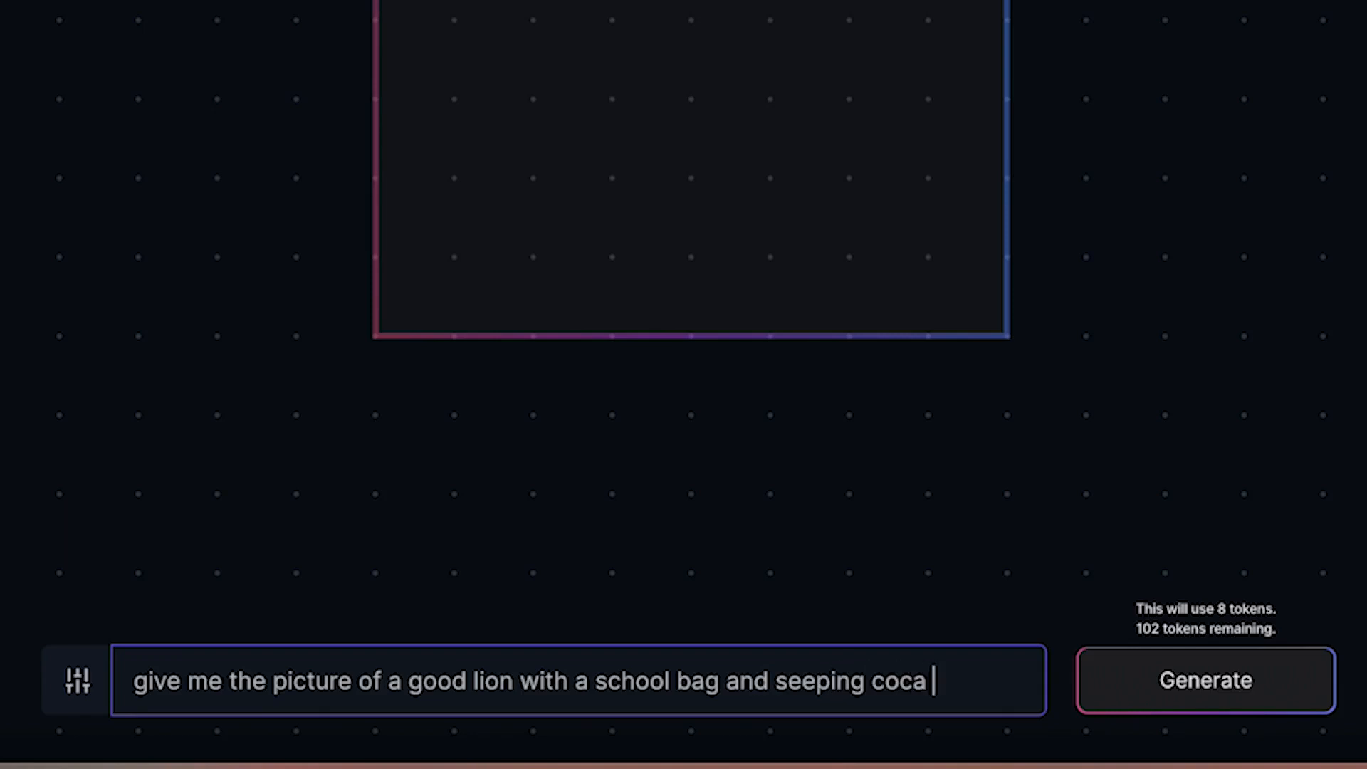
{"action": "type", "text": "cola in b"}
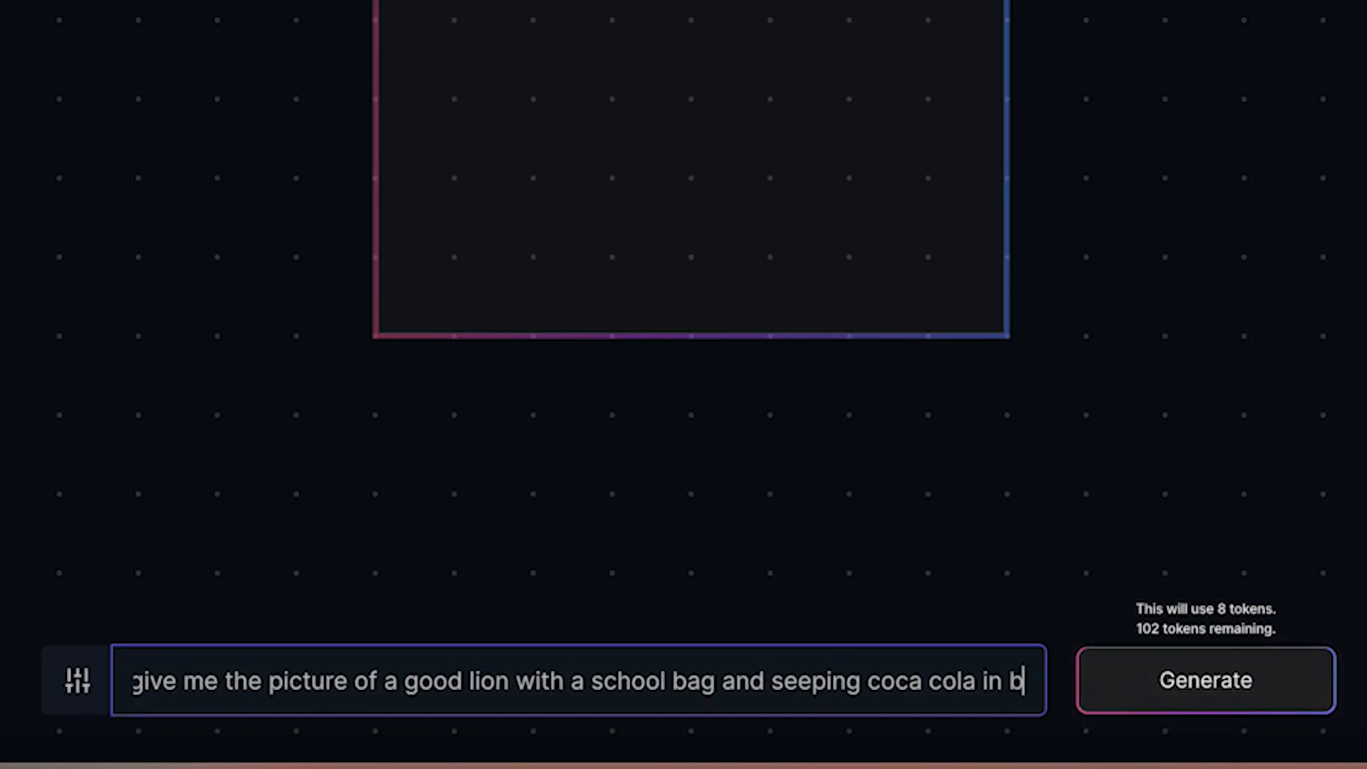
{"action": "type", "text": "ush"}
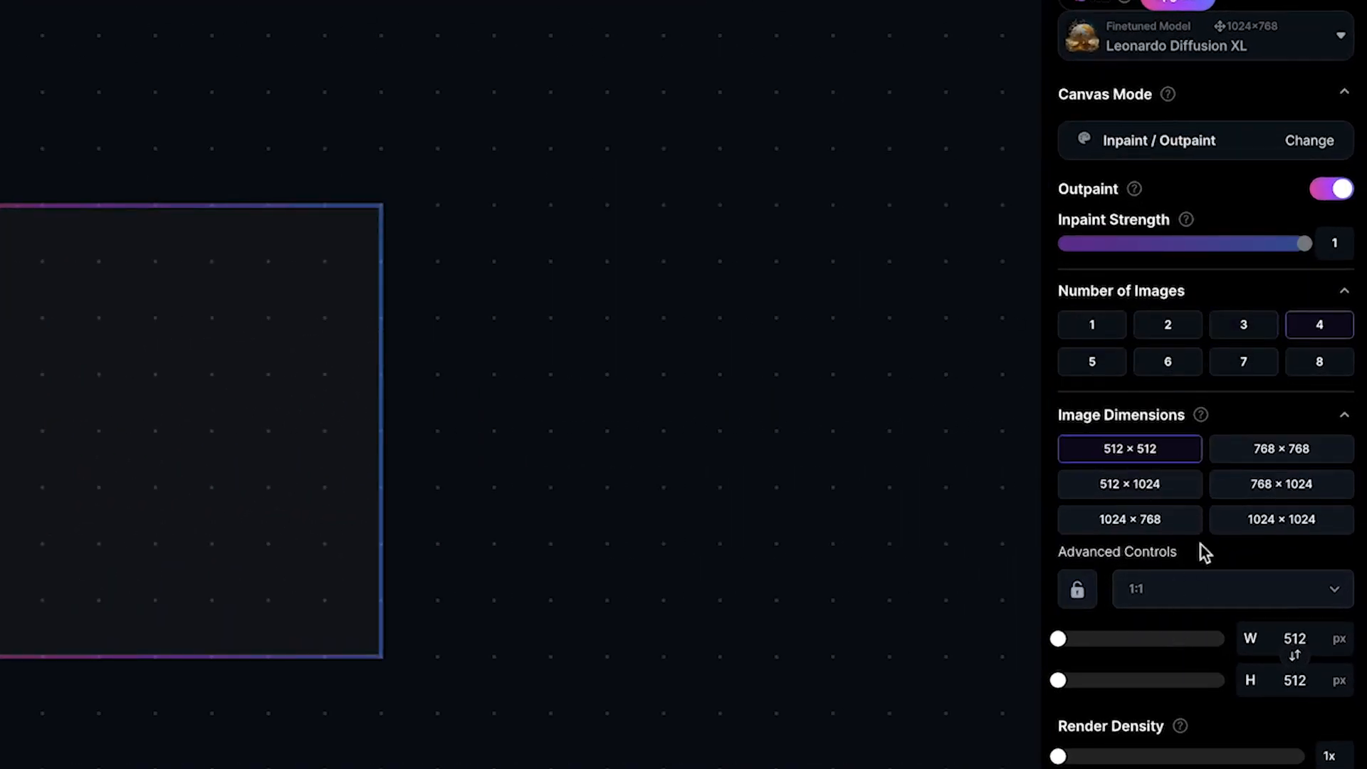
{"action": "mouse_move", "coordinate": [1212, 678]}
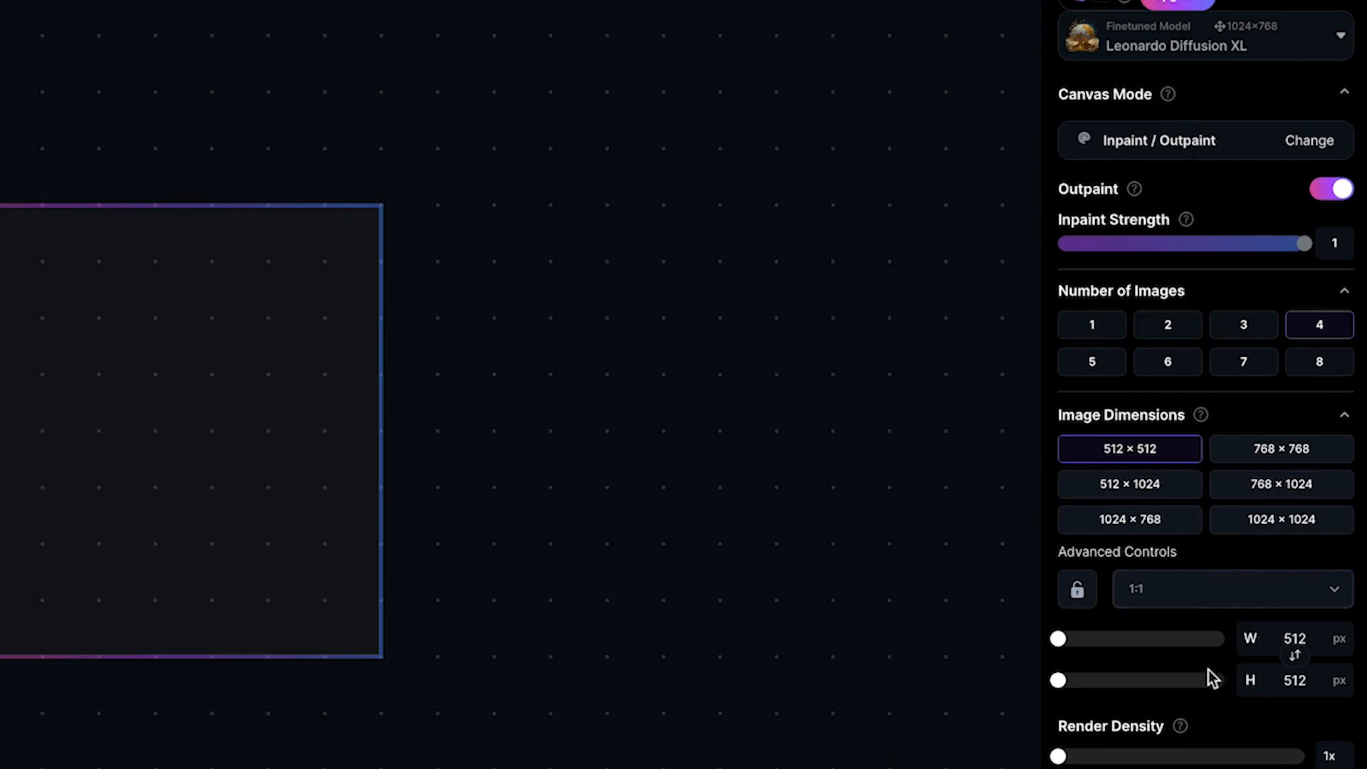
{"action": "mouse_move", "coordinate": [1153, 637]}
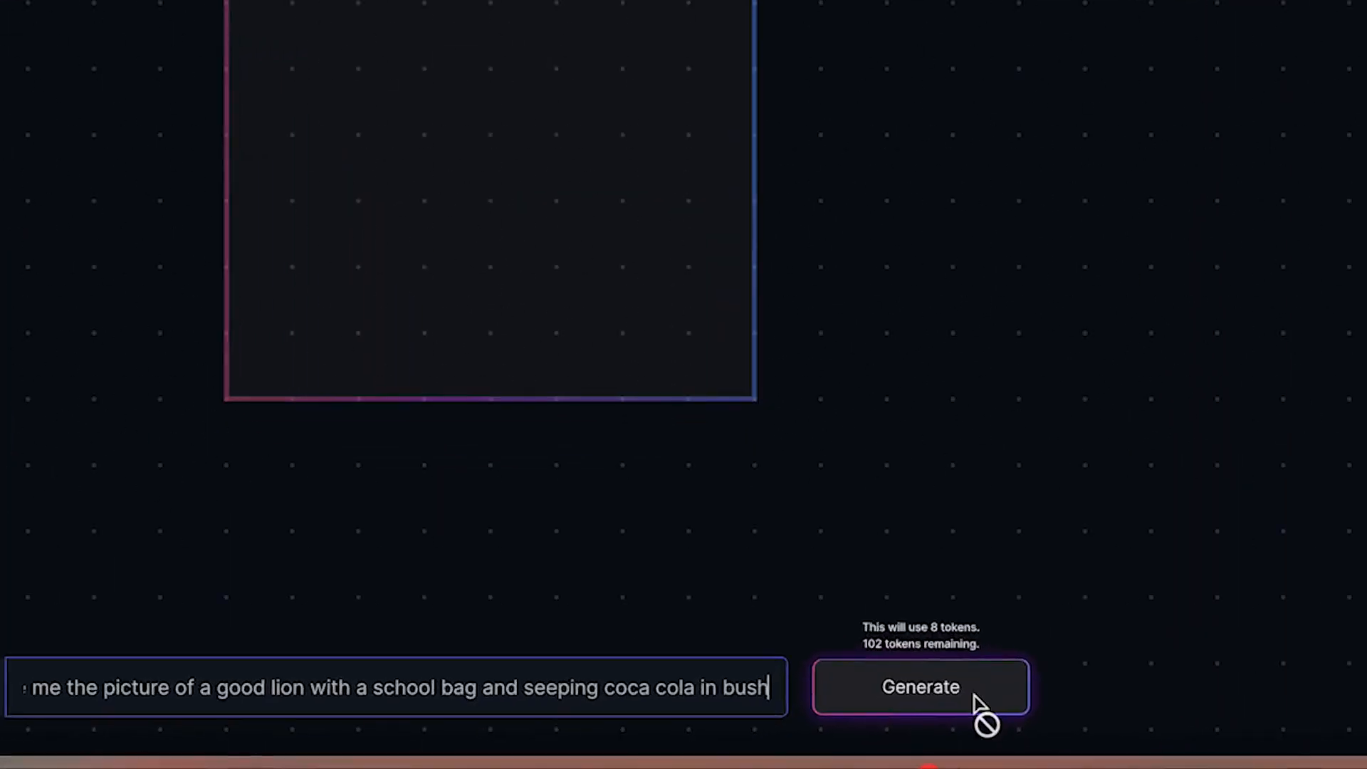
{"action": "left_click", "coordinate": [919, 686]}
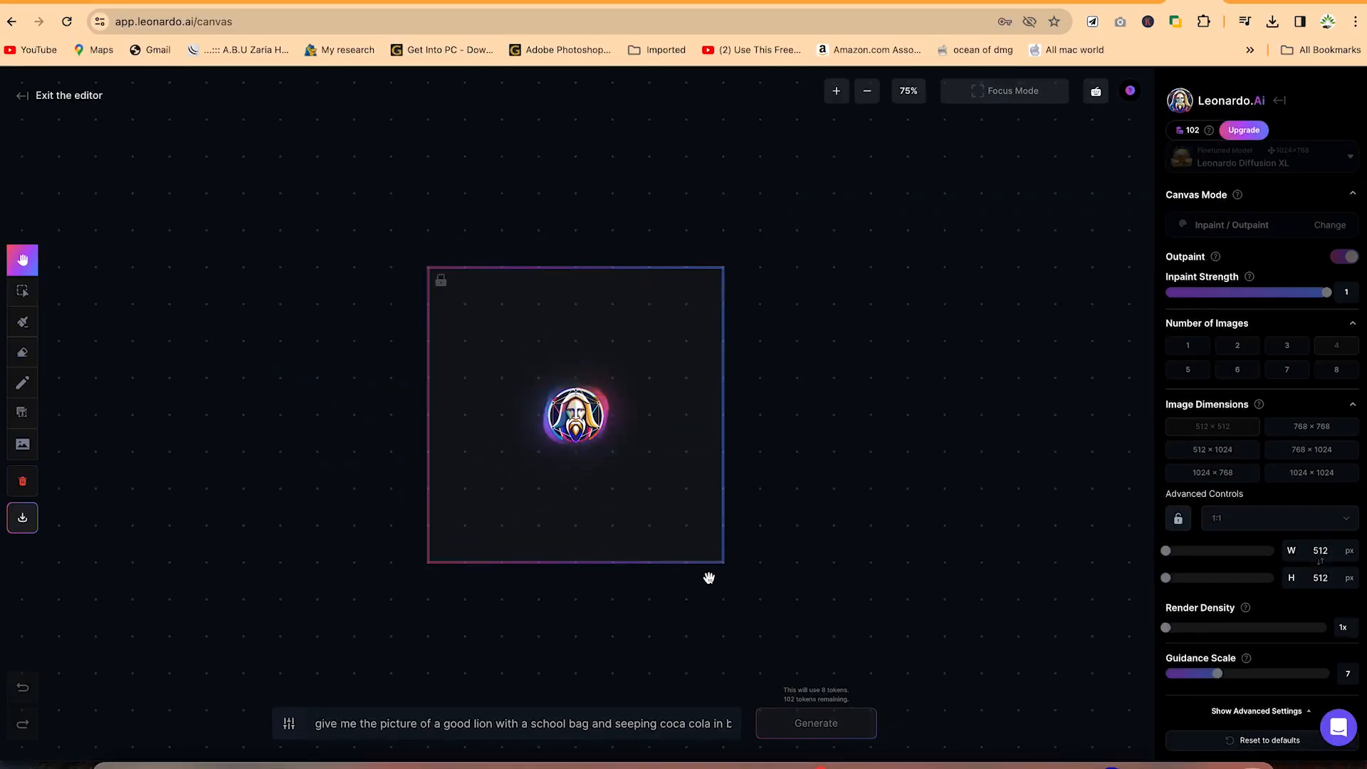
Step: Wait for the four lion results to finish, previewing result 1/4
{"action": "left_click", "coordinate": [813, 723]}
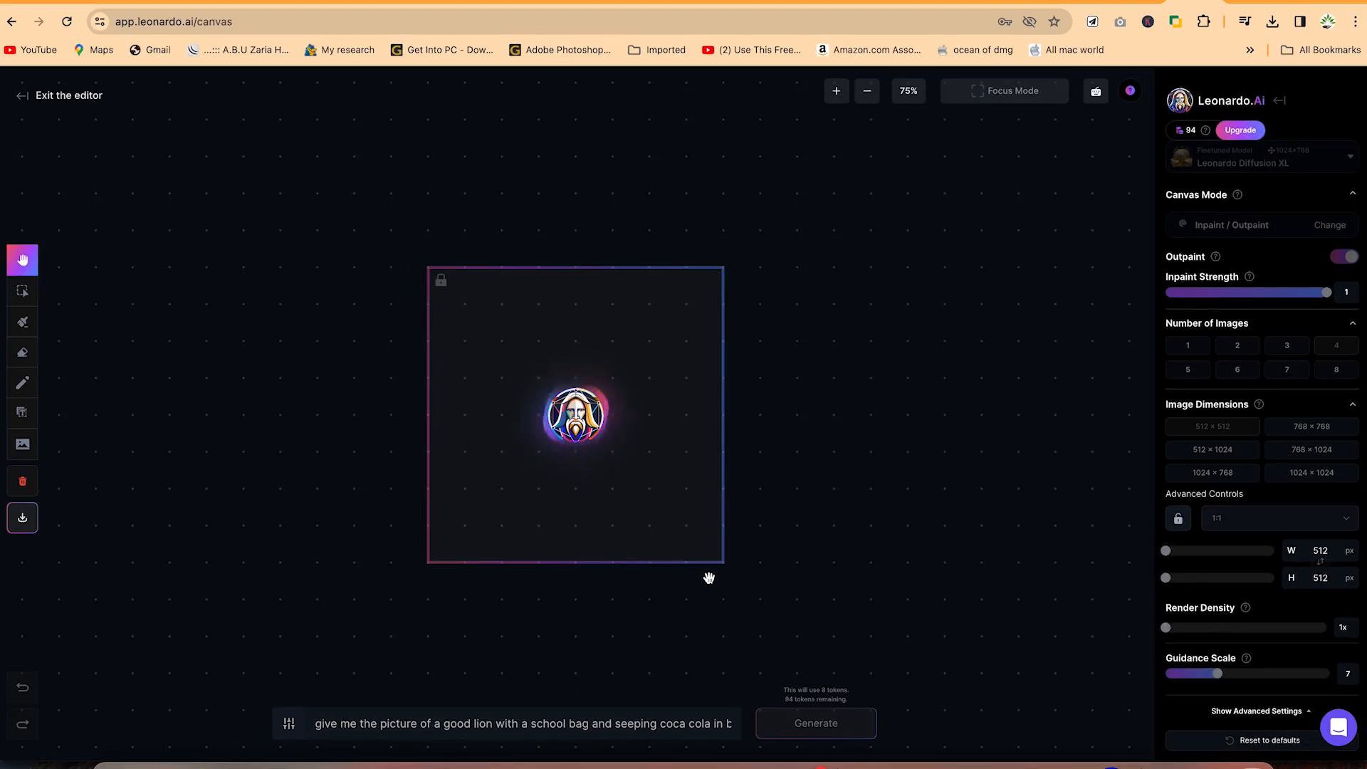
{"action": "left_click", "coordinate": [814, 723]}
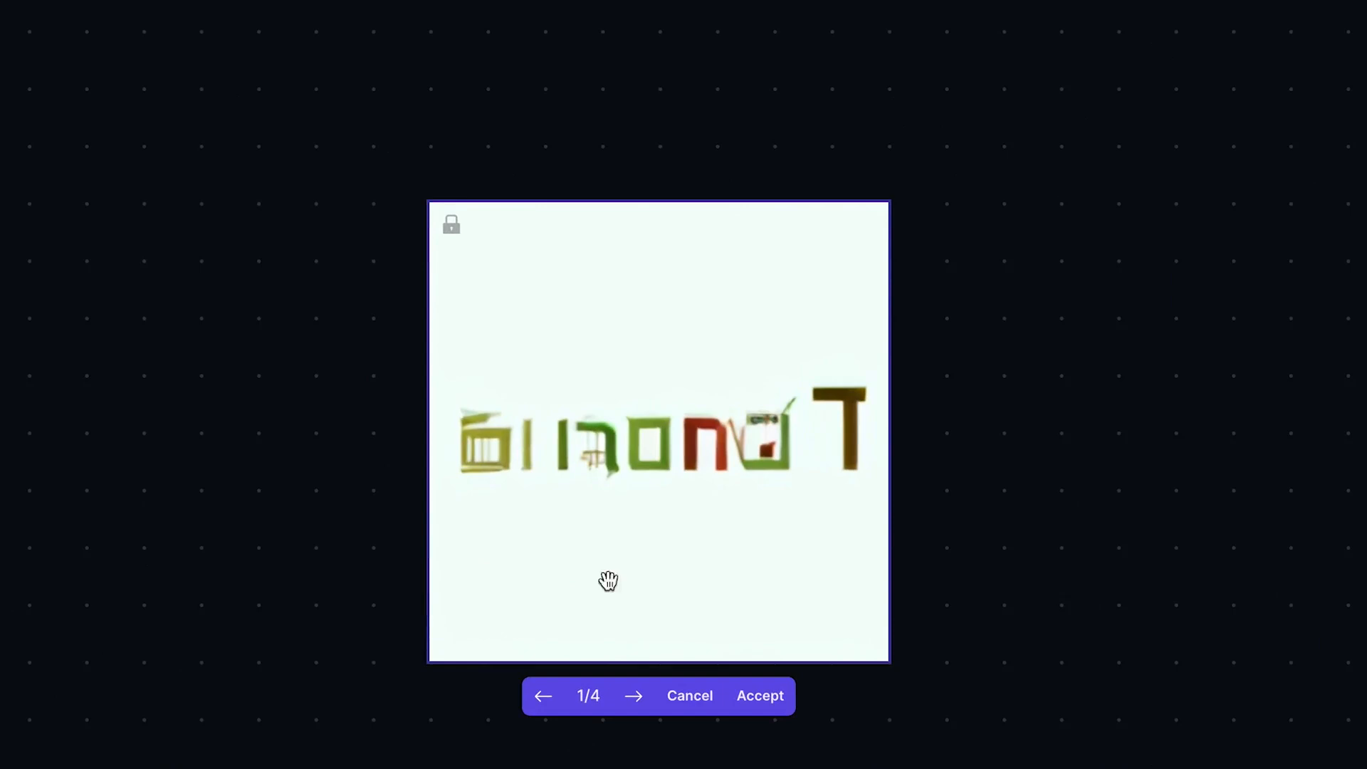
{"action": "mouse_move", "coordinate": [594, 488]}
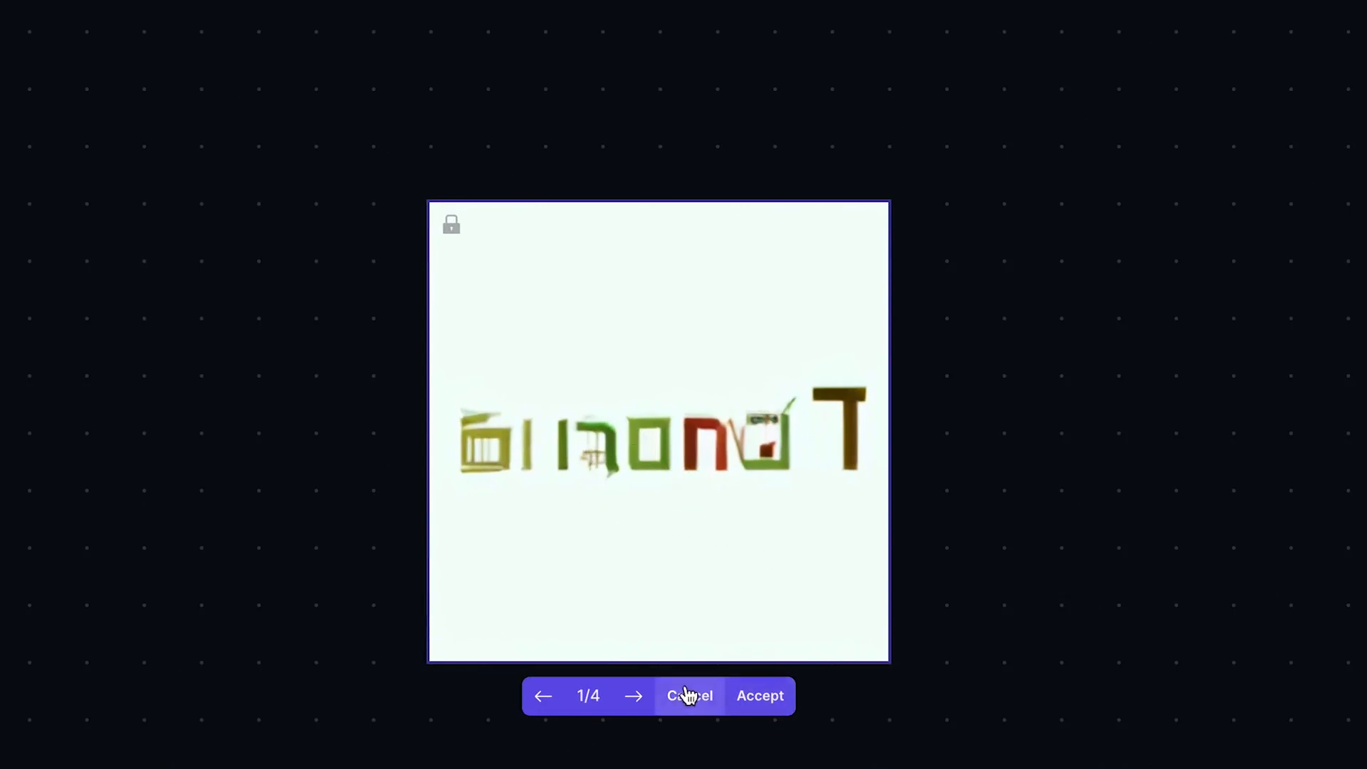
Step: Flip through all four results, returning to 2/4, the lion beside a green bag
{"action": "left_click", "coordinate": [633, 696]}
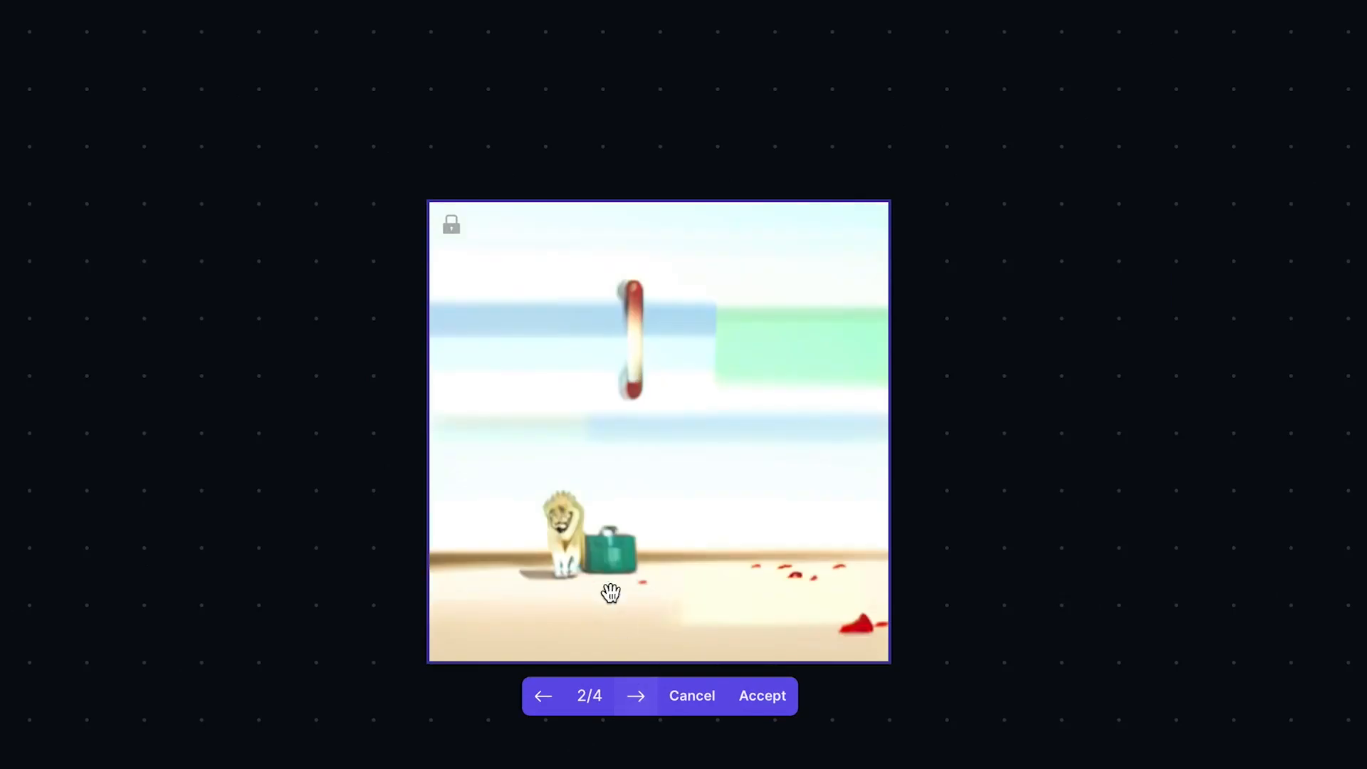
{"action": "mouse_move", "coordinate": [626, 545]}
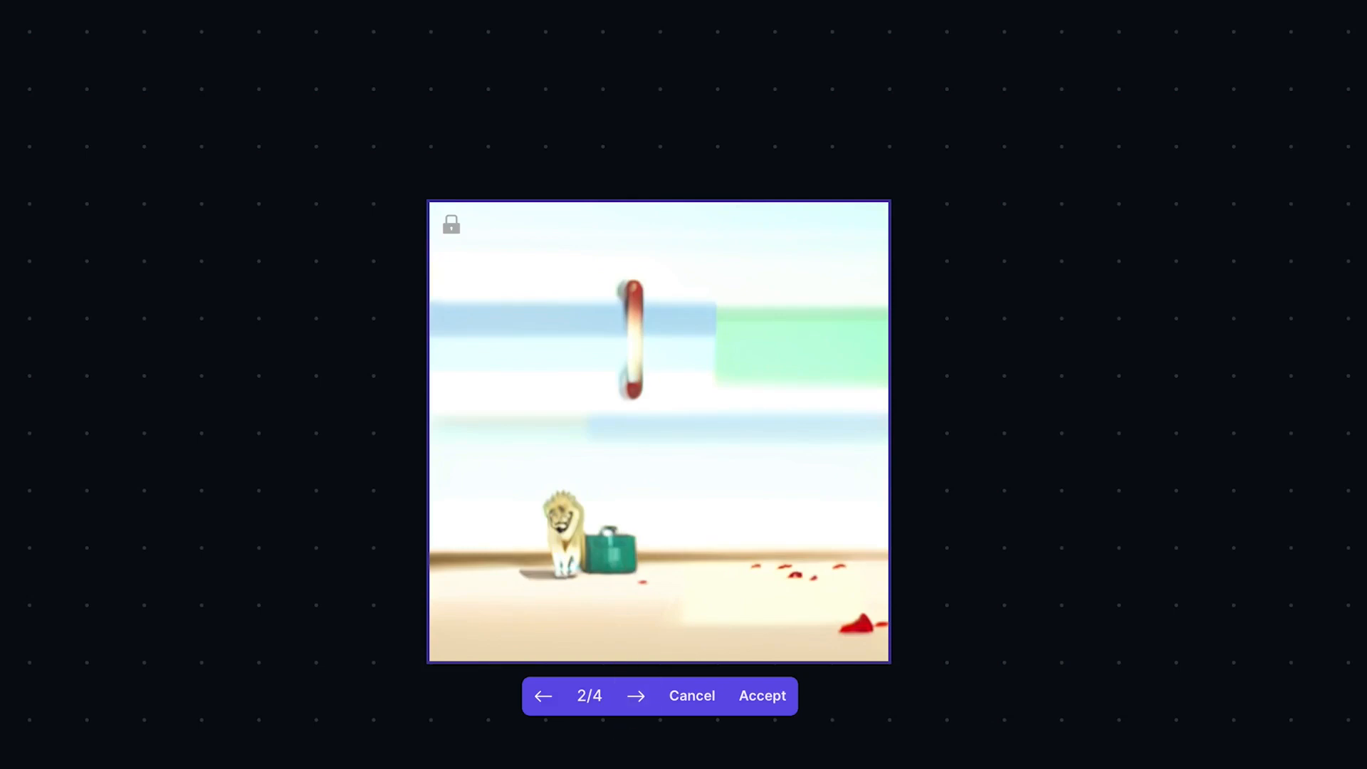
{"action": "mouse_move", "coordinate": [514, 428]}
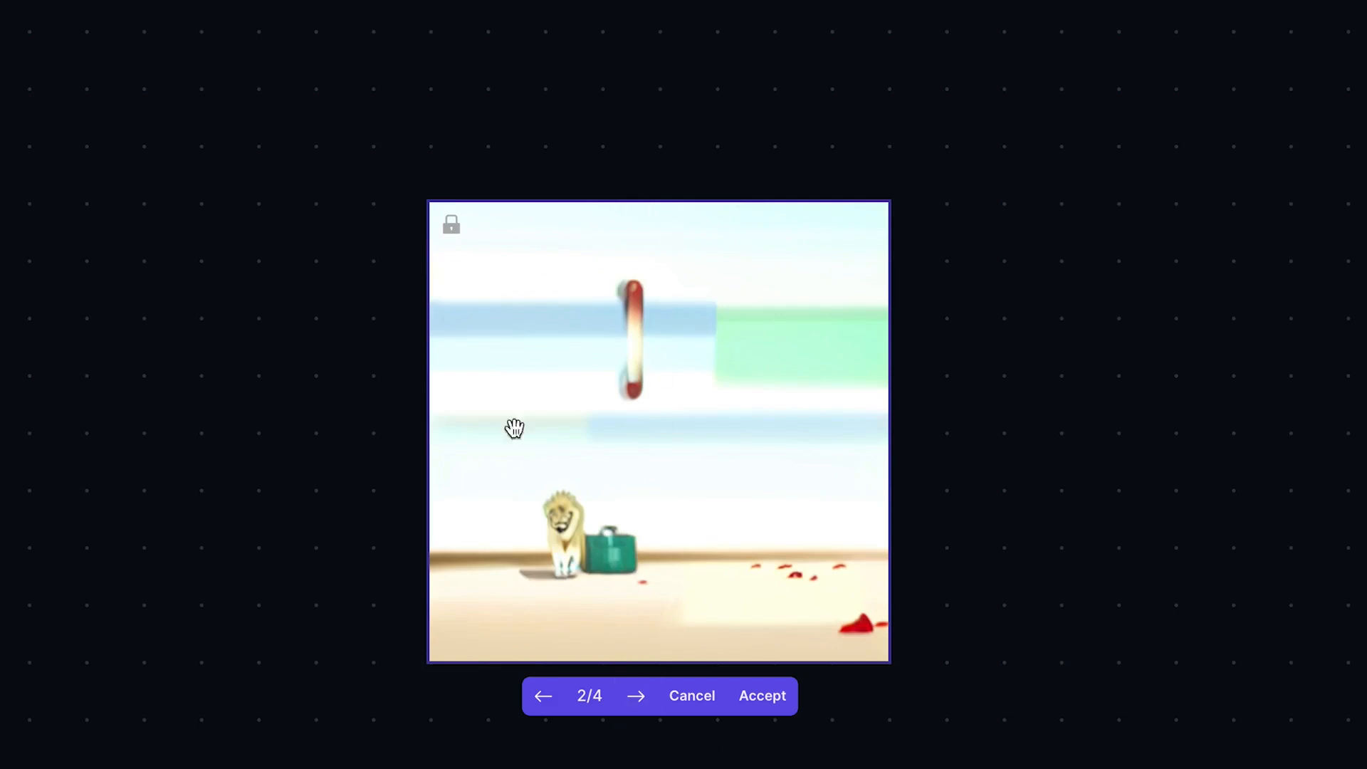
{"action": "mouse_move", "coordinate": [660, 560]}
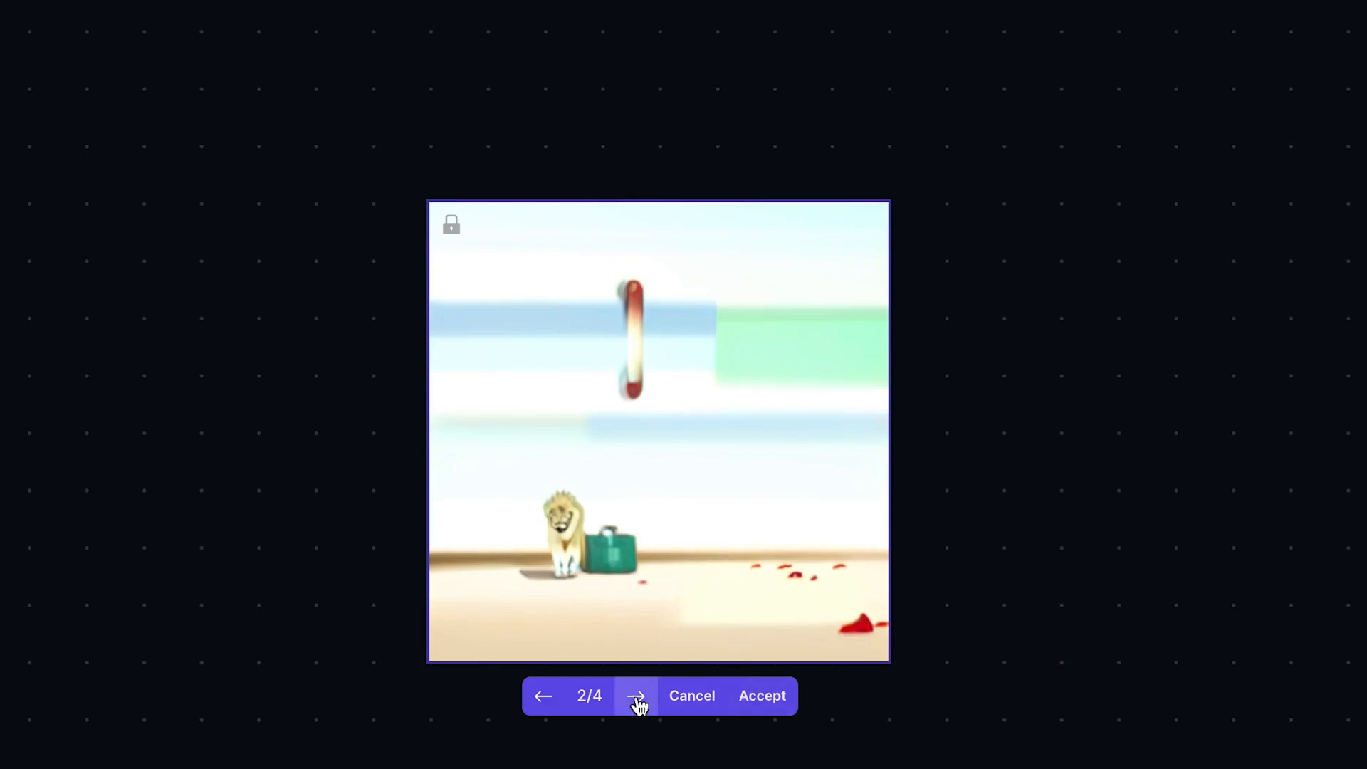
{"action": "left_click", "coordinate": [636, 695]}
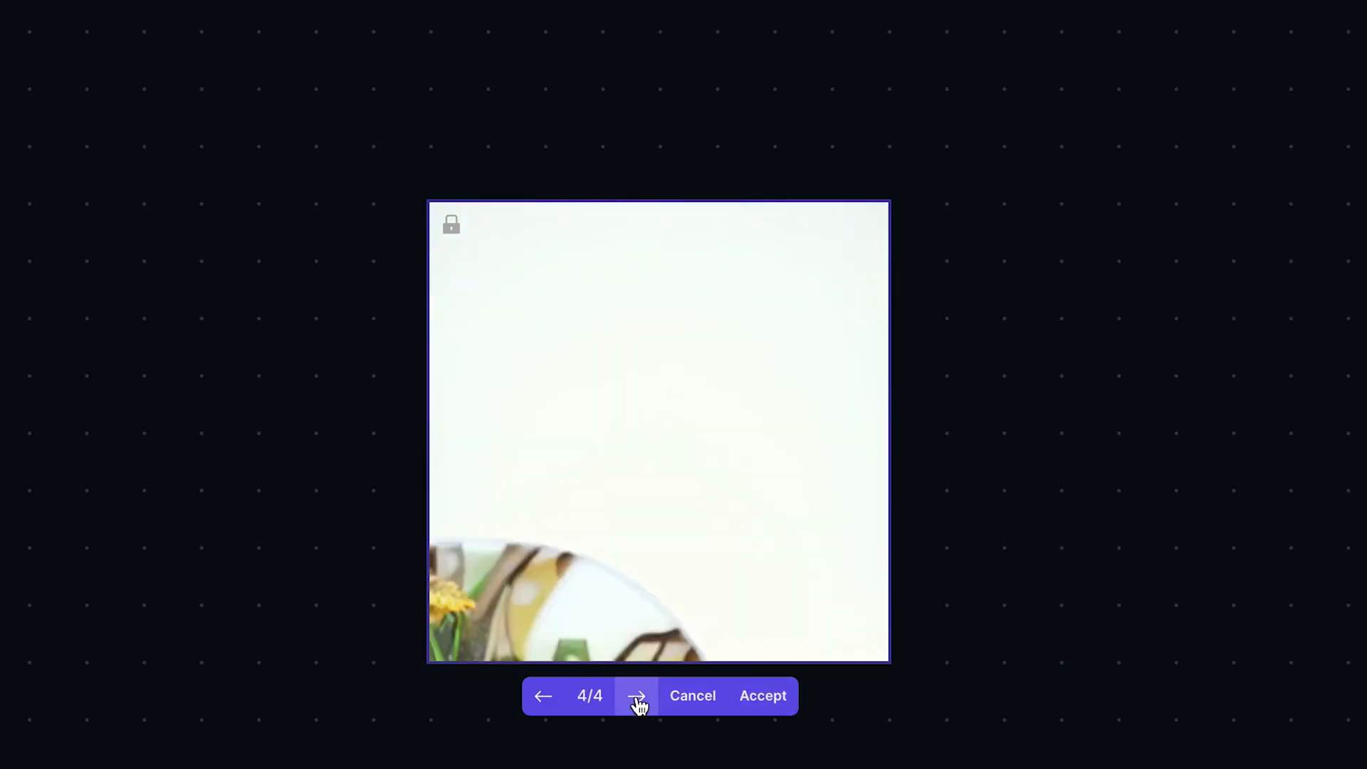
{"action": "left_click", "coordinate": [637, 696]}
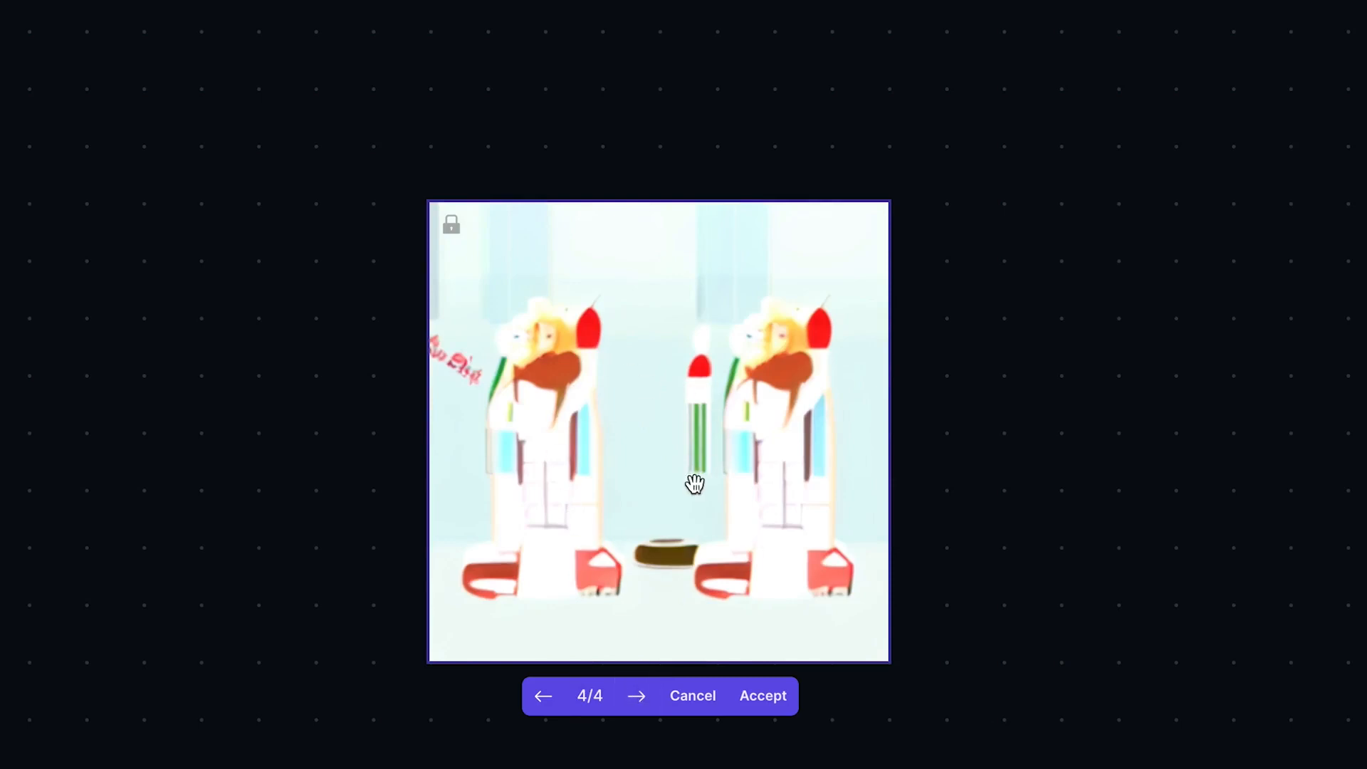
{"action": "left_click", "coordinate": [542, 695]}
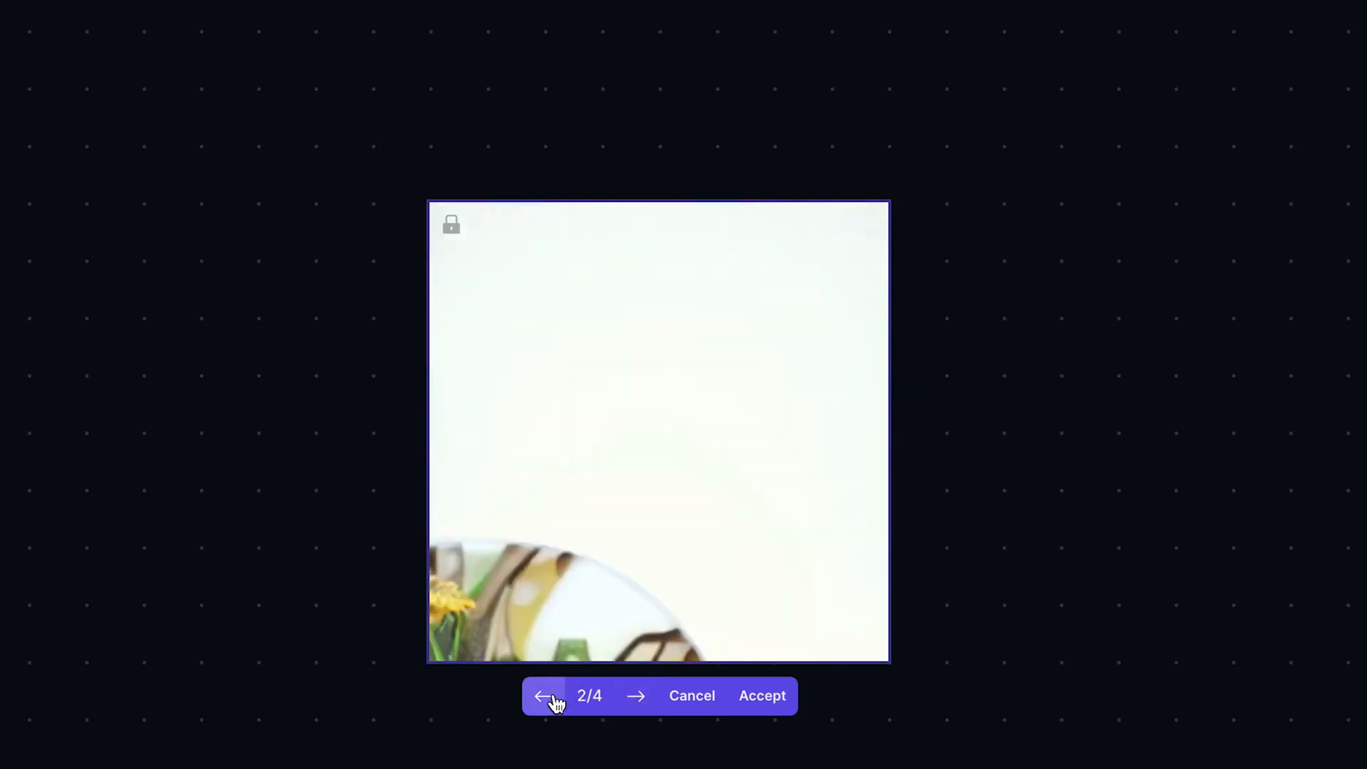
{"action": "left_click", "coordinate": [542, 695]}
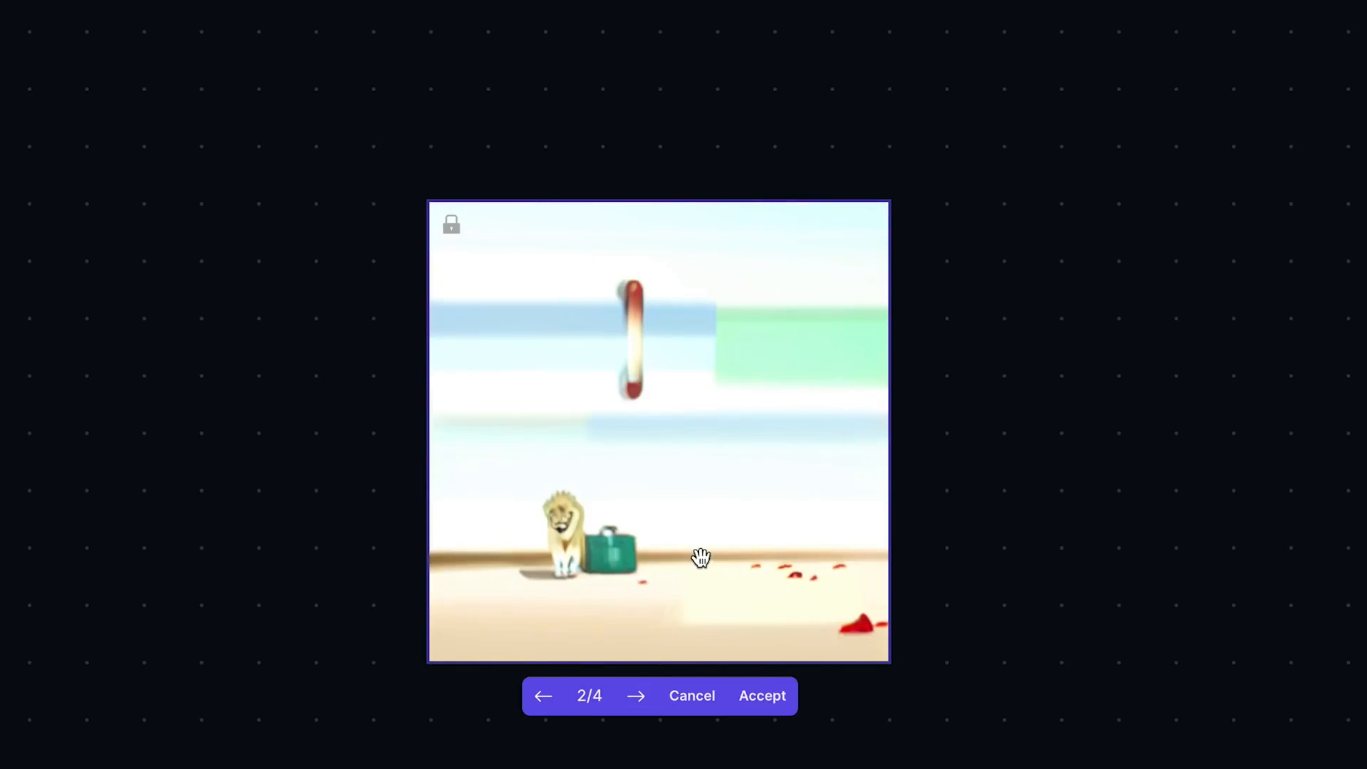
{"action": "mouse_move", "coordinate": [661, 451]}
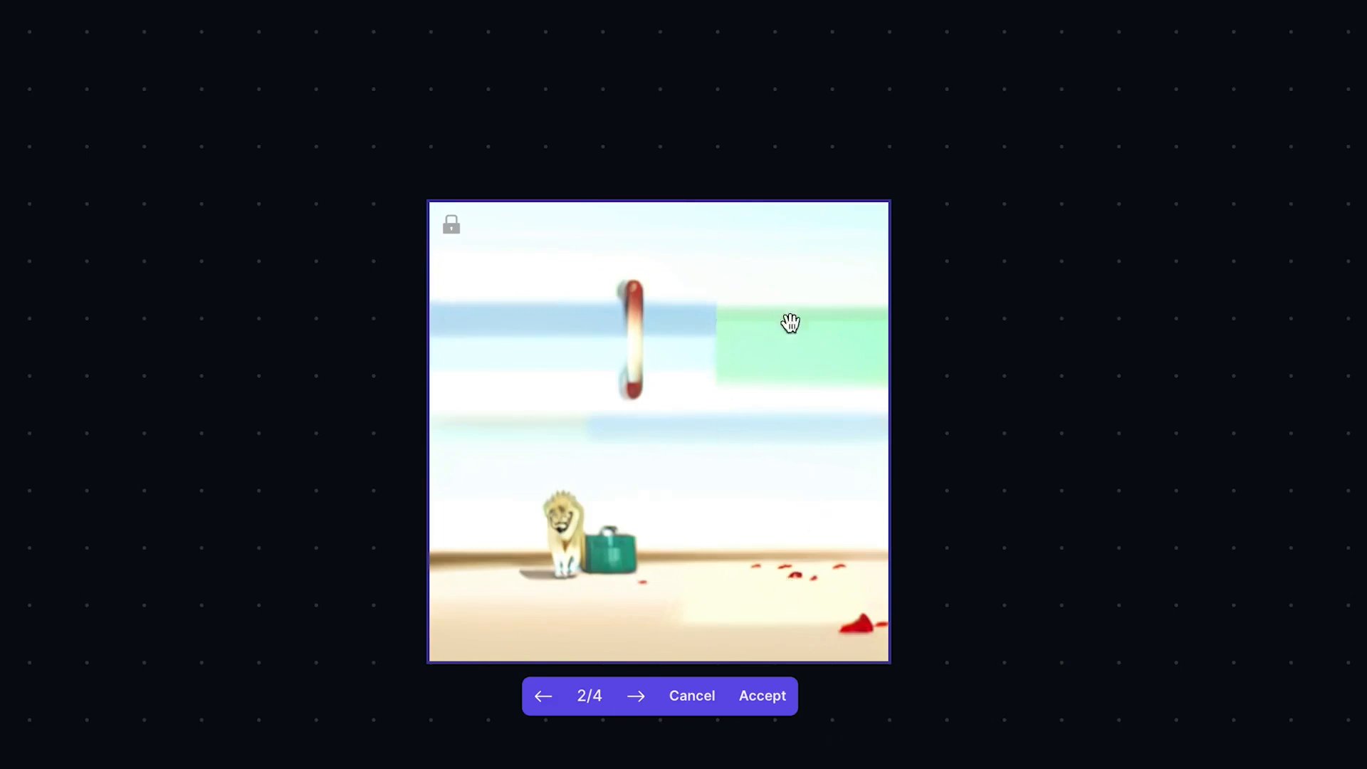
{"action": "mouse_move", "coordinate": [696, 721]}
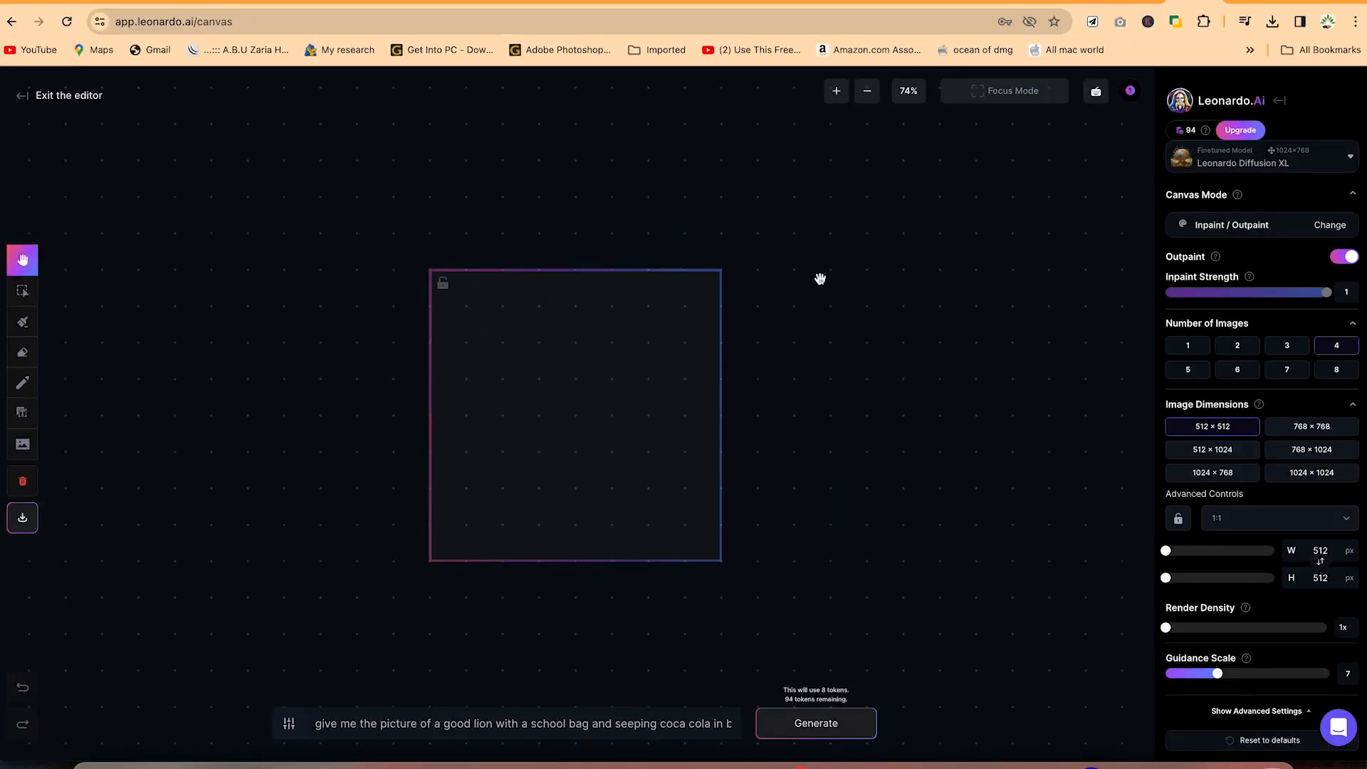
{"action": "mouse_move", "coordinate": [630, 416]}
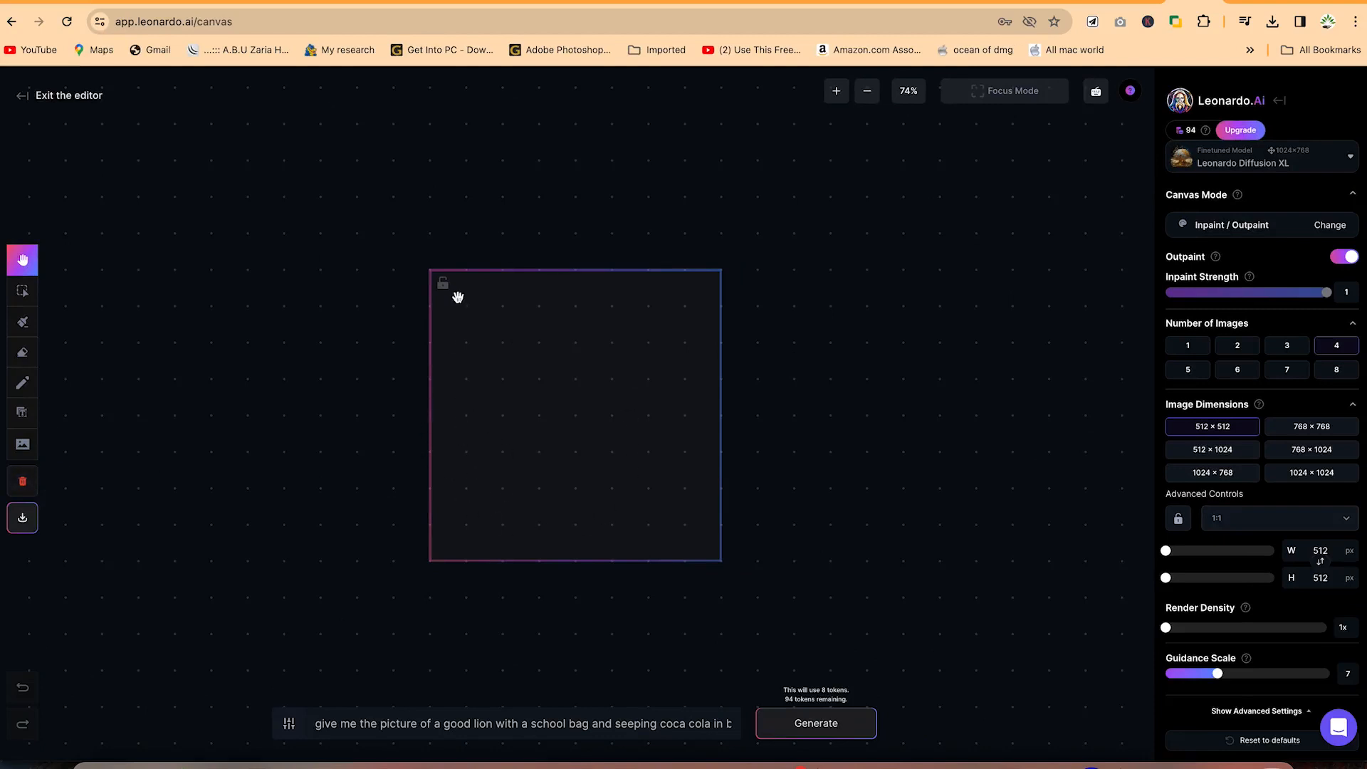
{"action": "mouse_move", "coordinate": [22, 260]}
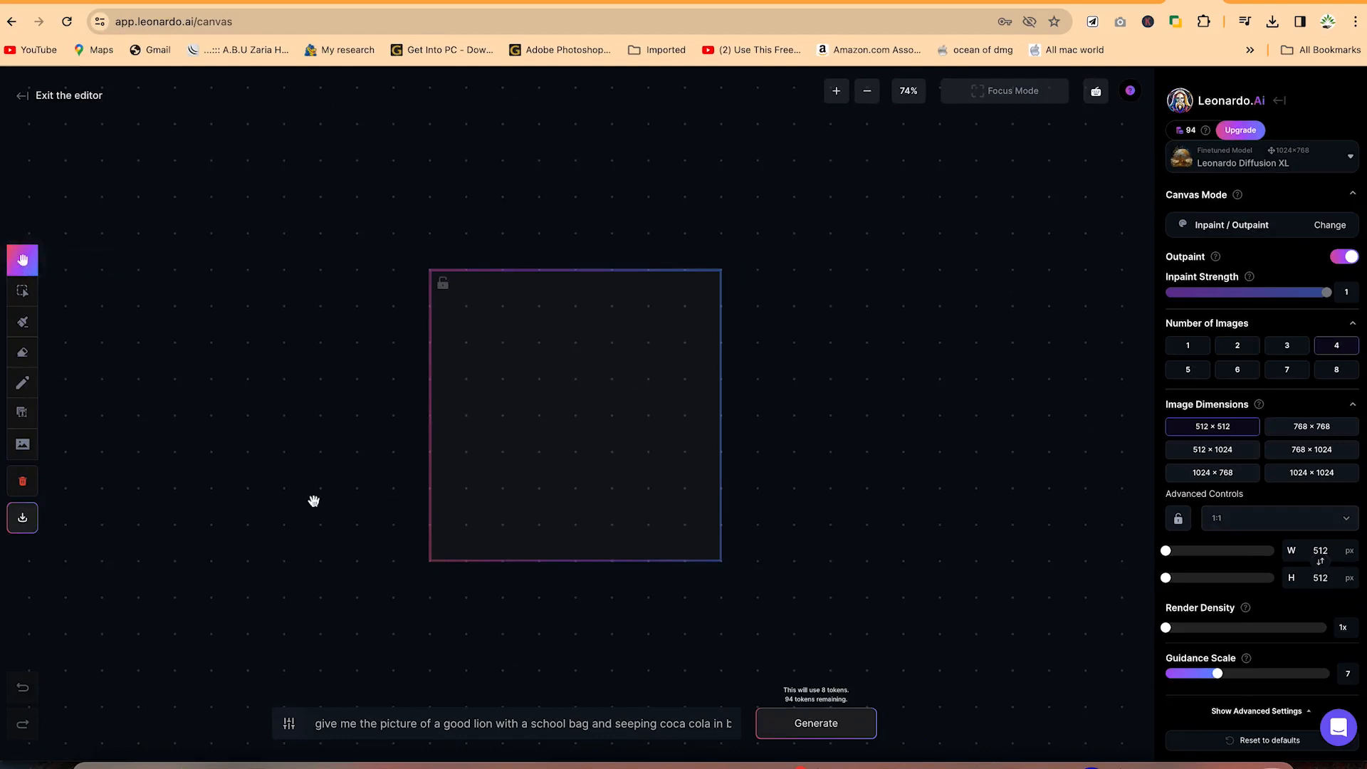
{"action": "mouse_move", "coordinate": [443, 334]}
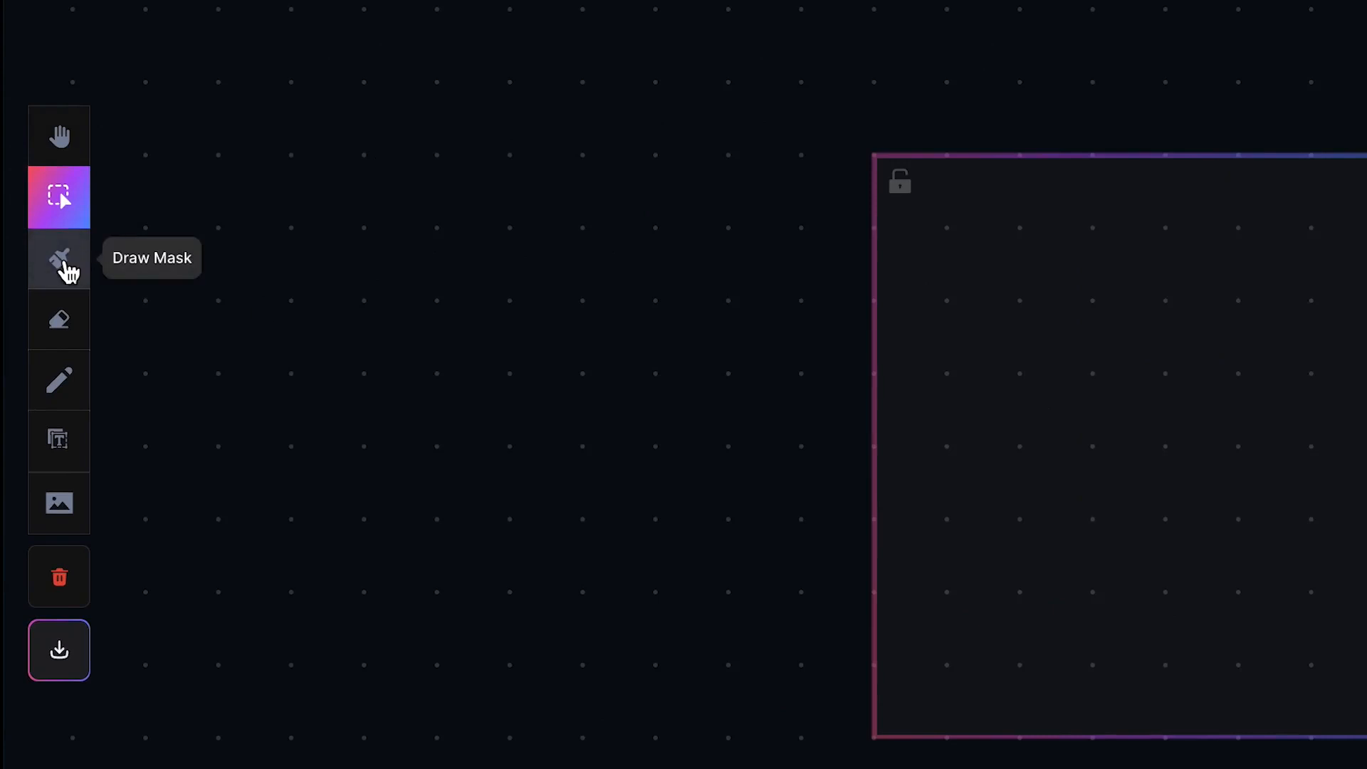
{"action": "mouse_move", "coordinate": [58, 504]}
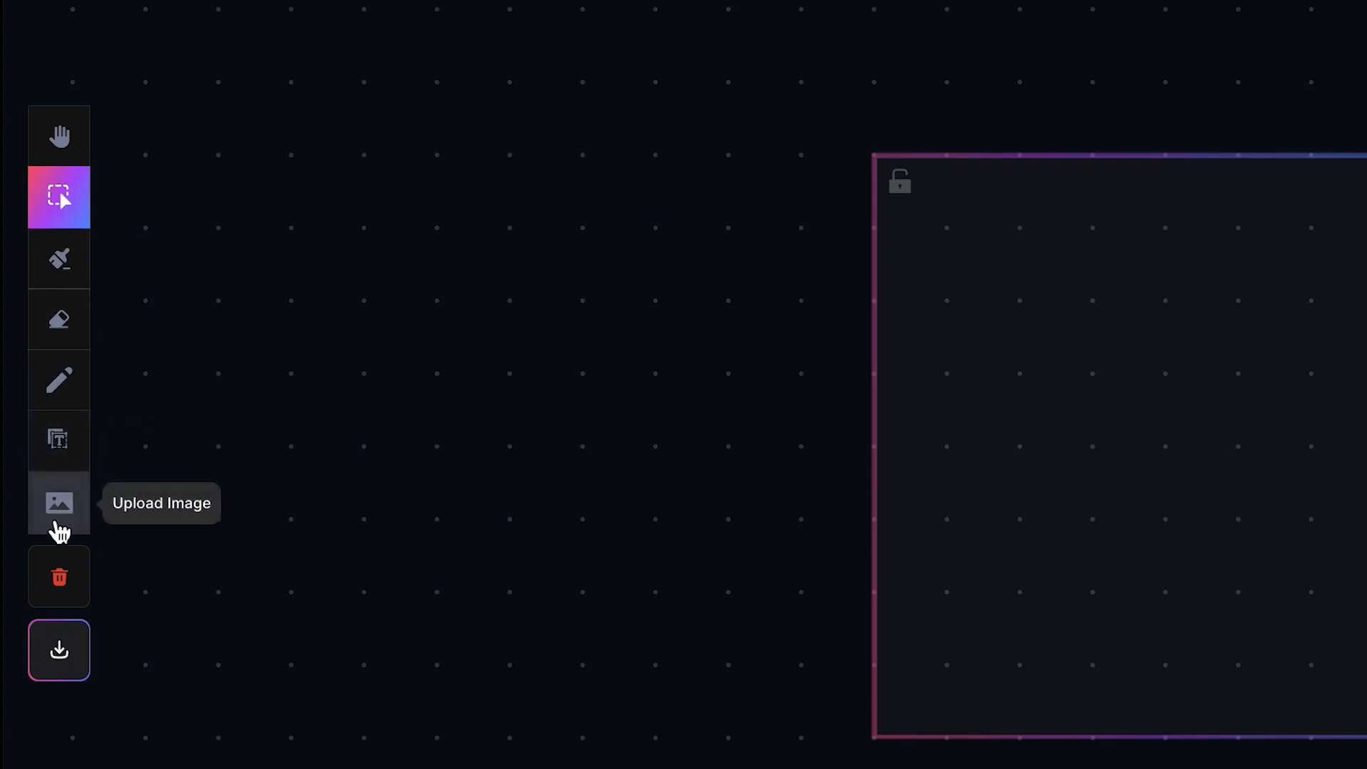
{"action": "mouse_move", "coordinate": [59, 597]}
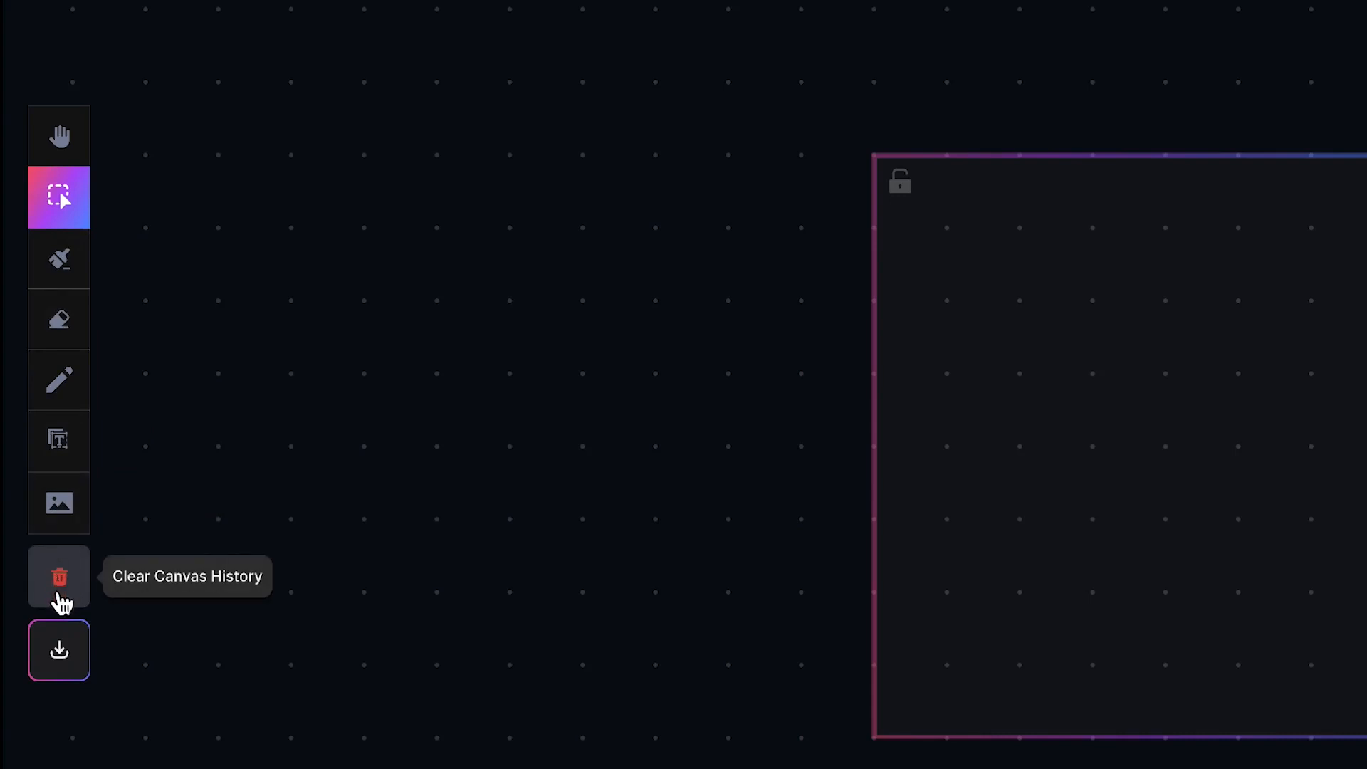
{"action": "mouse_move", "coordinate": [59, 503]}
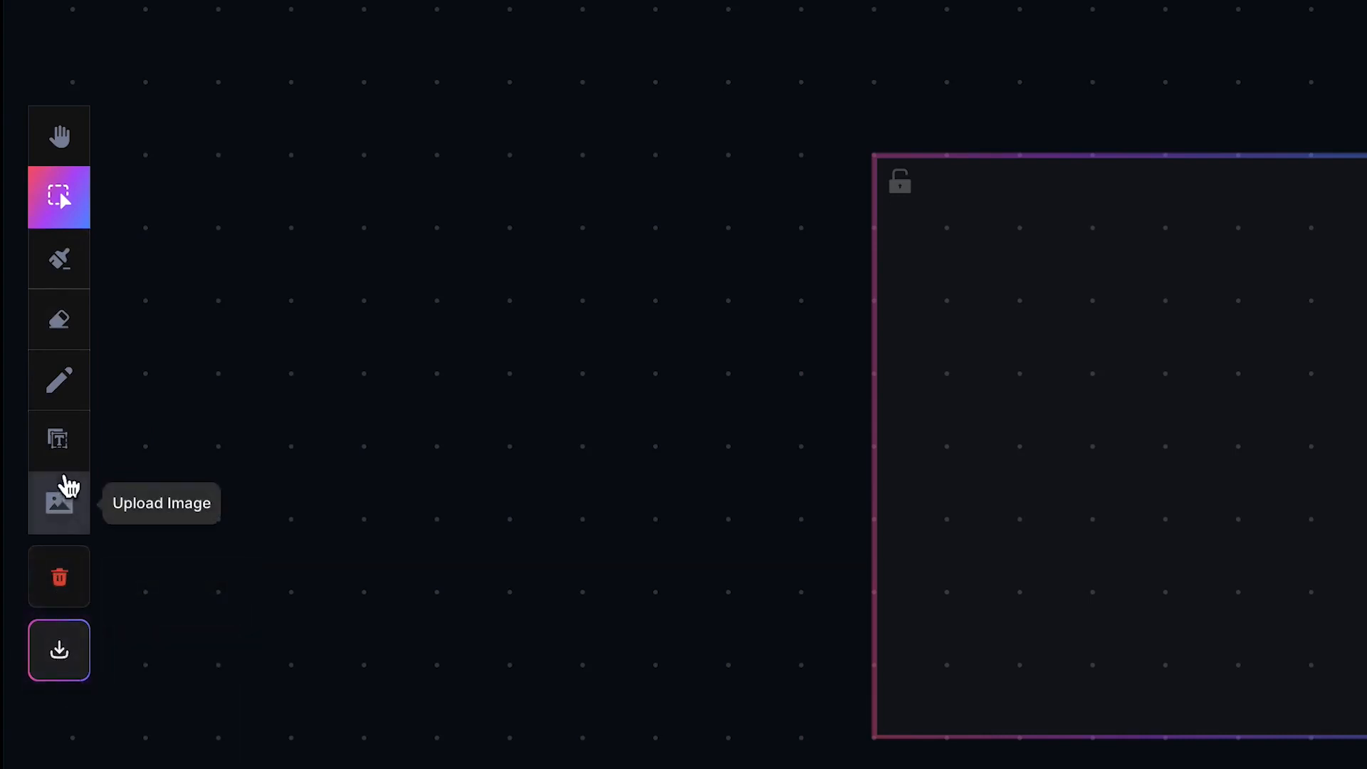
Step: Choose Upload Image from Community and scroll the gallery of cat images
{"action": "left_click", "coordinate": [59, 504]}
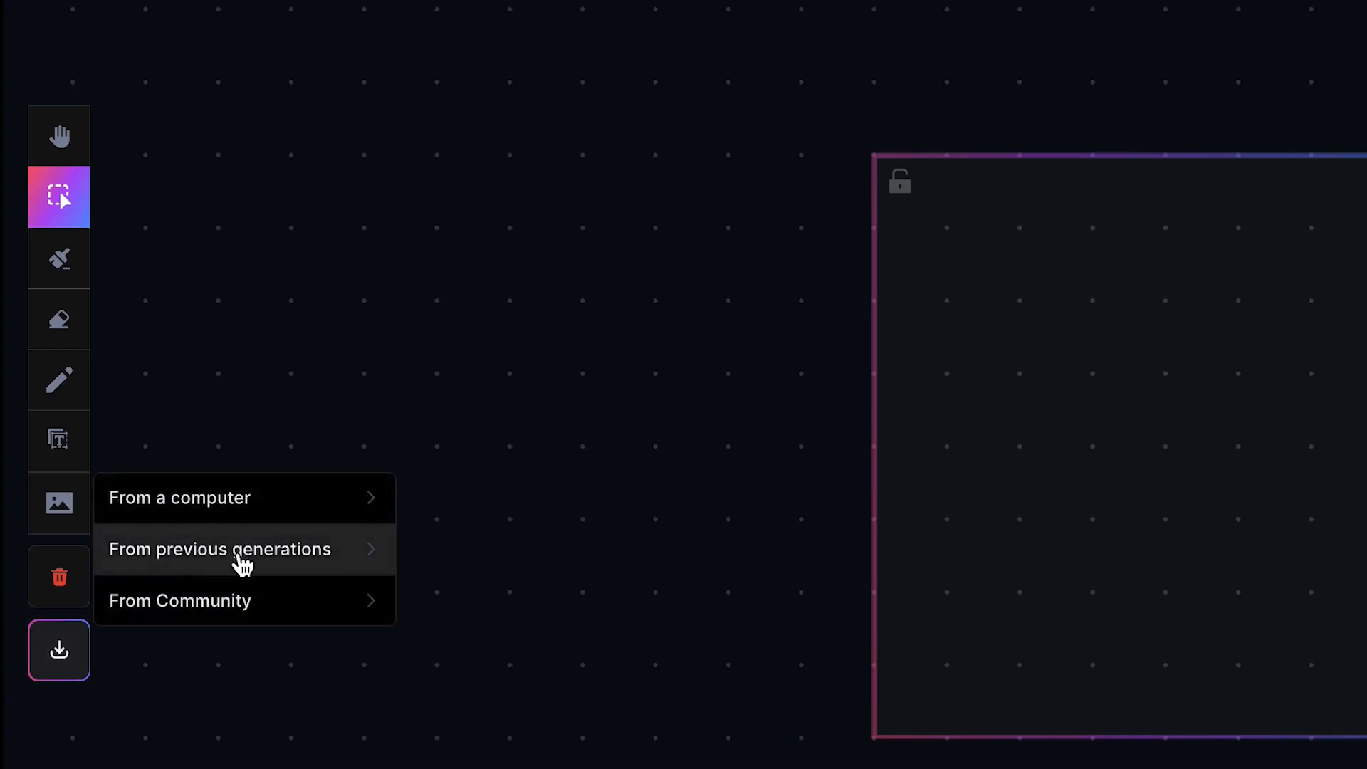
{"action": "mouse_move", "coordinate": [270, 584]}
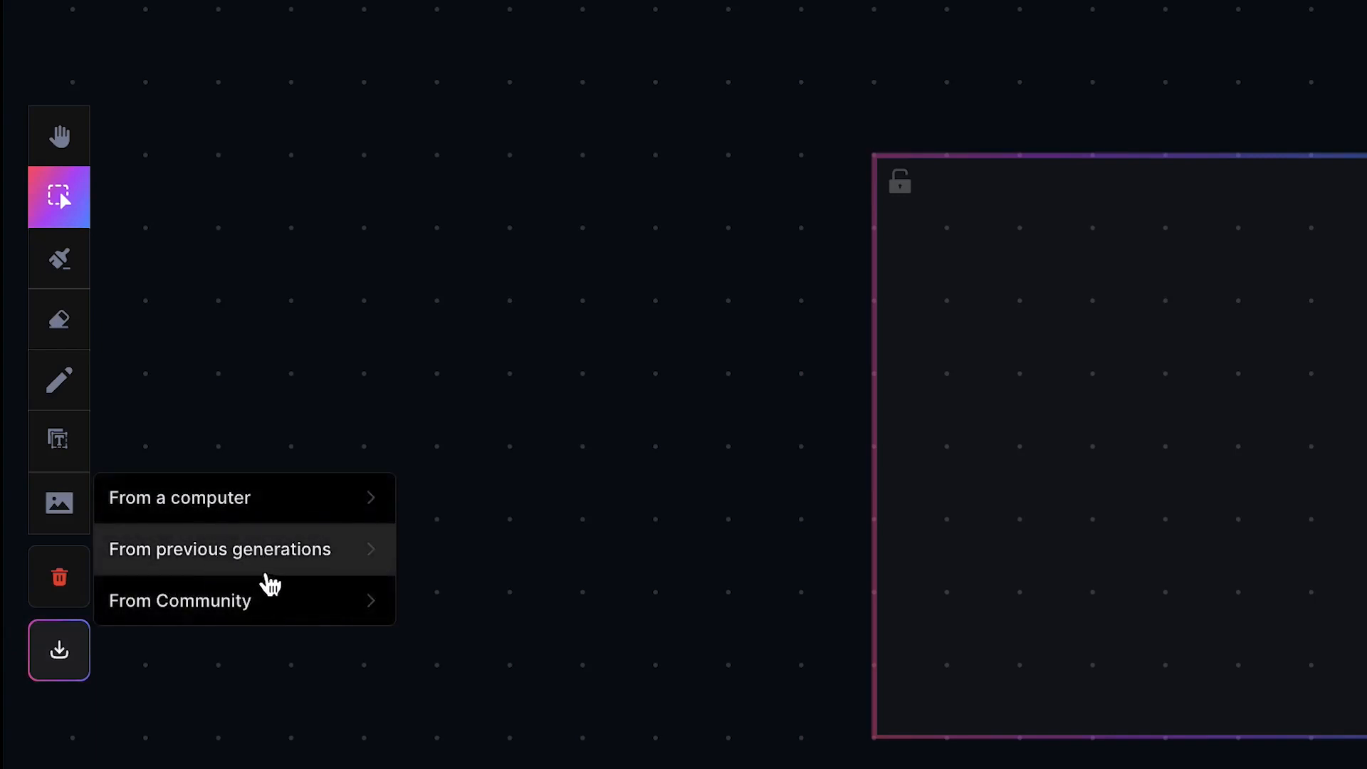
{"action": "mouse_move", "coordinate": [250, 611]}
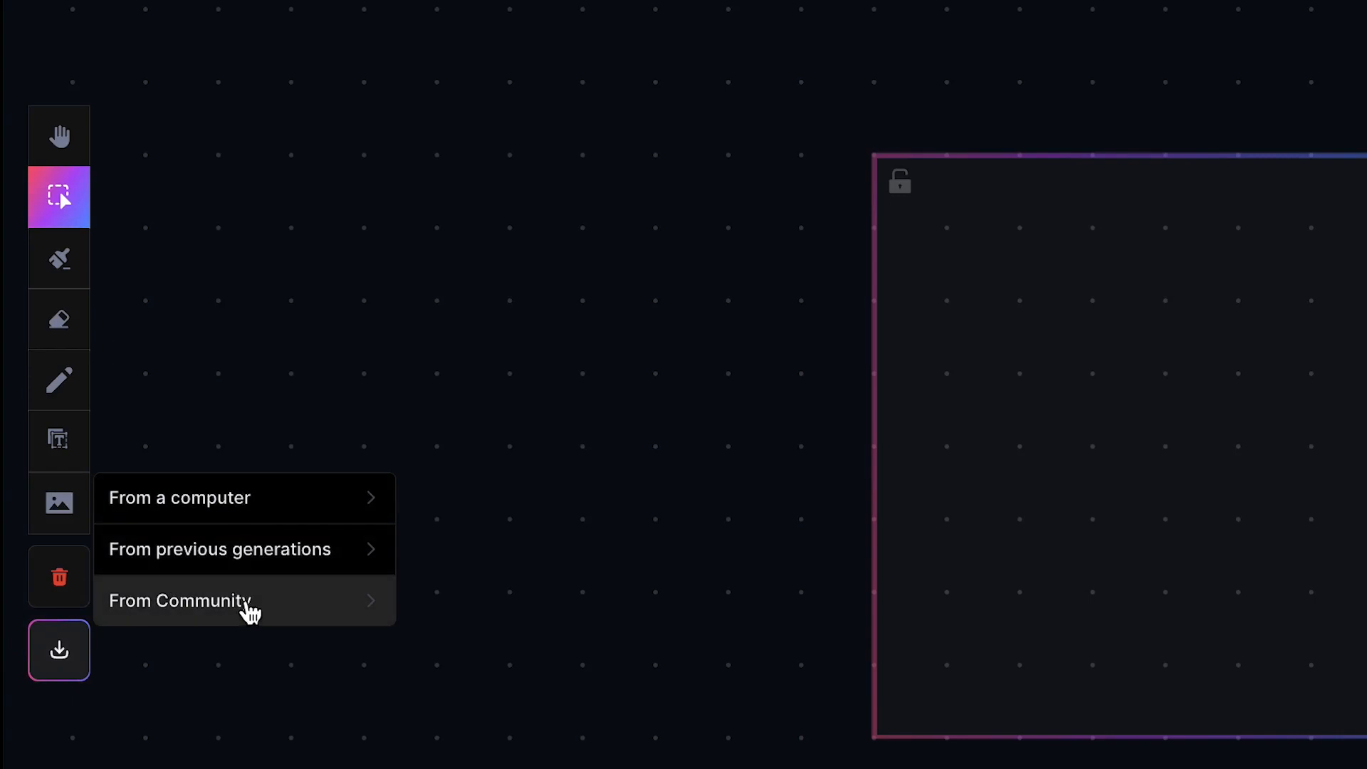
{"action": "mouse_move", "coordinate": [231, 559]}
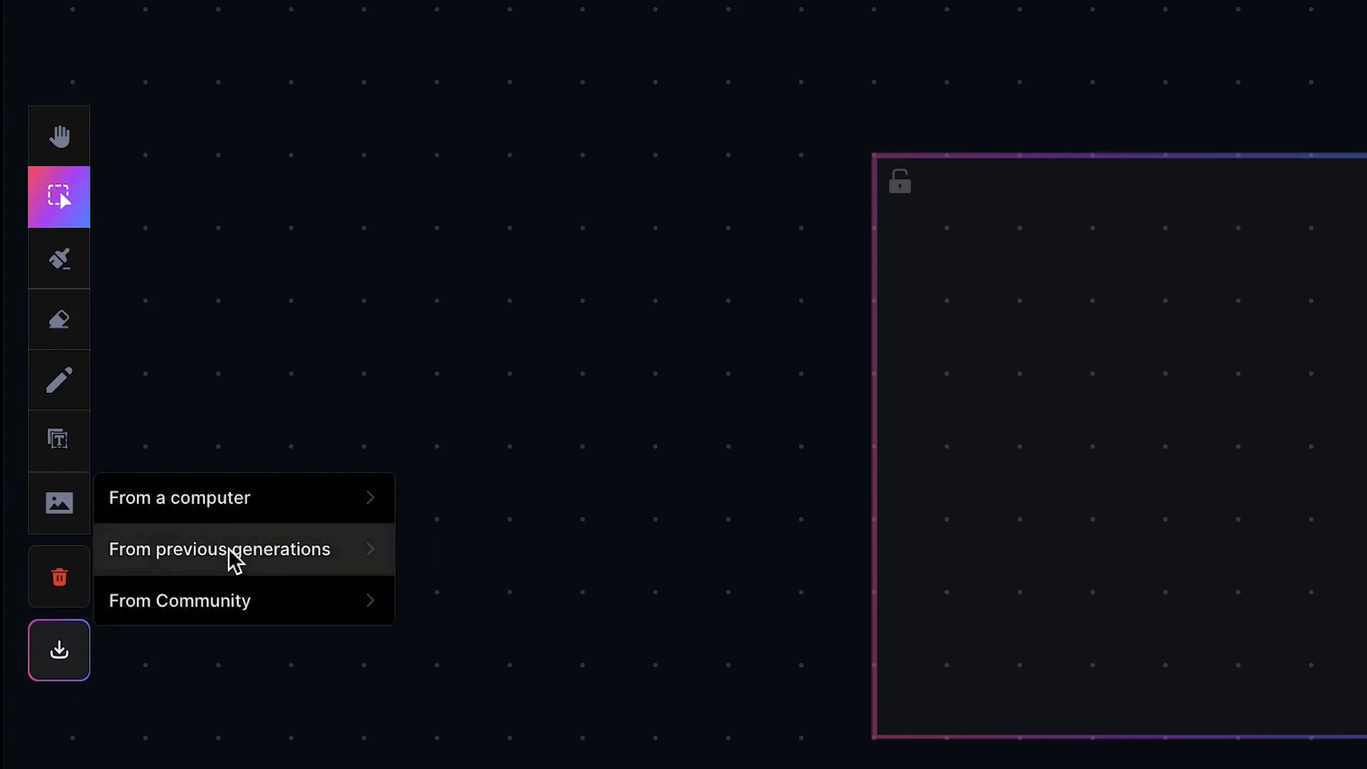
{"action": "left_click", "coordinate": [220, 549]}
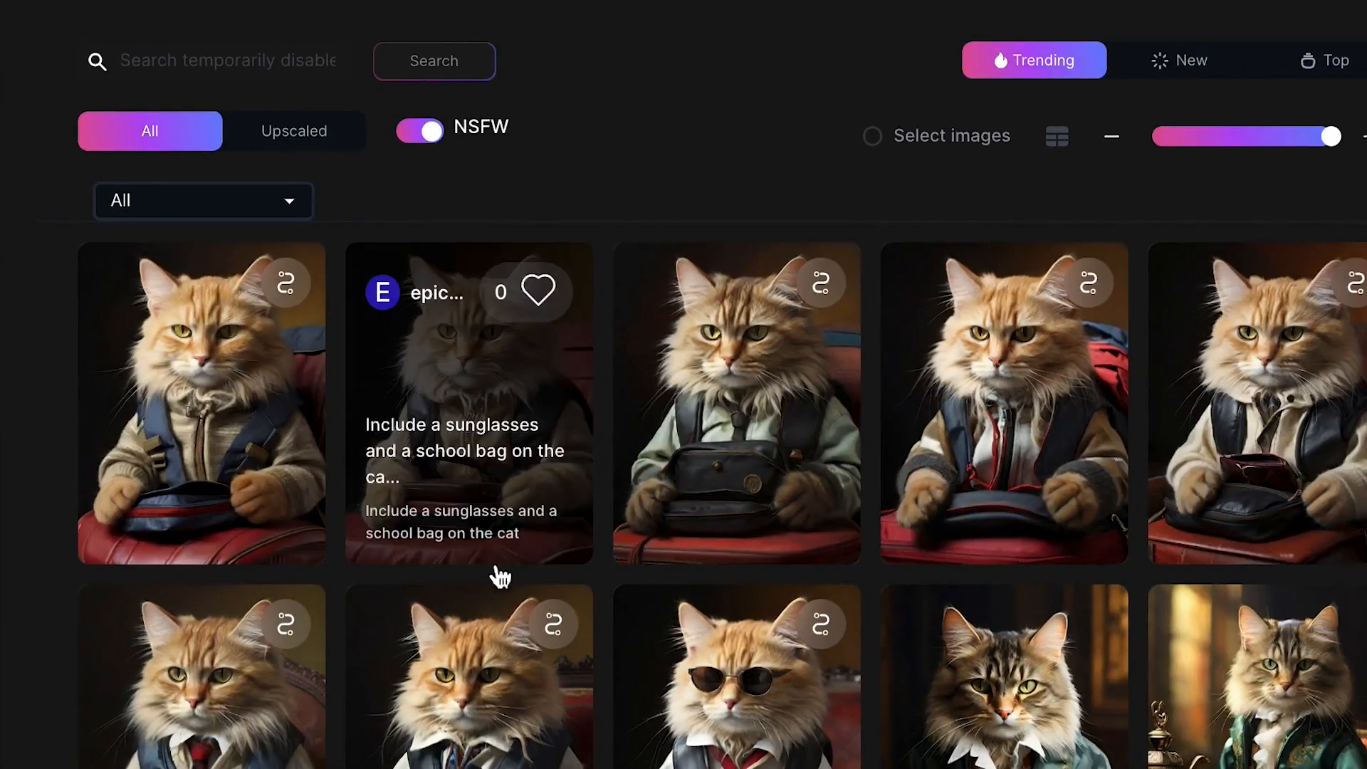
{"action": "scroll", "scroll_direction": "down", "scroll_amount": 3}
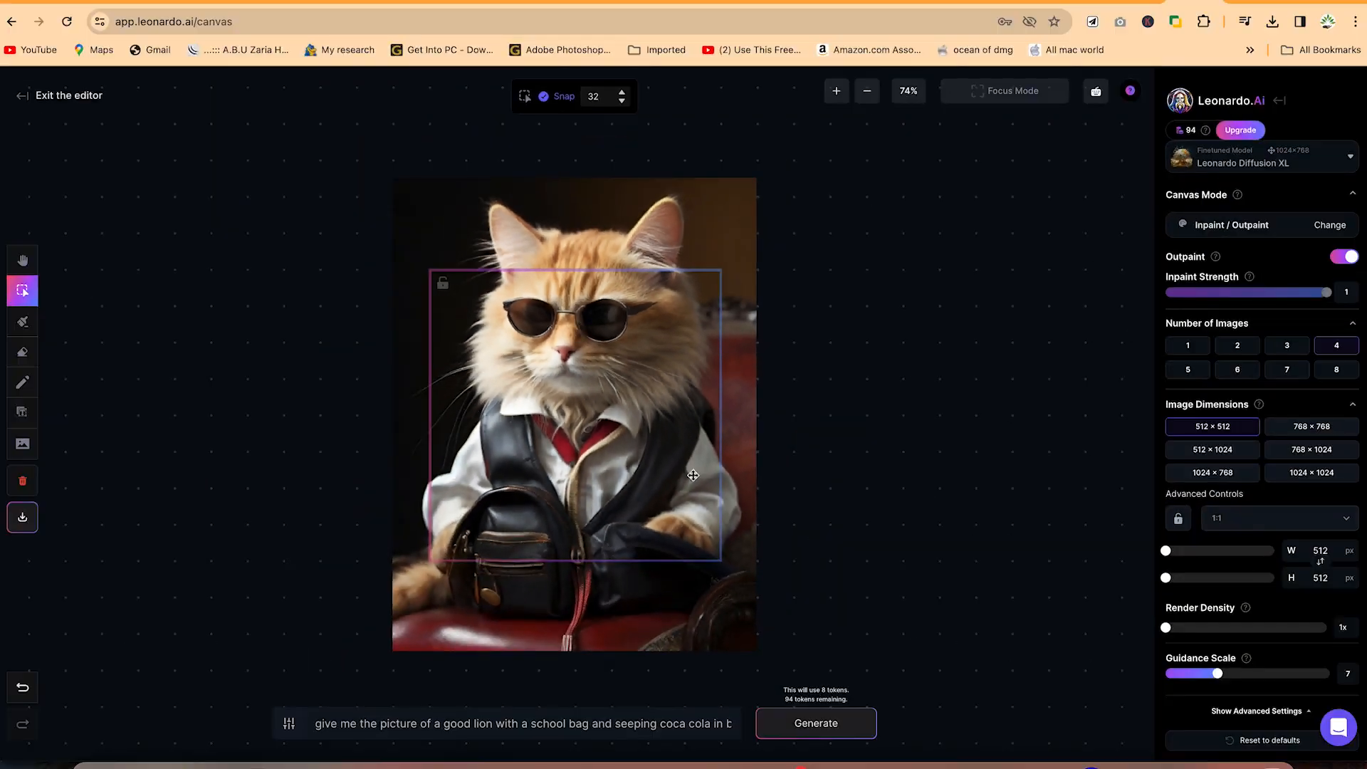
{"action": "mouse_move", "coordinate": [575, 551]}
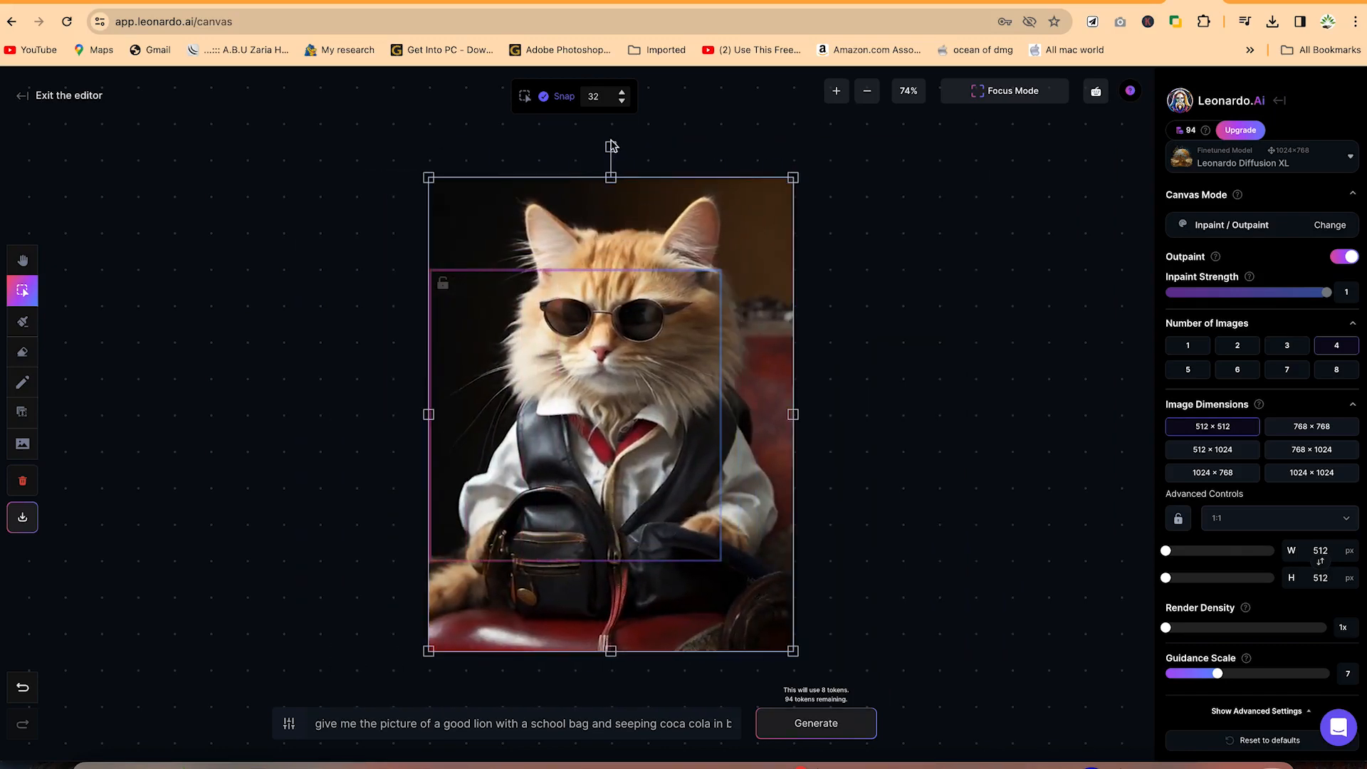
Step: Tilt the sunglasses cat image to two angles, then rotate it back upright
{"action": "left_click_drag", "start_coordinate": [610, 145], "coordinate": [679, 157]}
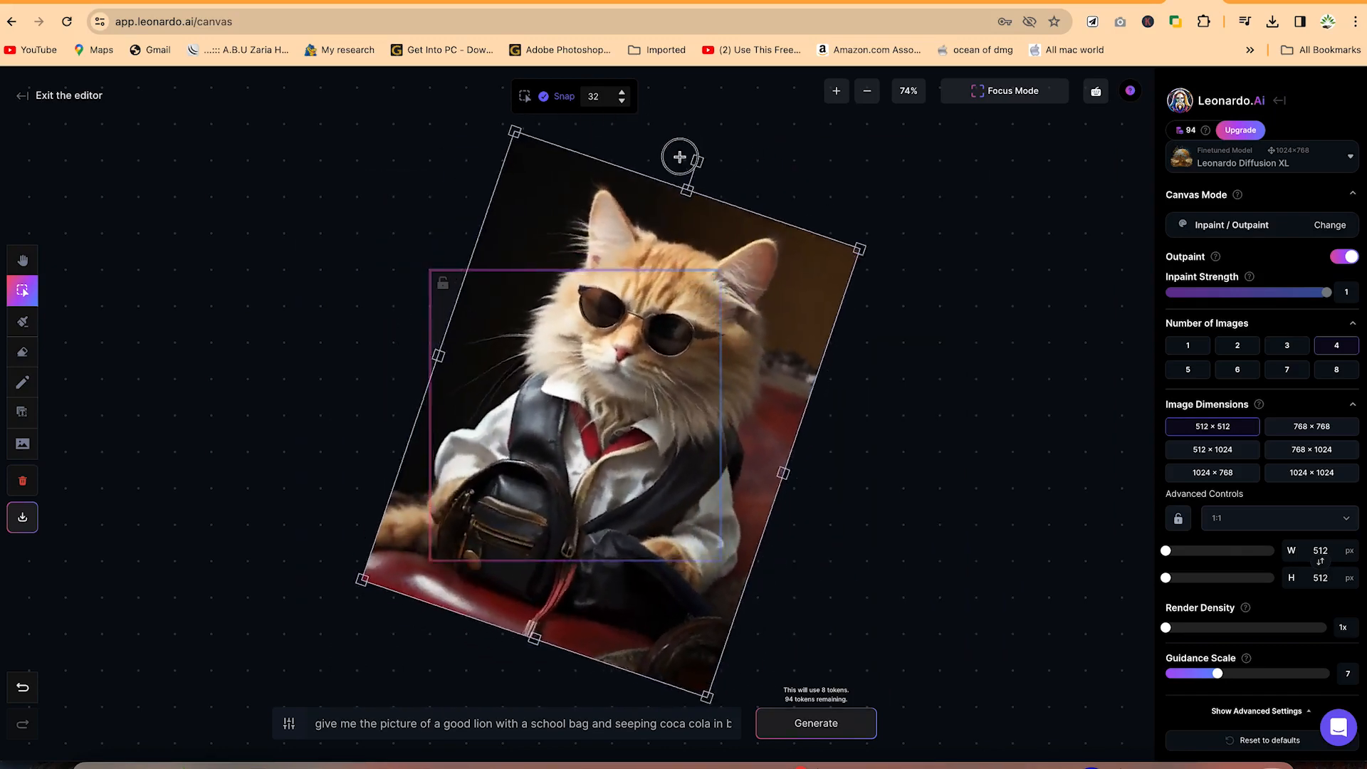
{"action": "left_click_drag", "start_coordinate": [680, 156], "coordinate": [537, 120]}
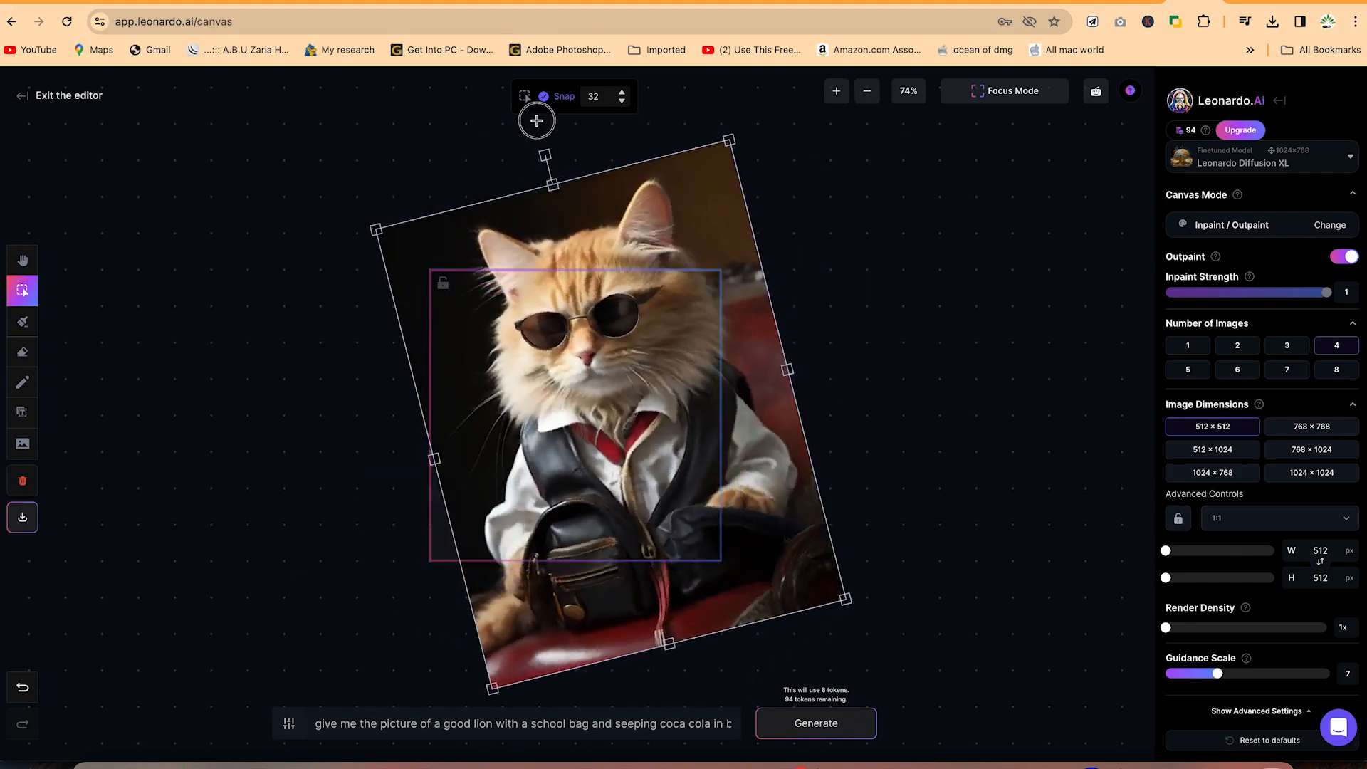
{"action": "left_click_drag", "start_coordinate": [537, 120], "coordinate": [578, 182]}
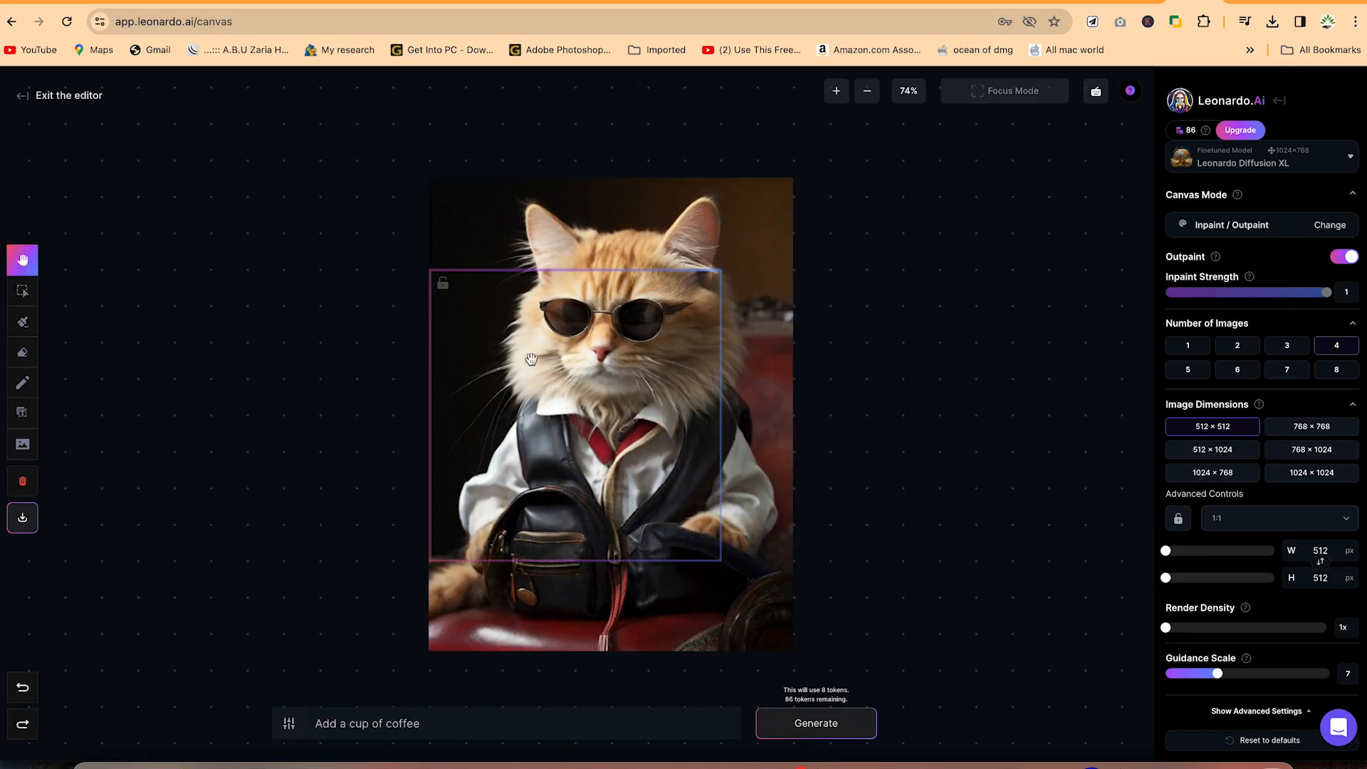
{"action": "mouse_move", "coordinate": [493, 454]}
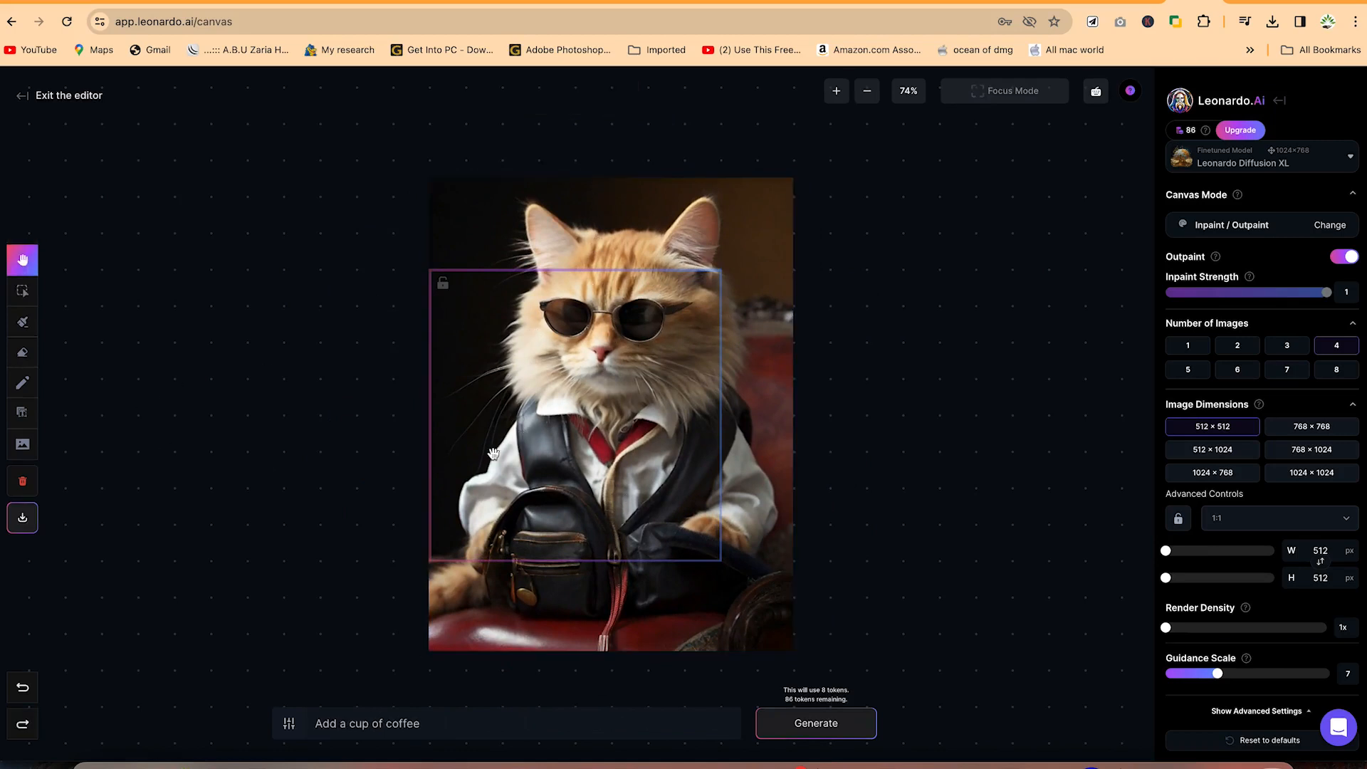
{"action": "mouse_move", "coordinate": [23, 384]}
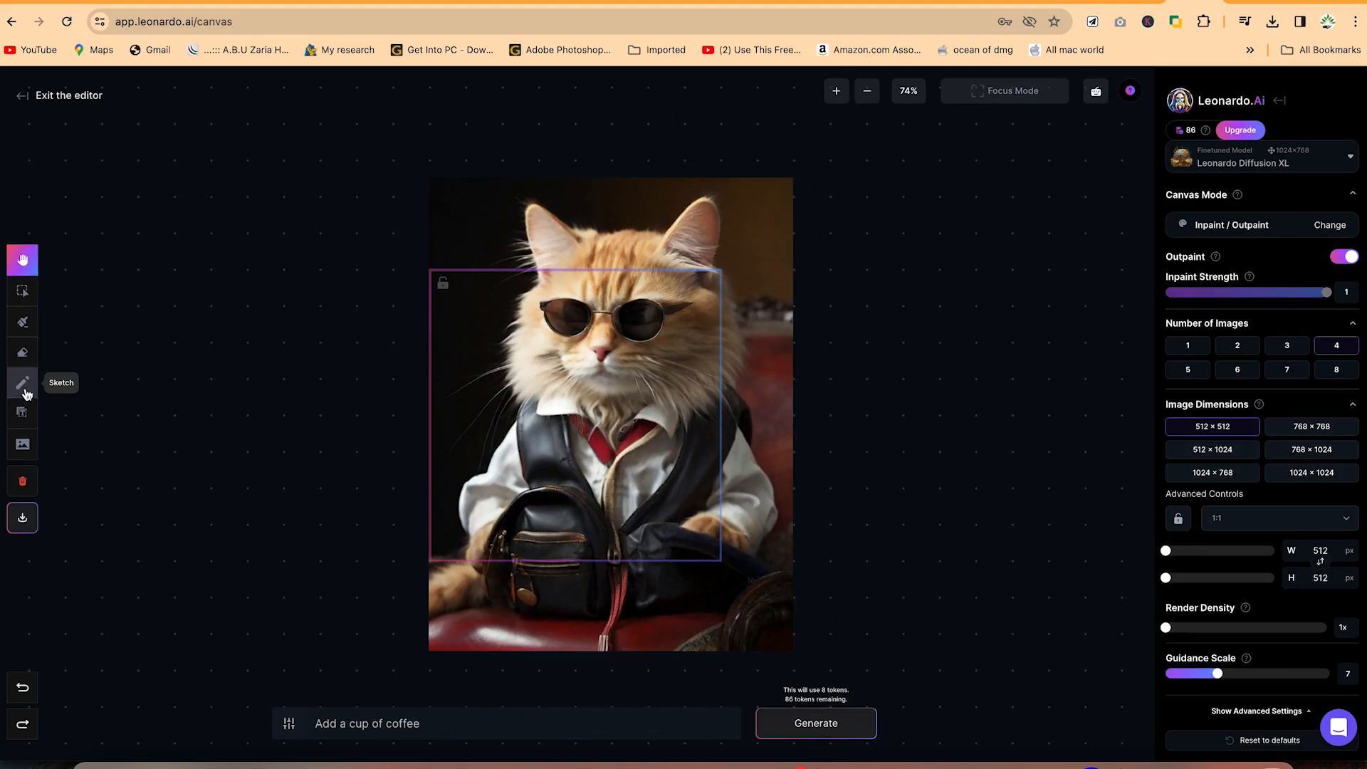
Step: Add the 'Enjoying the restaurant' text caption and set its font to Times New Roman
{"action": "left_click", "coordinate": [22, 412]}
{"action": "type", "text": "Enjoying the restaurant"}
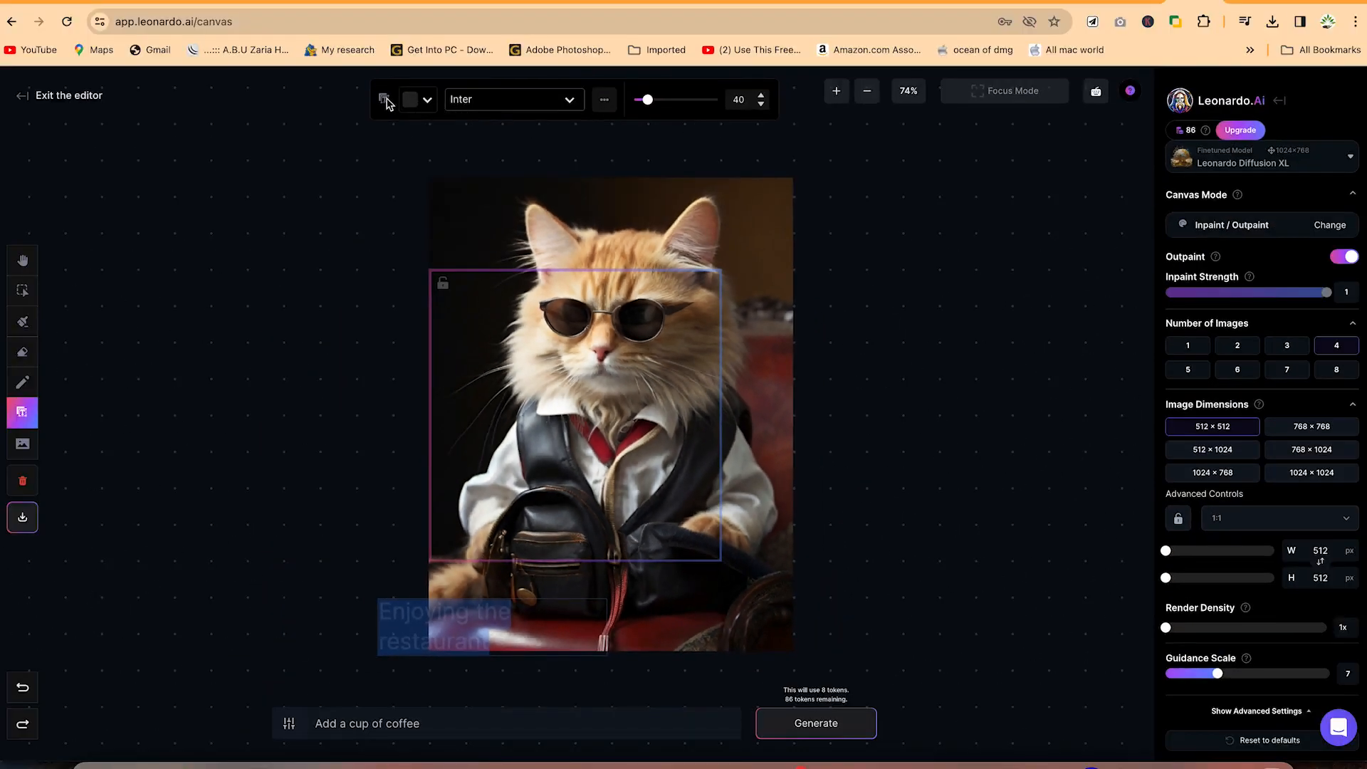
{"action": "left_click", "coordinate": [410, 98]}
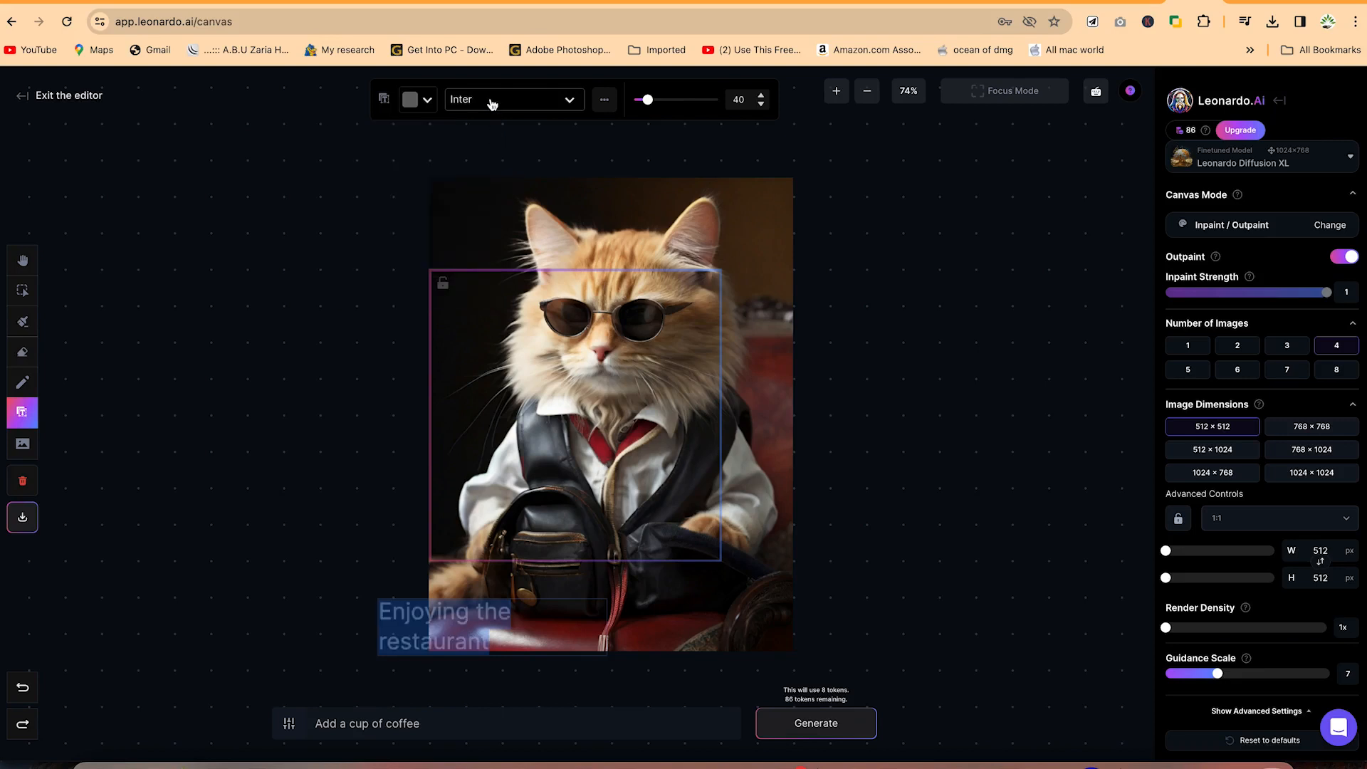
{"action": "left_click", "coordinate": [513, 98]}
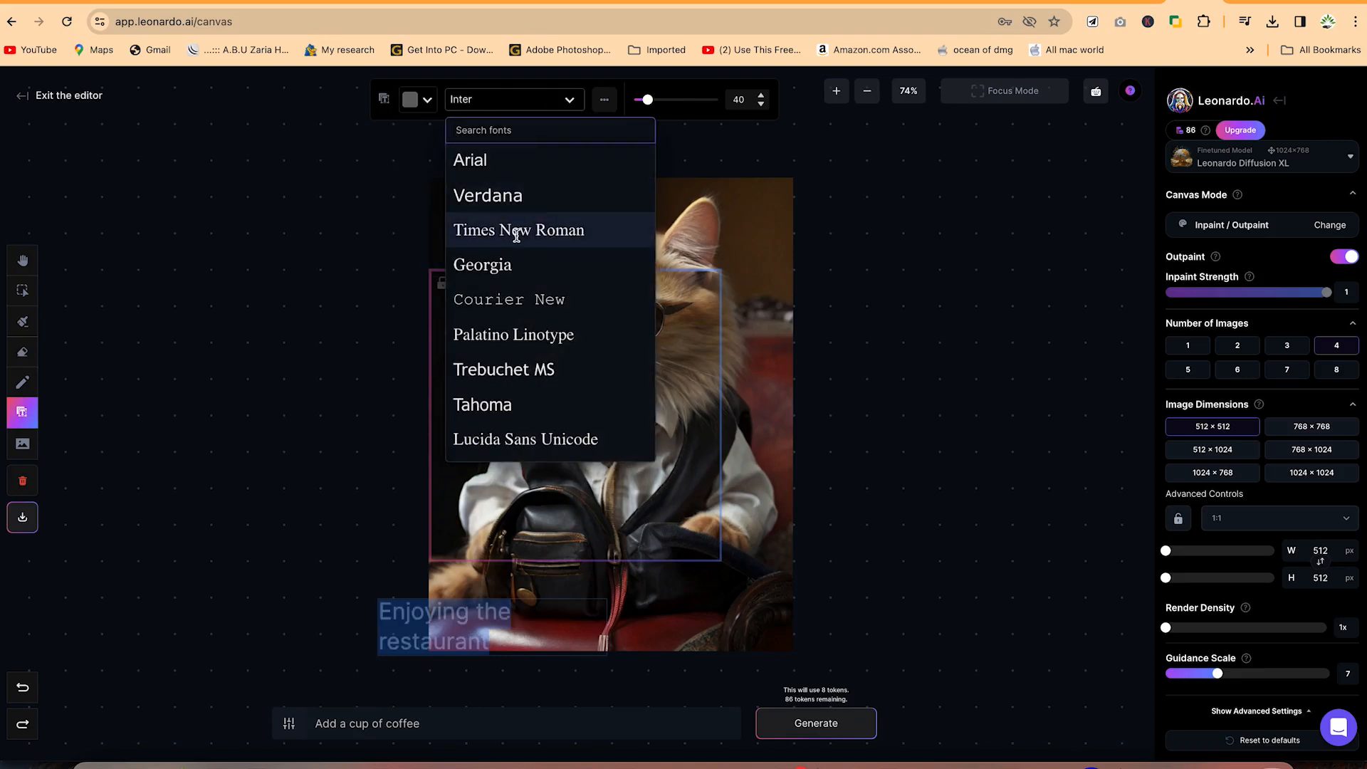
{"action": "left_click", "coordinate": [519, 229]}
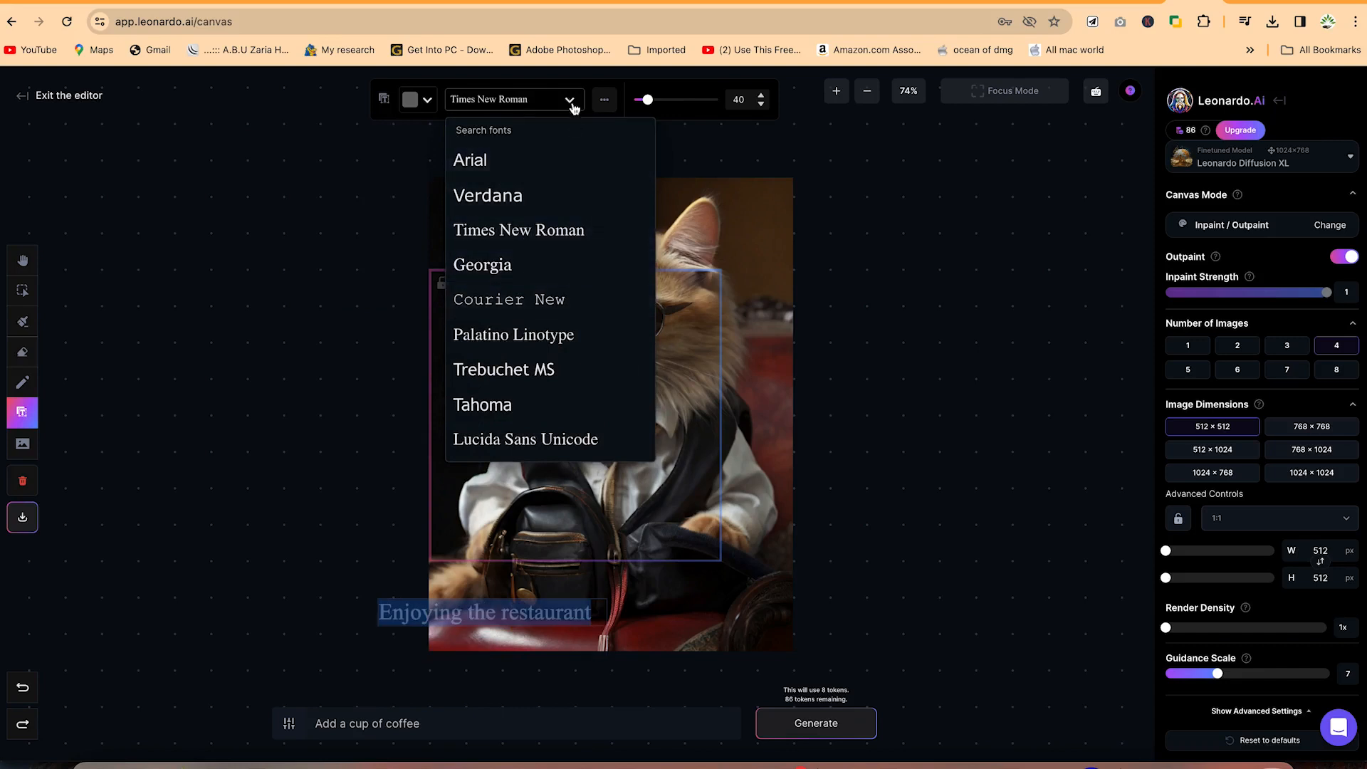
Step: Adjust the caption size down to 53, make it bold, and tighten its line spacing
{"action": "left_click_drag", "start_coordinate": [645, 100], "coordinate": [661, 100]}
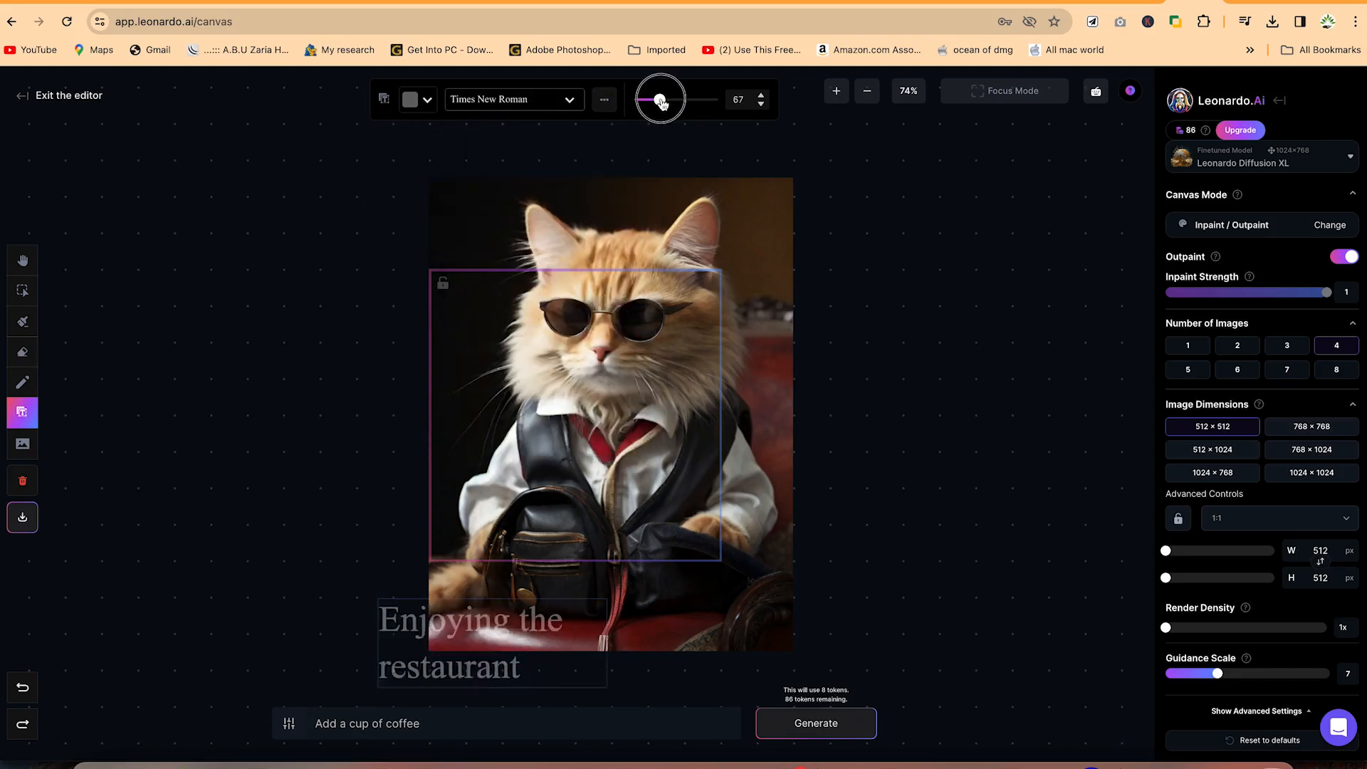
{"action": "left_click_drag", "start_coordinate": [660, 98], "coordinate": [653, 99]}
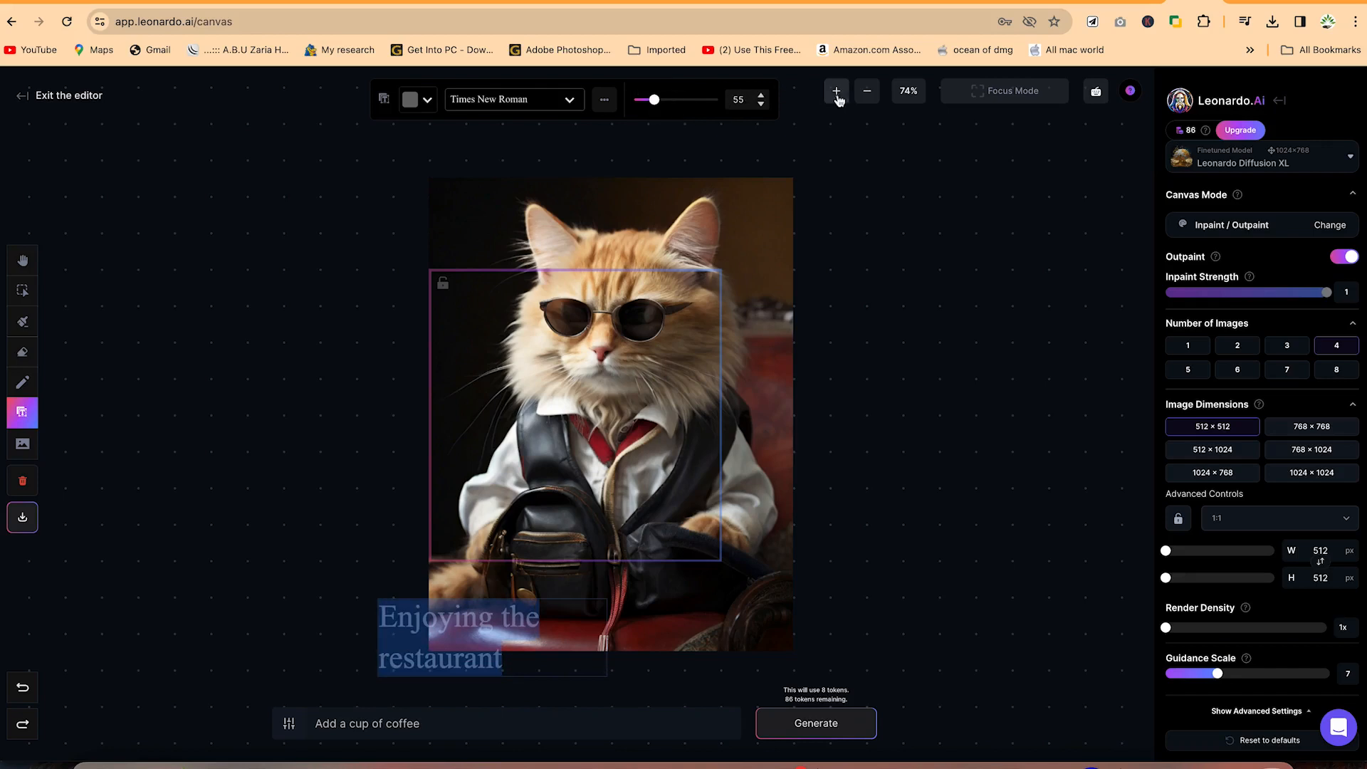
{"action": "left_click", "coordinate": [761, 104]}
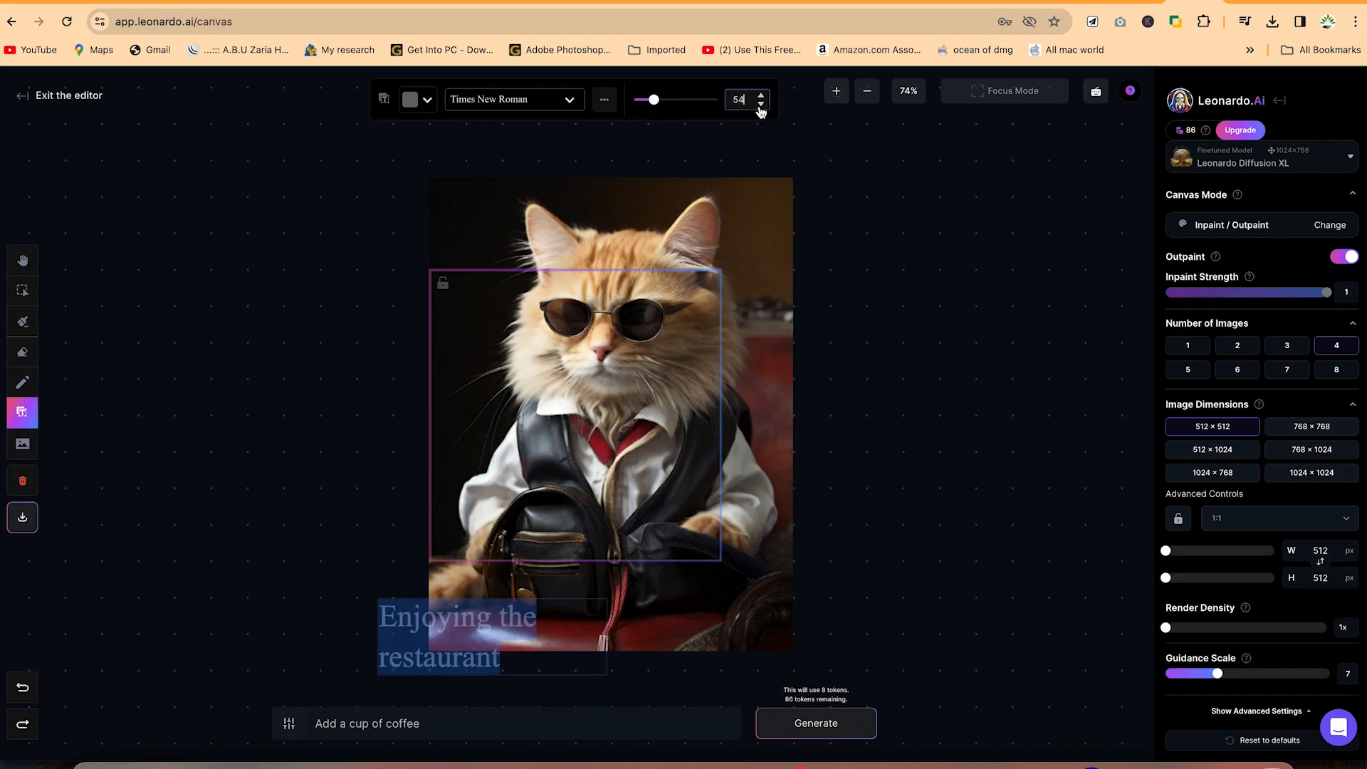
{"action": "left_click", "coordinate": [761, 104]}
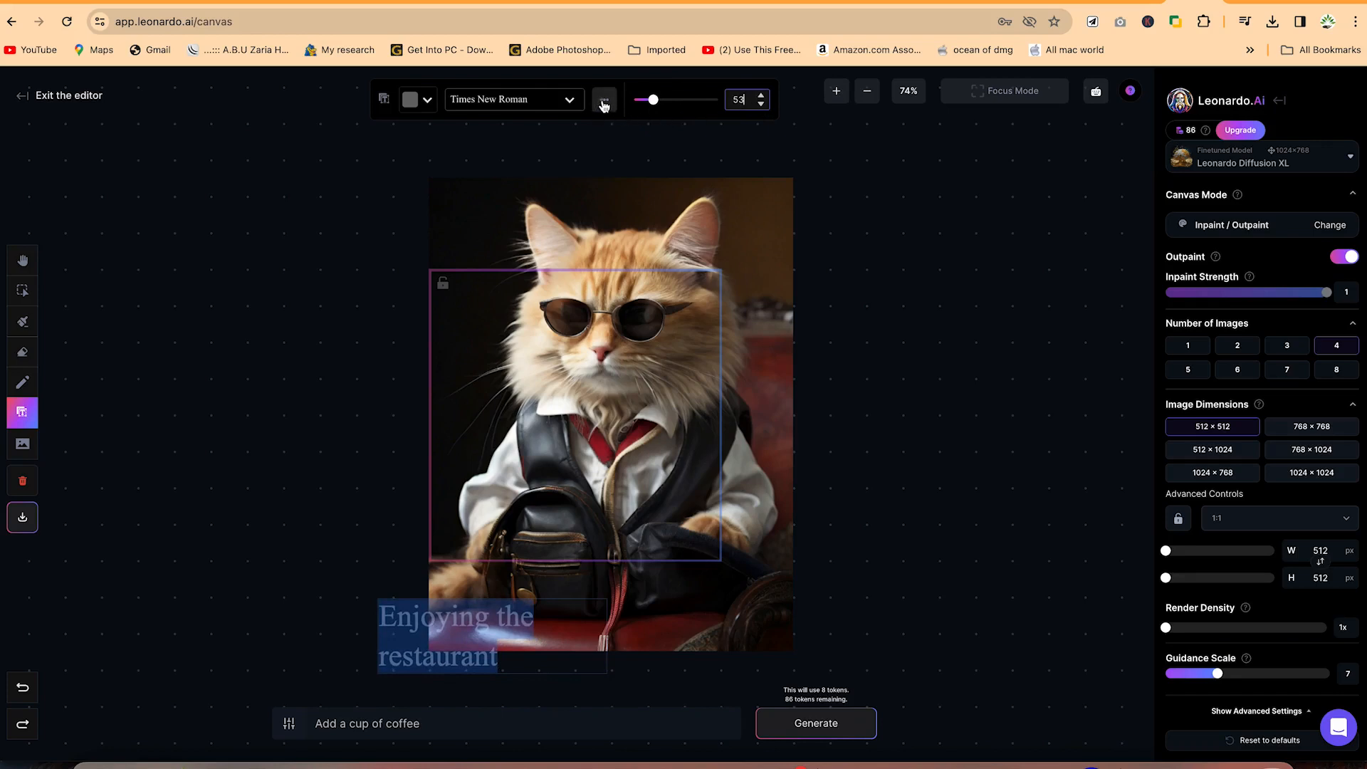
{"action": "left_click", "coordinate": [603, 100]}
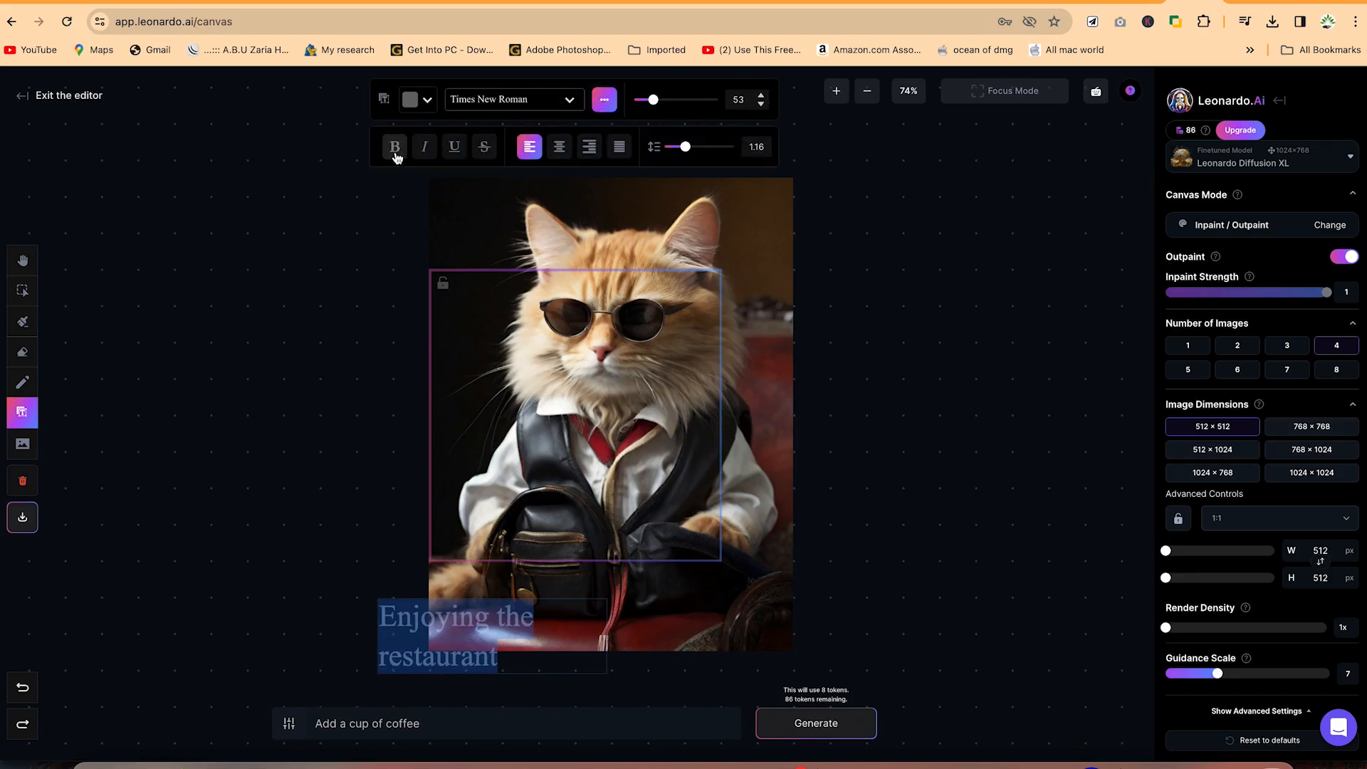
{"action": "left_click", "coordinate": [394, 146]}
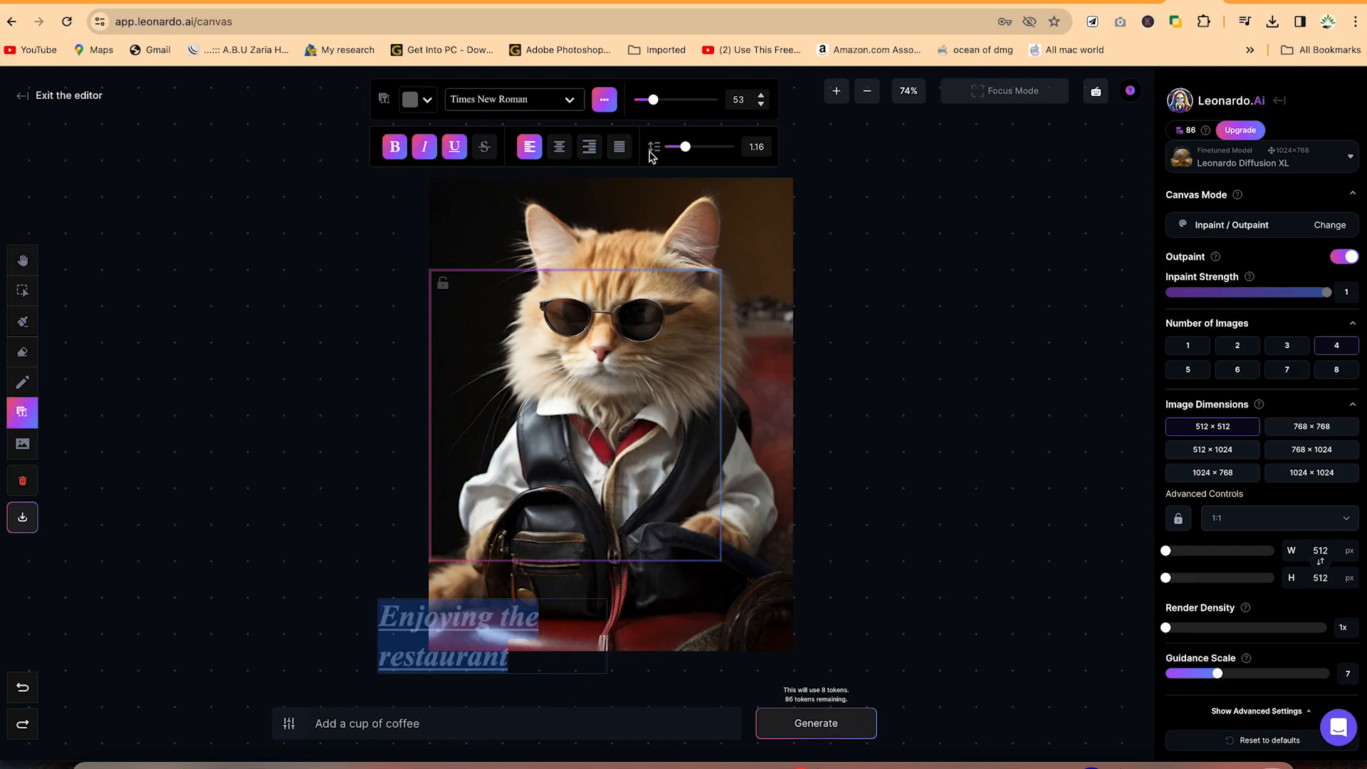
{"action": "left_click_drag", "start_coordinate": [685, 147], "coordinate": [667, 146]}
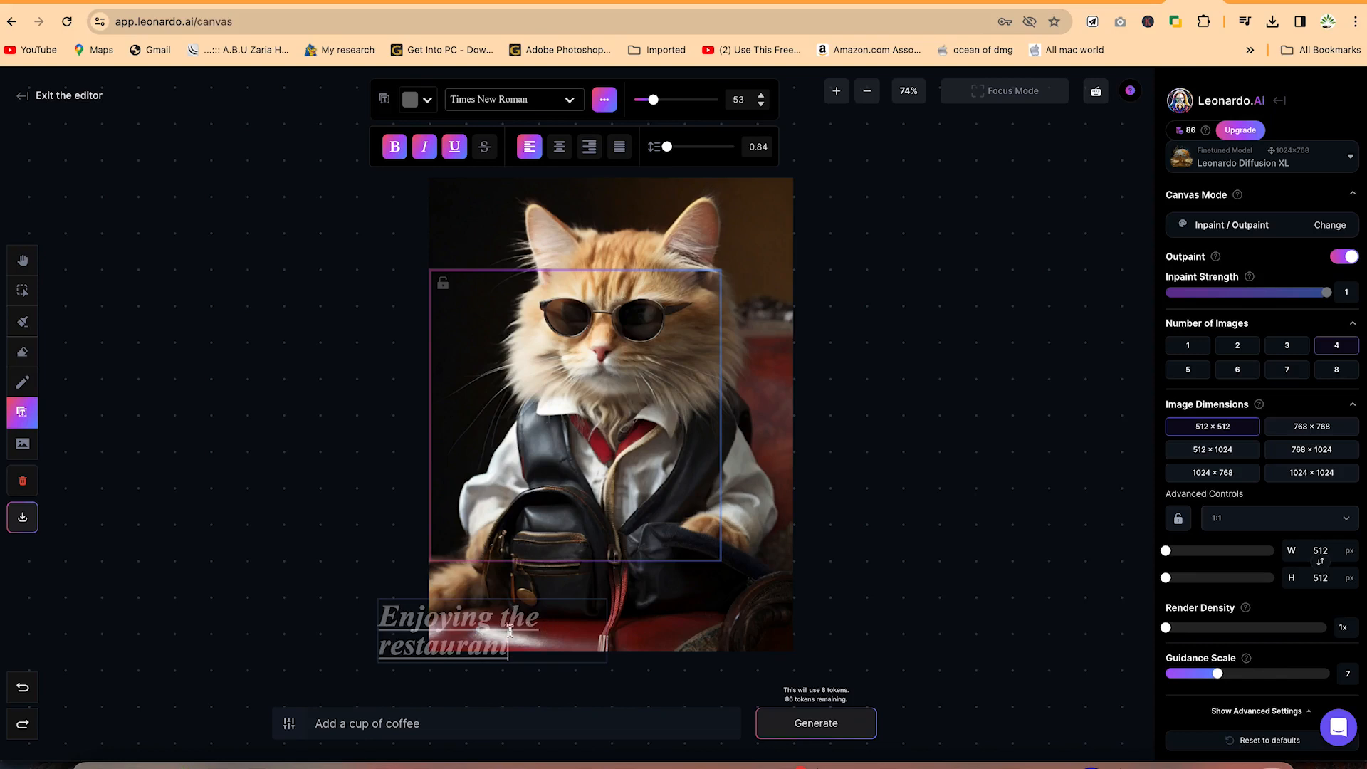
{"action": "mouse_move", "coordinate": [22, 260]}
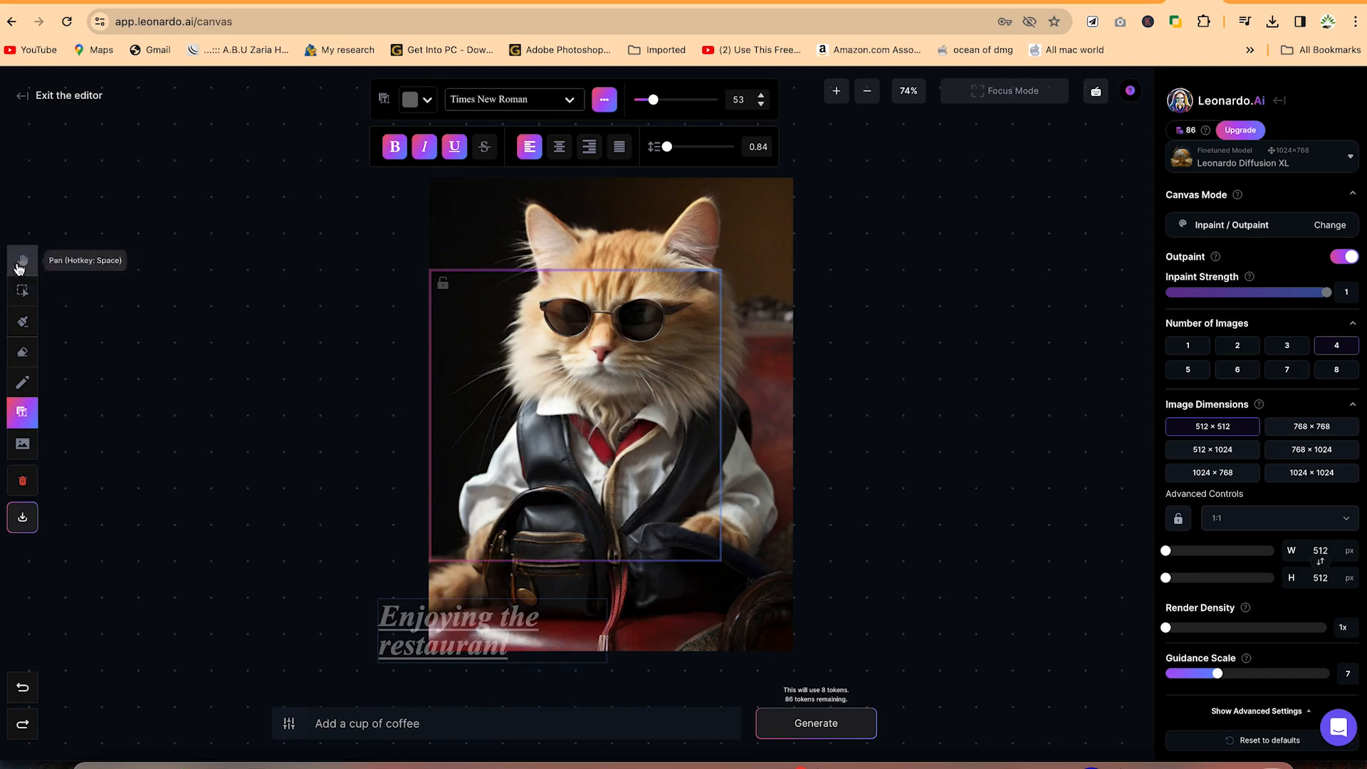
Step: Drag the caption into a single line along the bottom edge of the cat image
{"action": "left_click", "coordinate": [22, 289]}
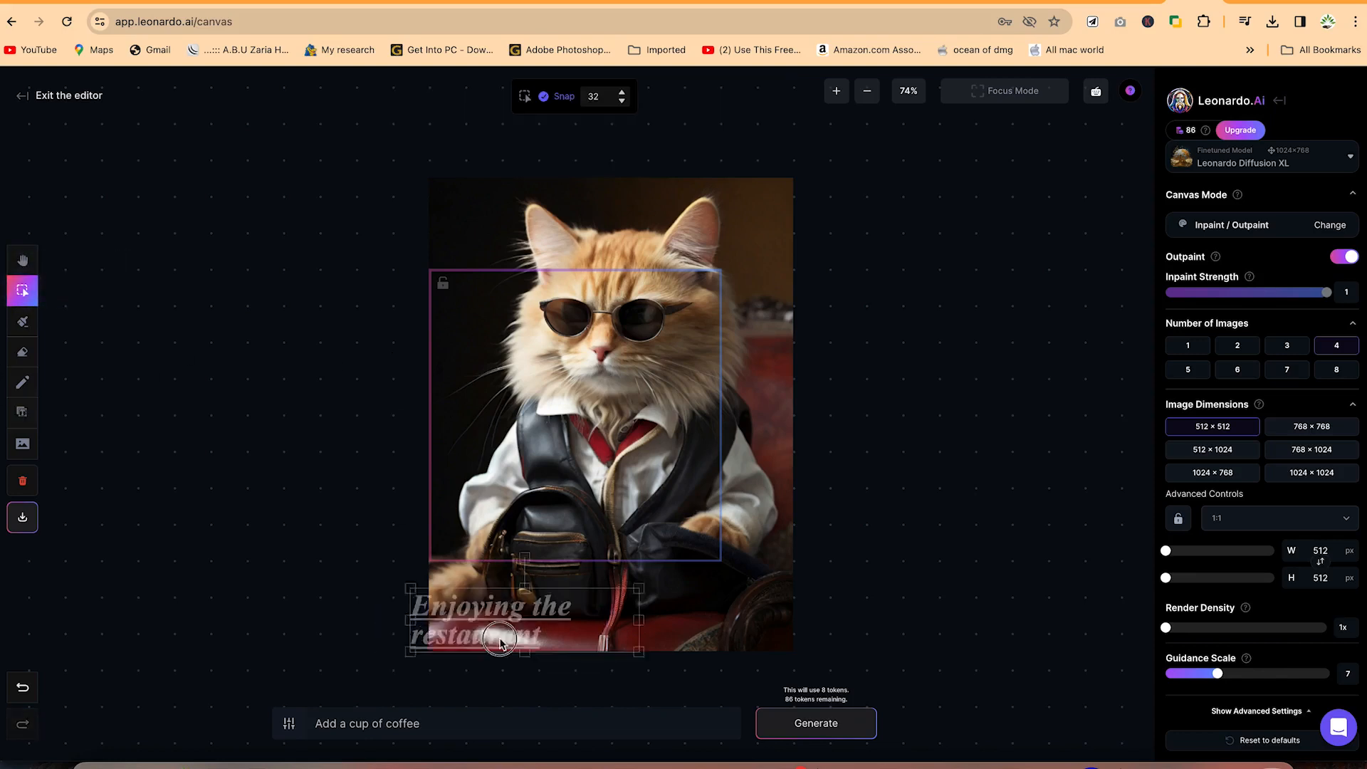
{"action": "left_click_drag", "start_coordinate": [501, 637], "coordinate": [610, 602]}
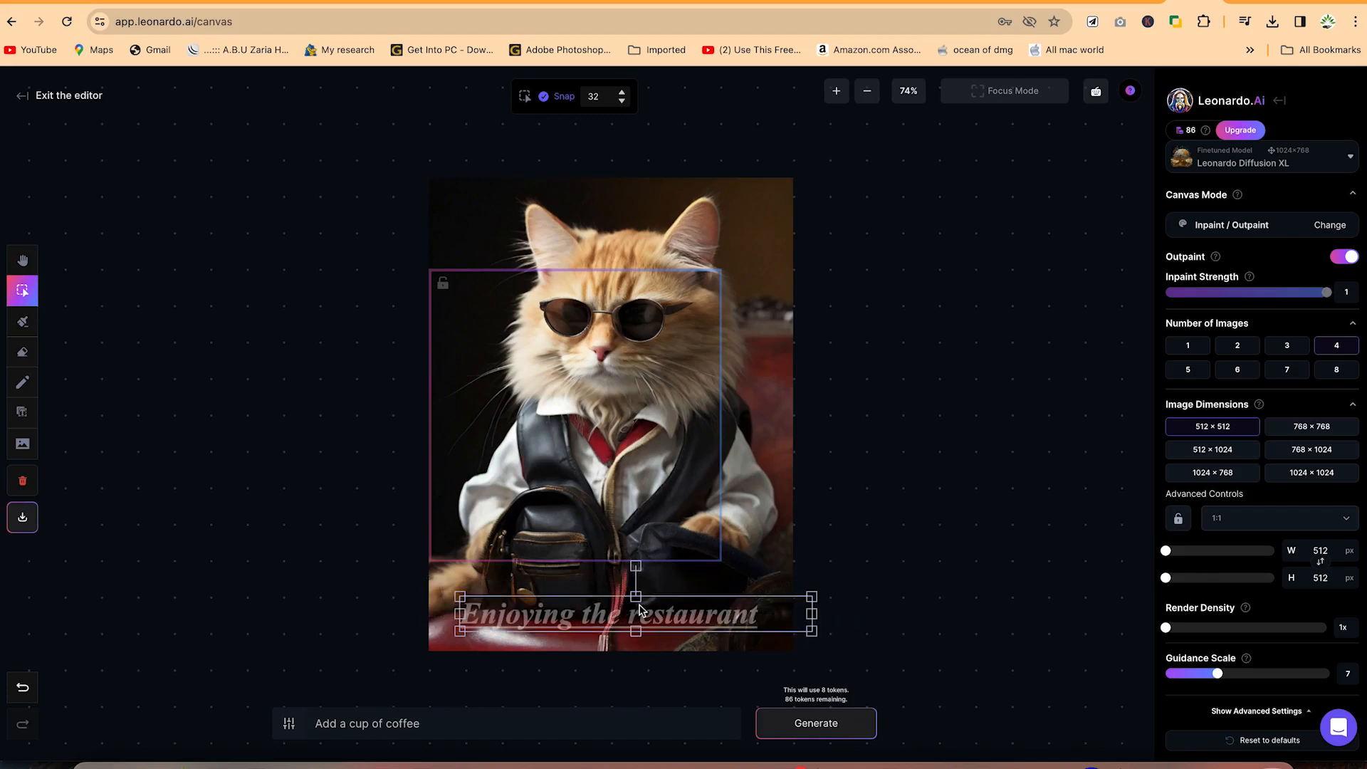
{"action": "left_click", "coordinate": [578, 482]}
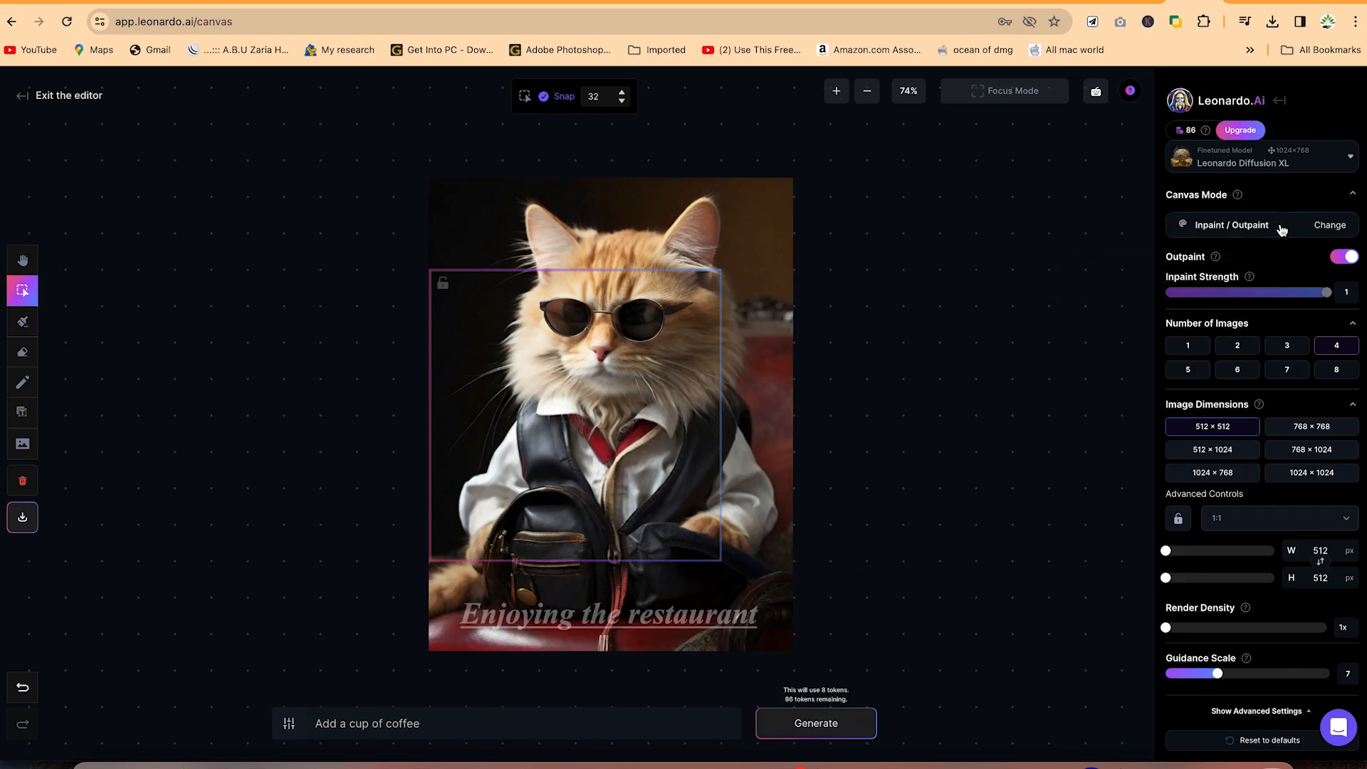
{"action": "mouse_move", "coordinate": [1225, 234]}
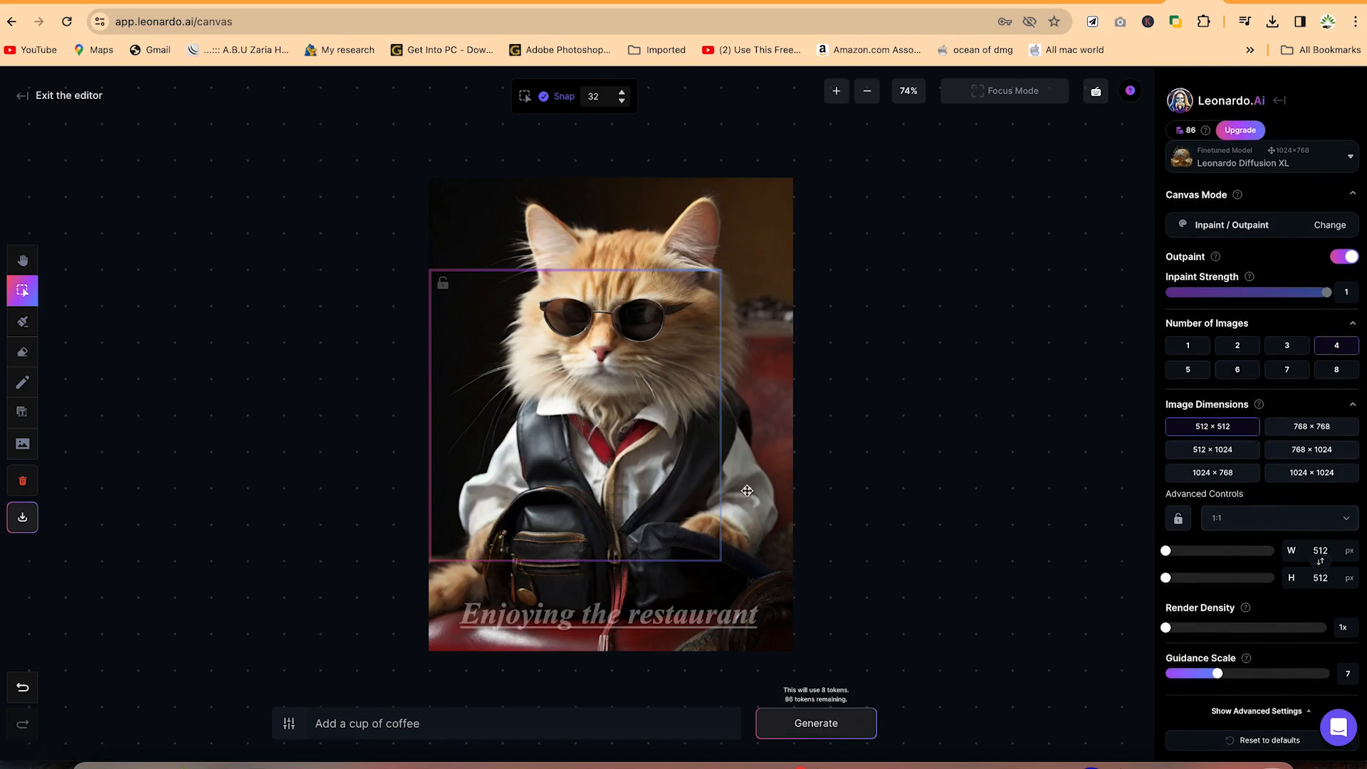
{"action": "mouse_move", "coordinate": [916, 482]}
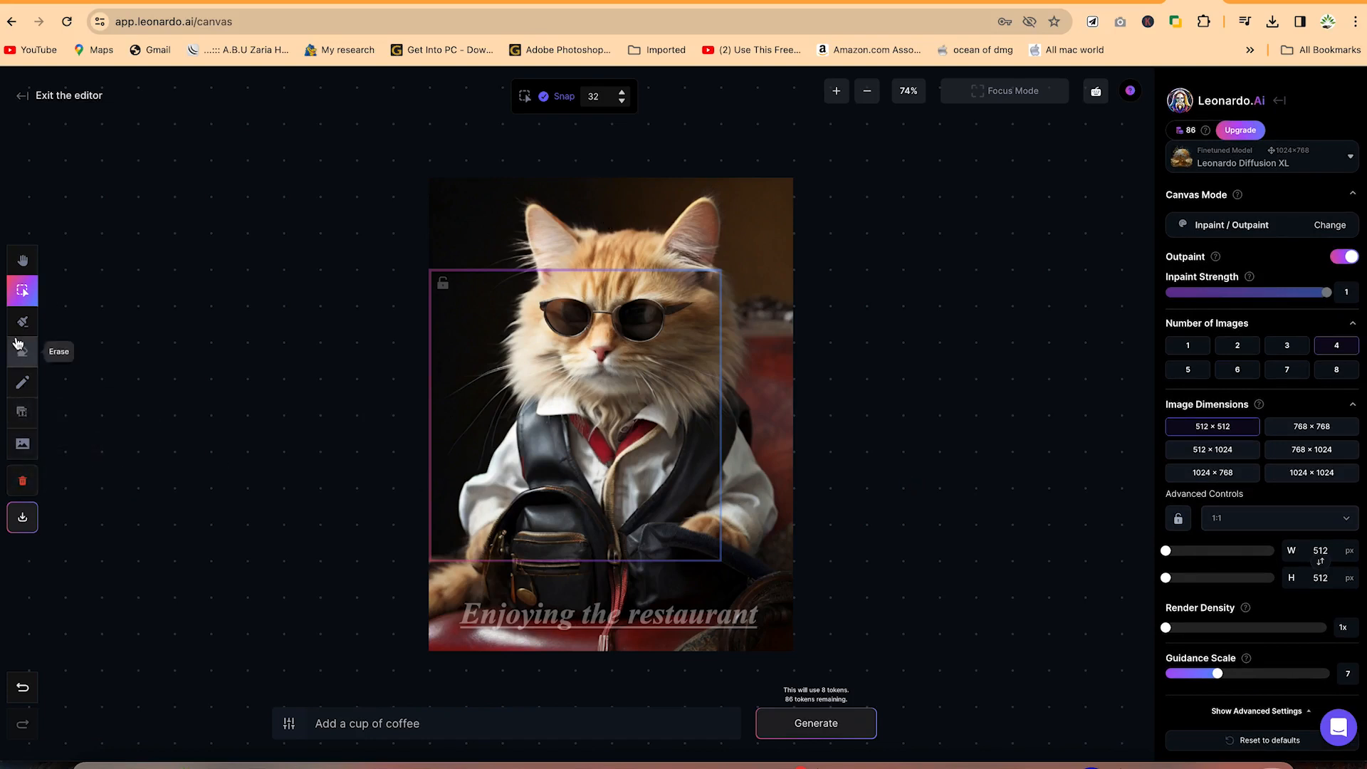
{"action": "mouse_move", "coordinate": [23, 353]}
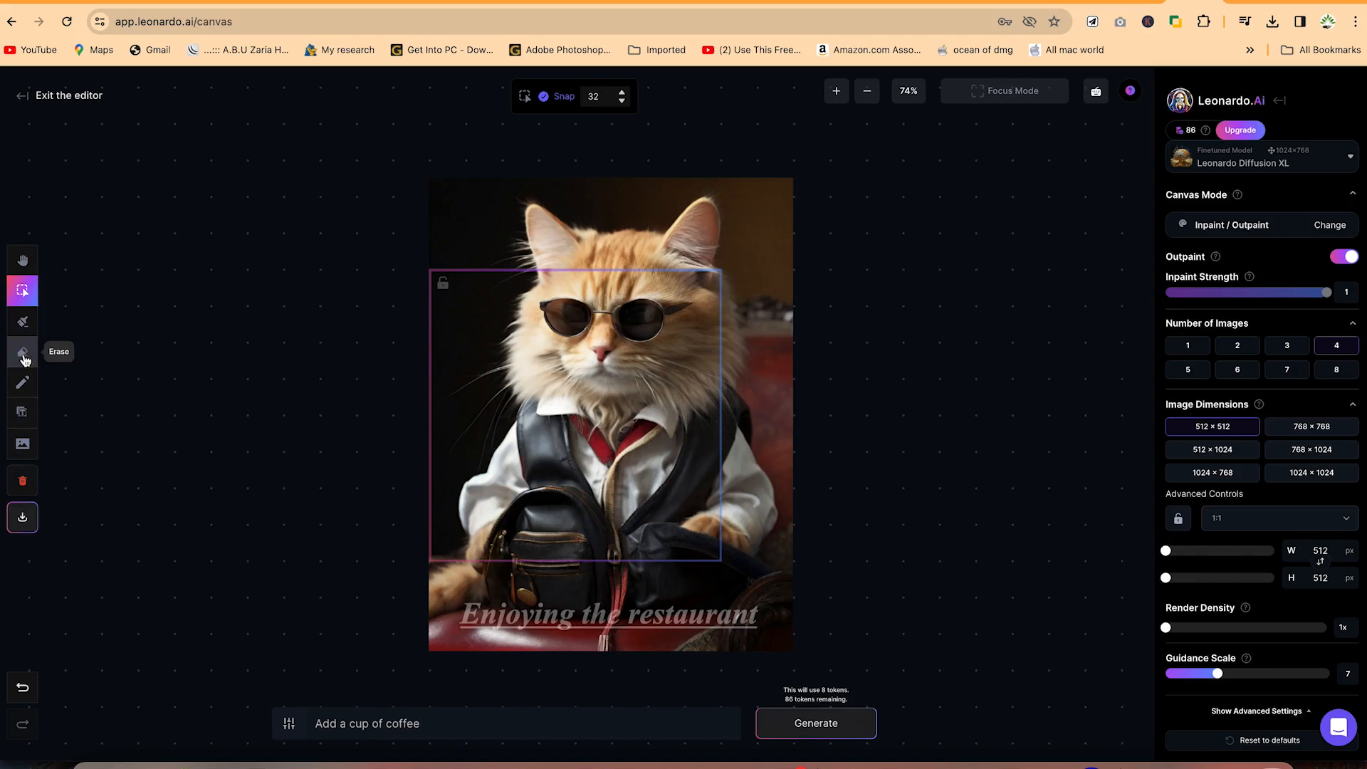
{"action": "mouse_move", "coordinate": [354, 516]}
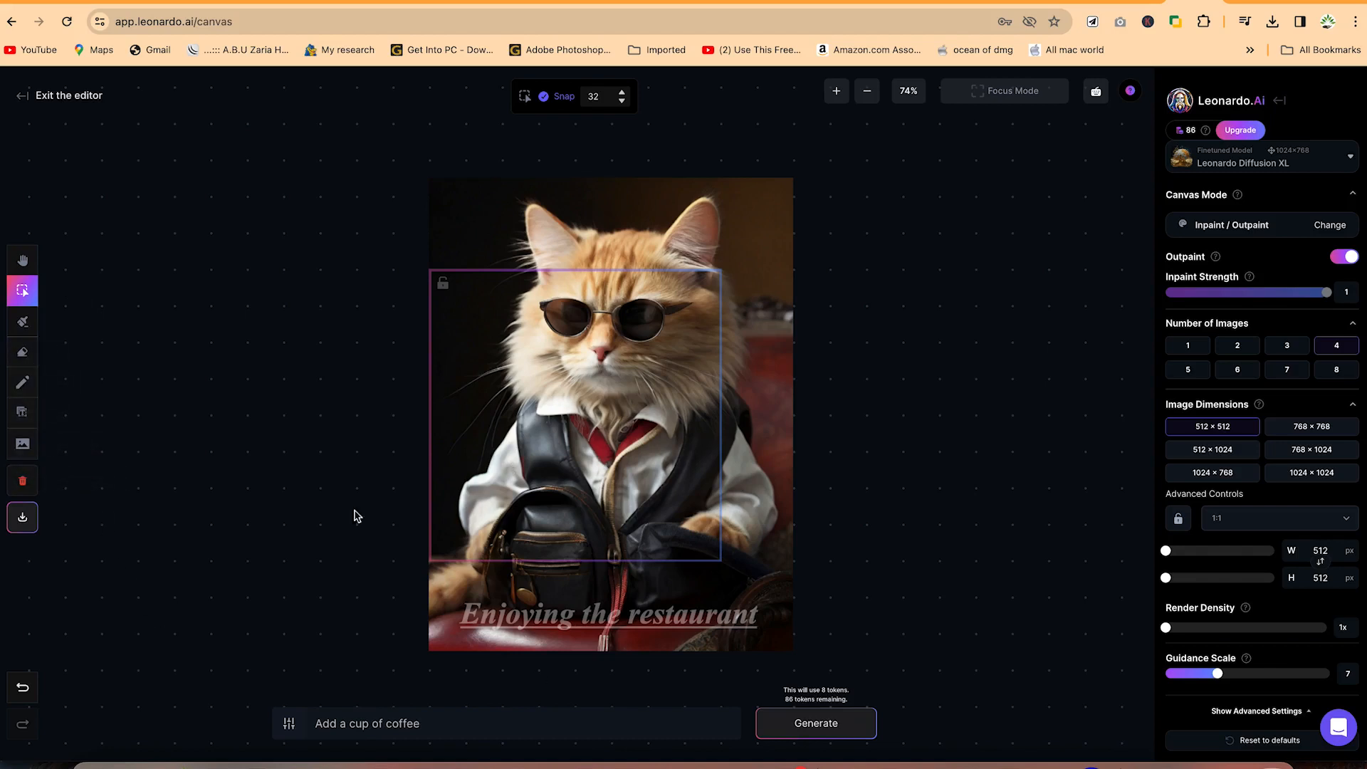
{"action": "mouse_move", "coordinate": [22, 516]}
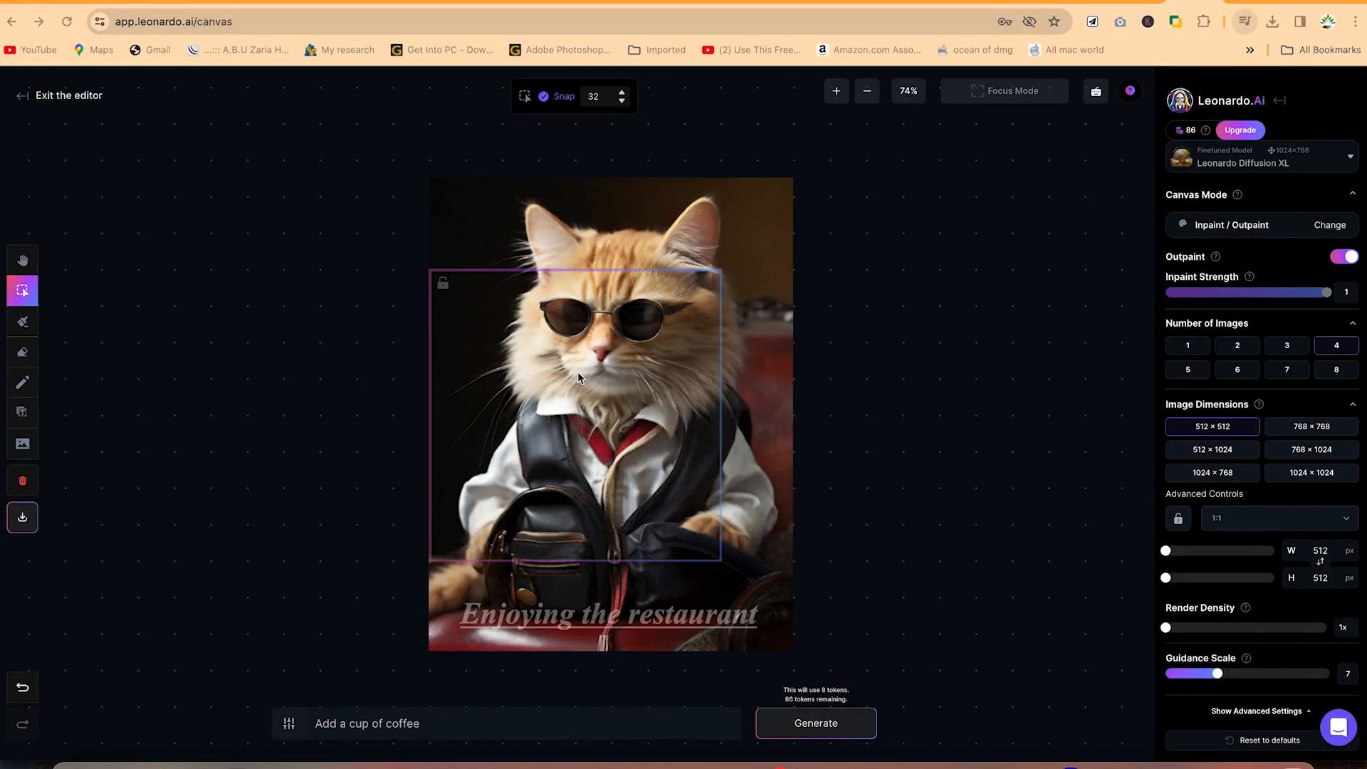
{"action": "mouse_move", "coordinate": [728, 375]}
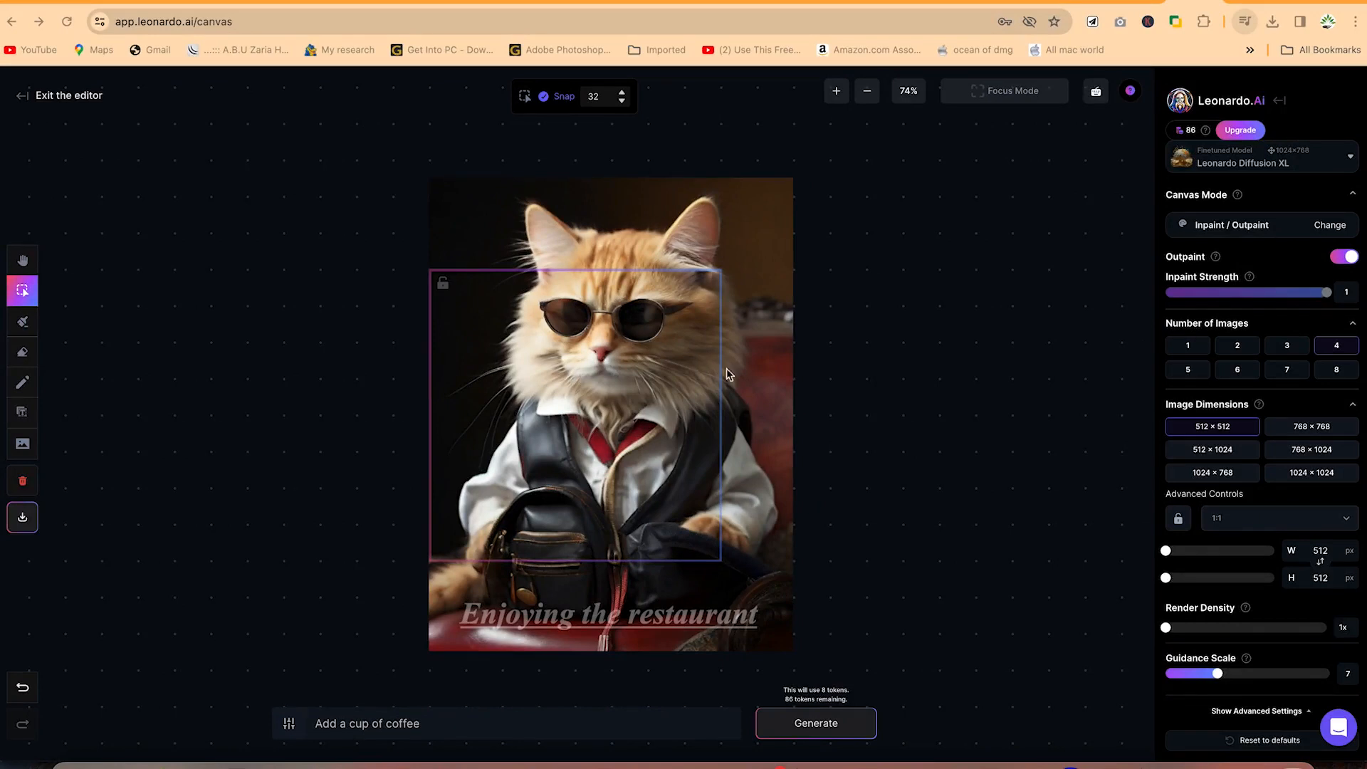
{"action": "mouse_move", "coordinate": [717, 482]}
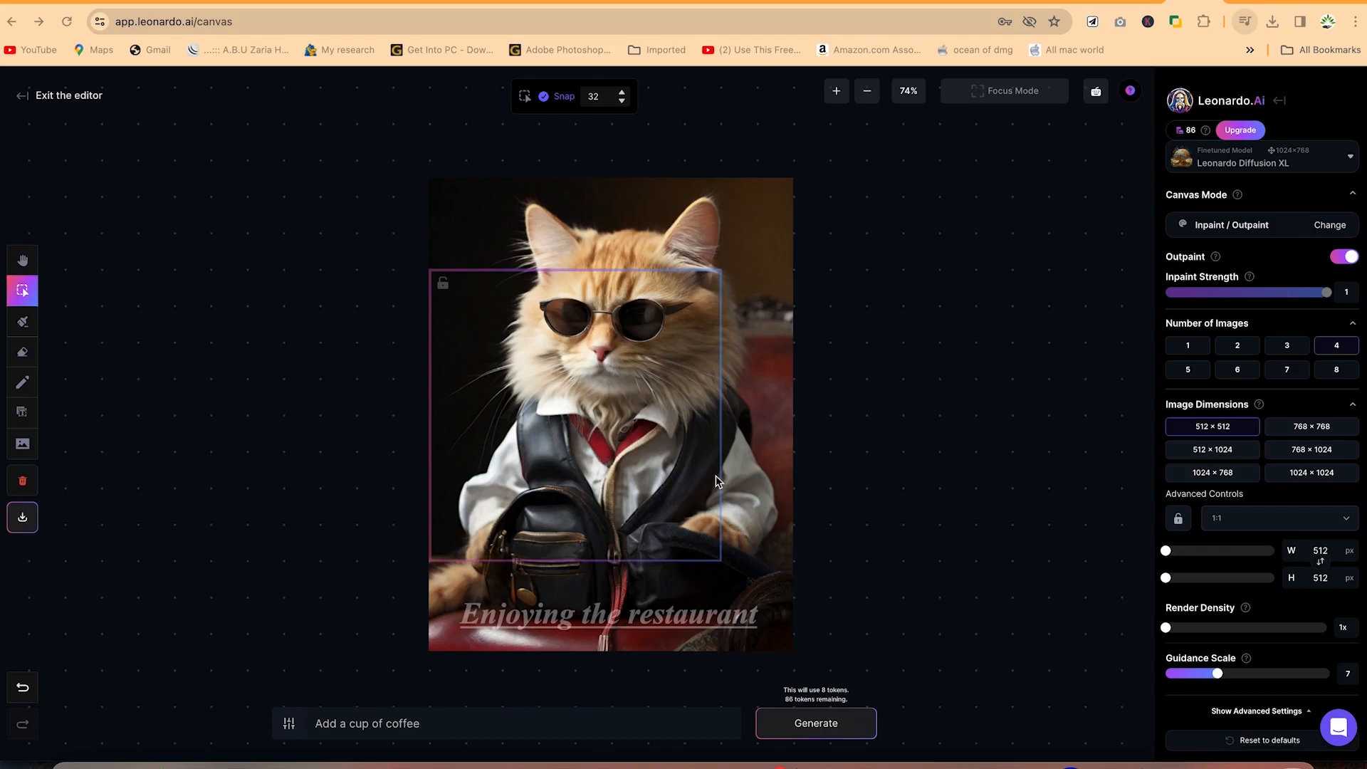
{"action": "mouse_move", "coordinate": [112, 148]}
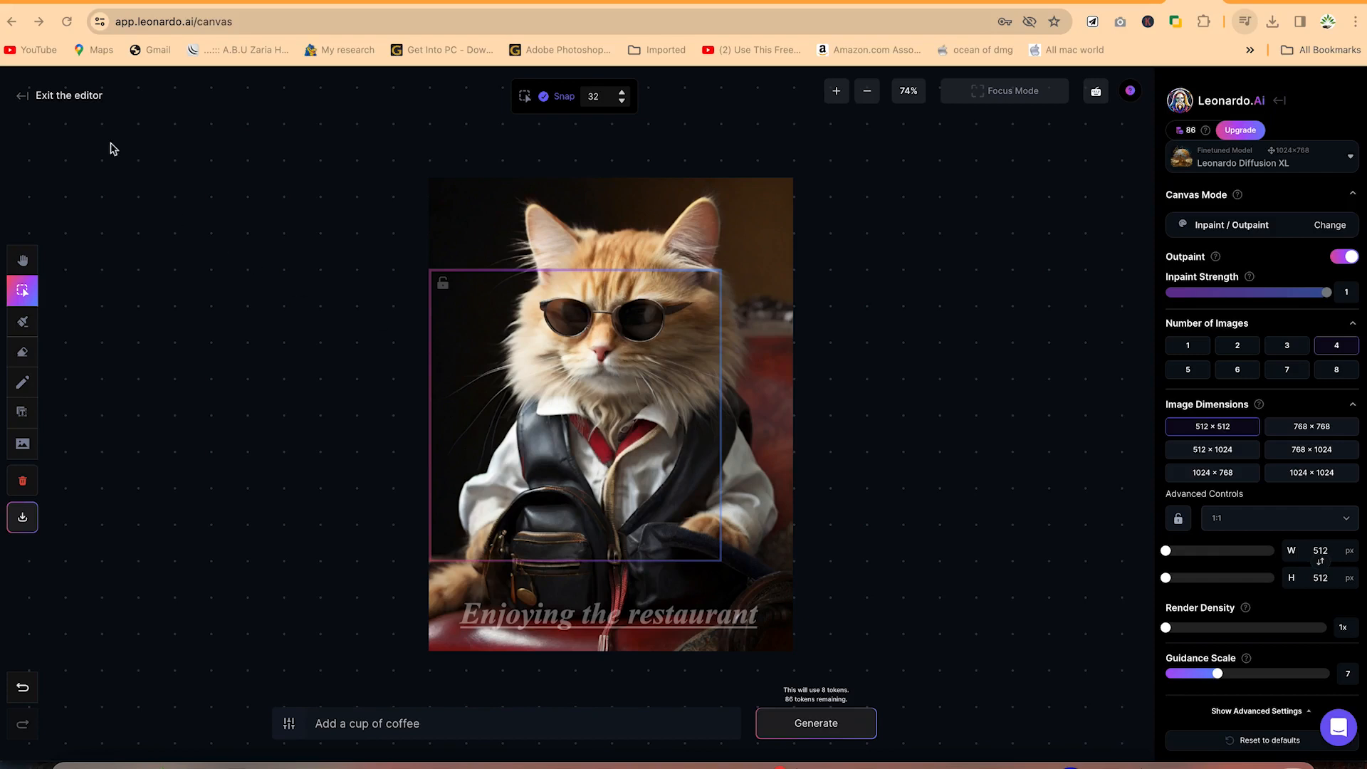
{"action": "mouse_move", "coordinate": [52, 100]}
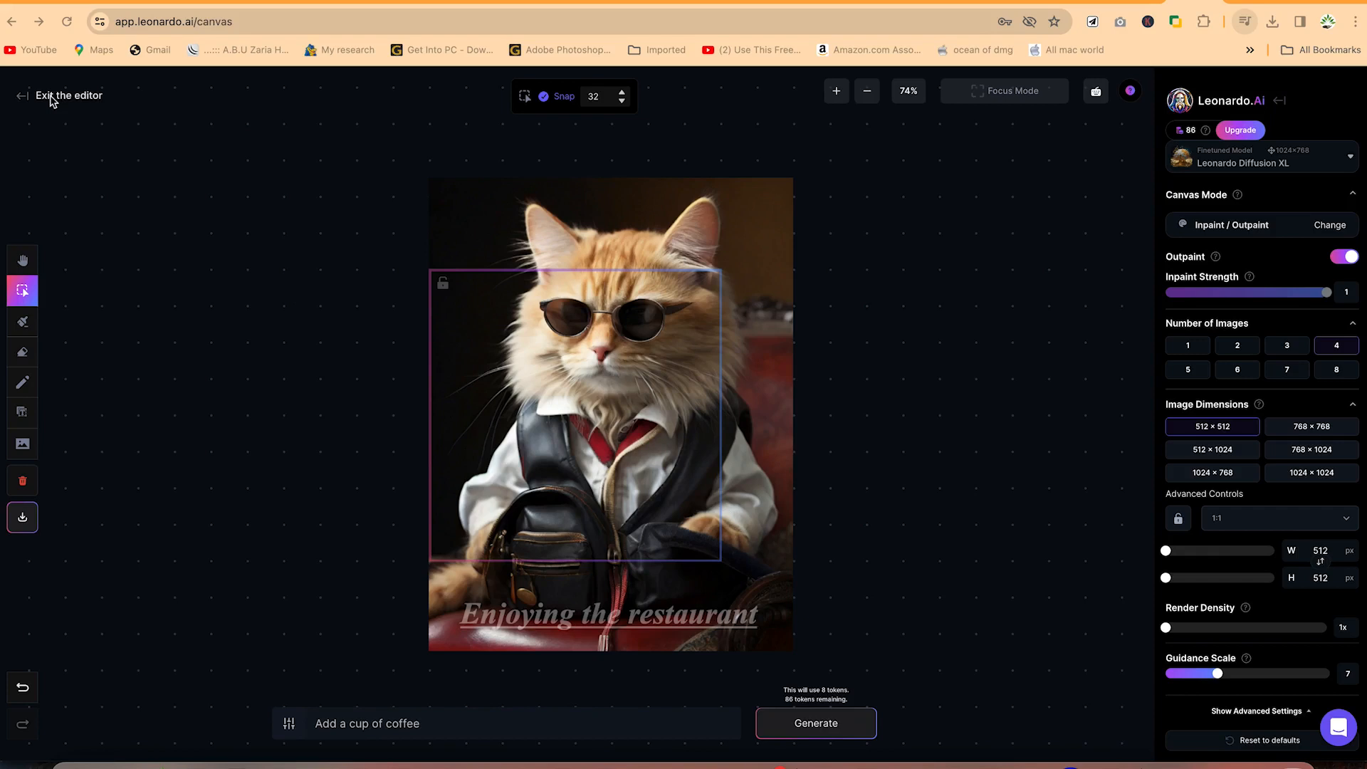
{"action": "mouse_move", "coordinate": [217, 204]}
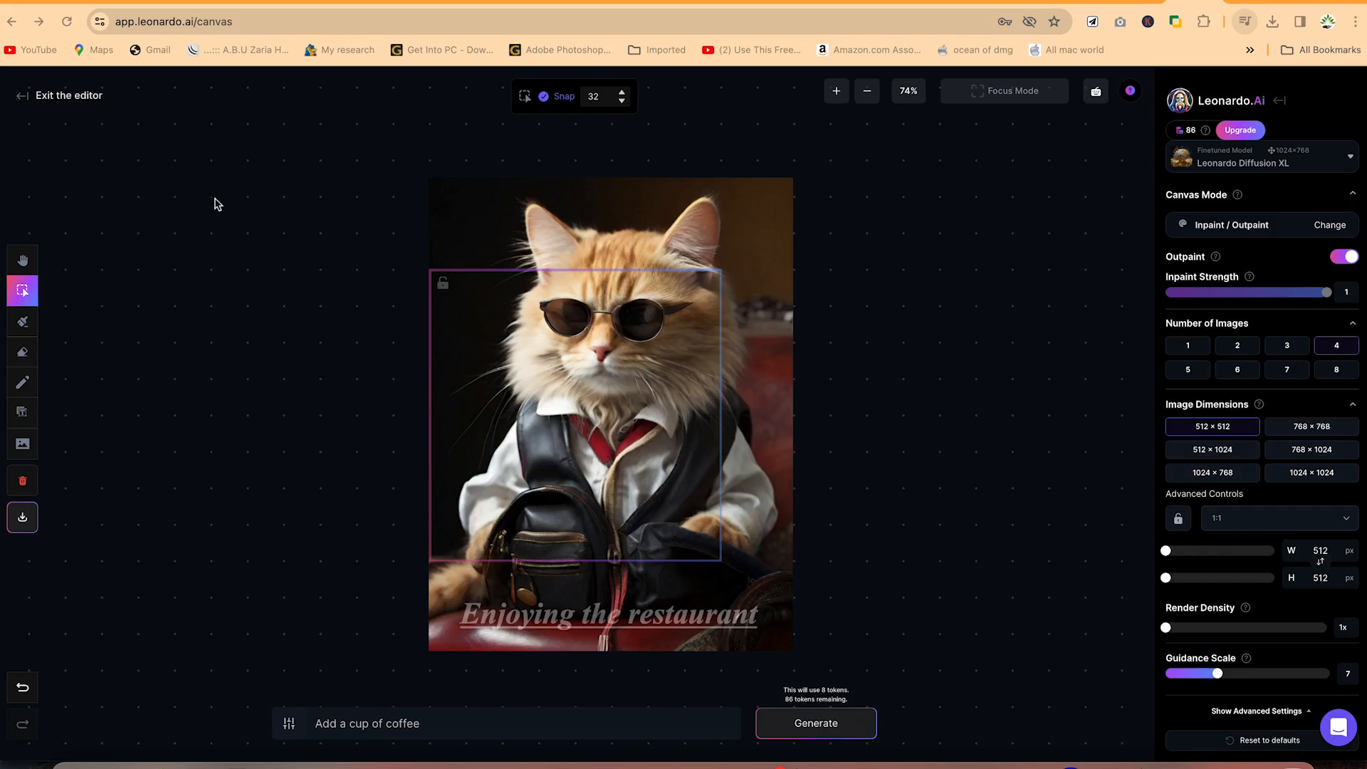